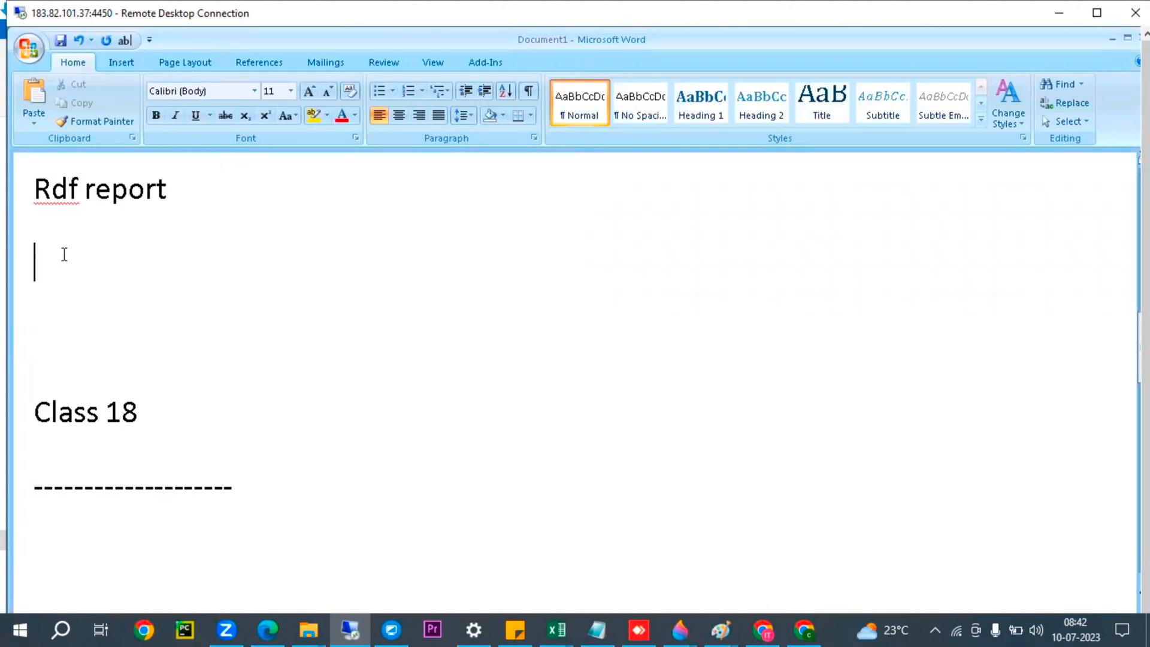
- Add the heading 'Forms personalizations' and the note 'Custom.pll- program link library' in Word
{"action": "type", "text": "Forms person"}
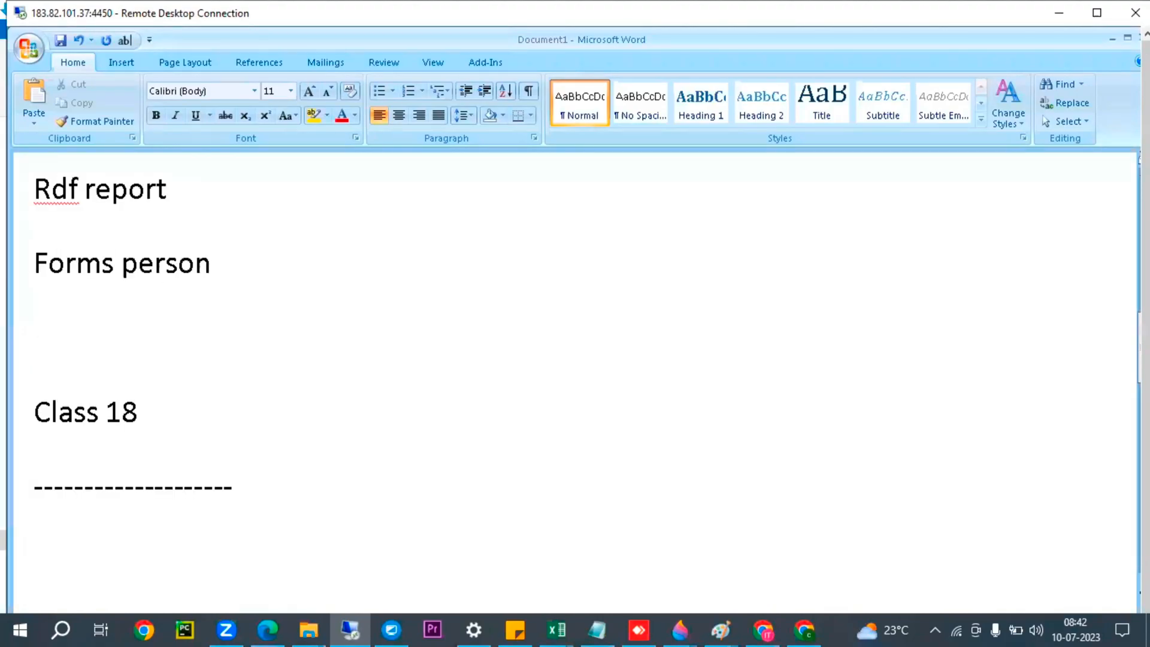
{"action": "type", "text": "alizations"}
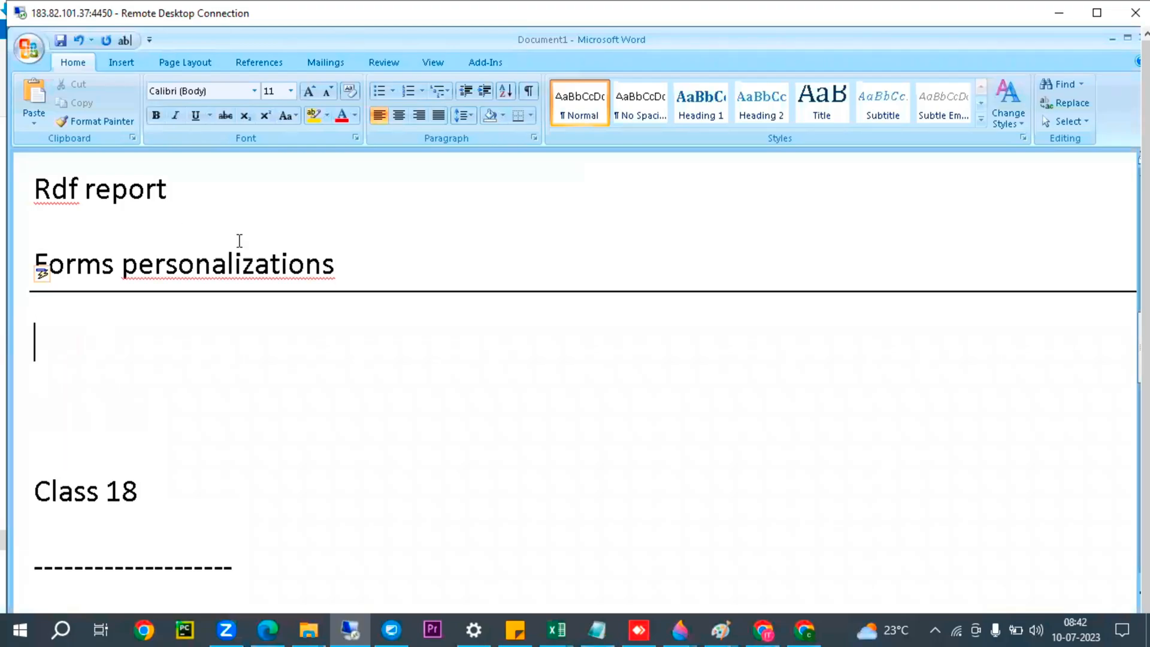
{"action": "mouse_move", "coordinate": [62, 336]}
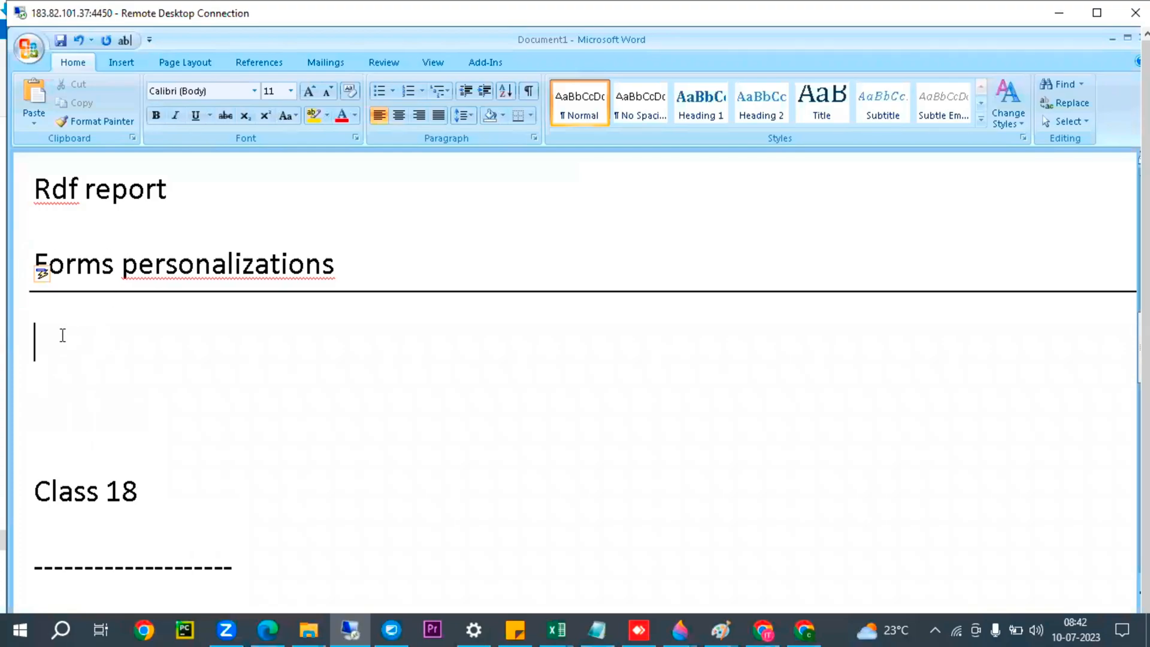
{"action": "type", "text": "cust"}
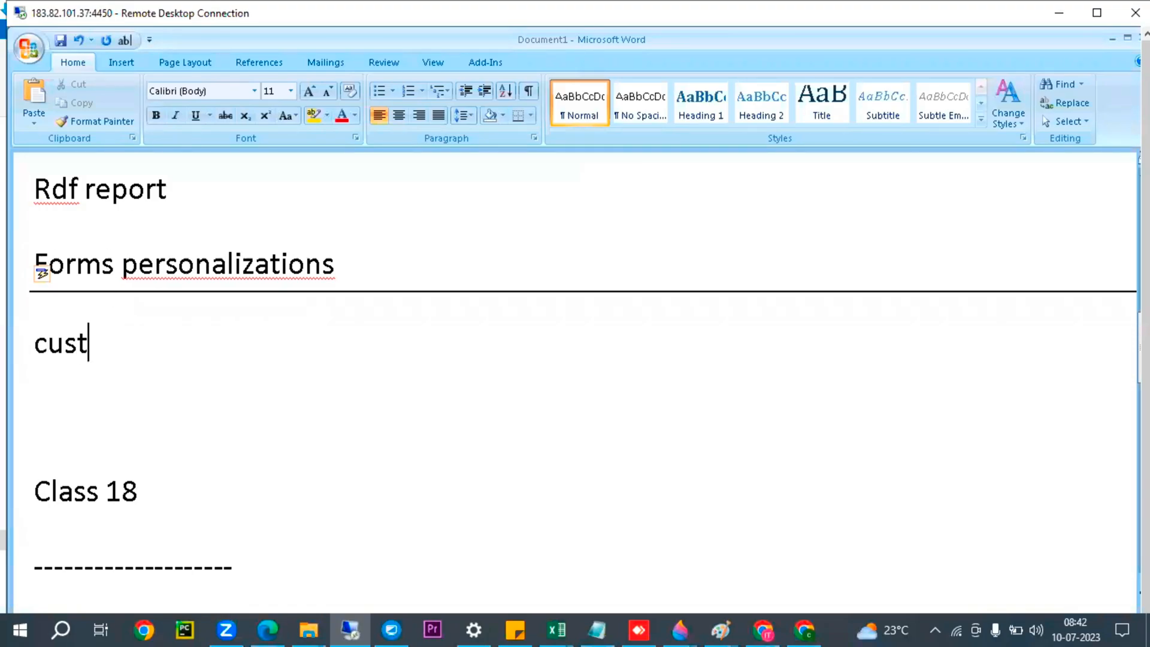
{"action": "type", "text": "Custom.pll"}
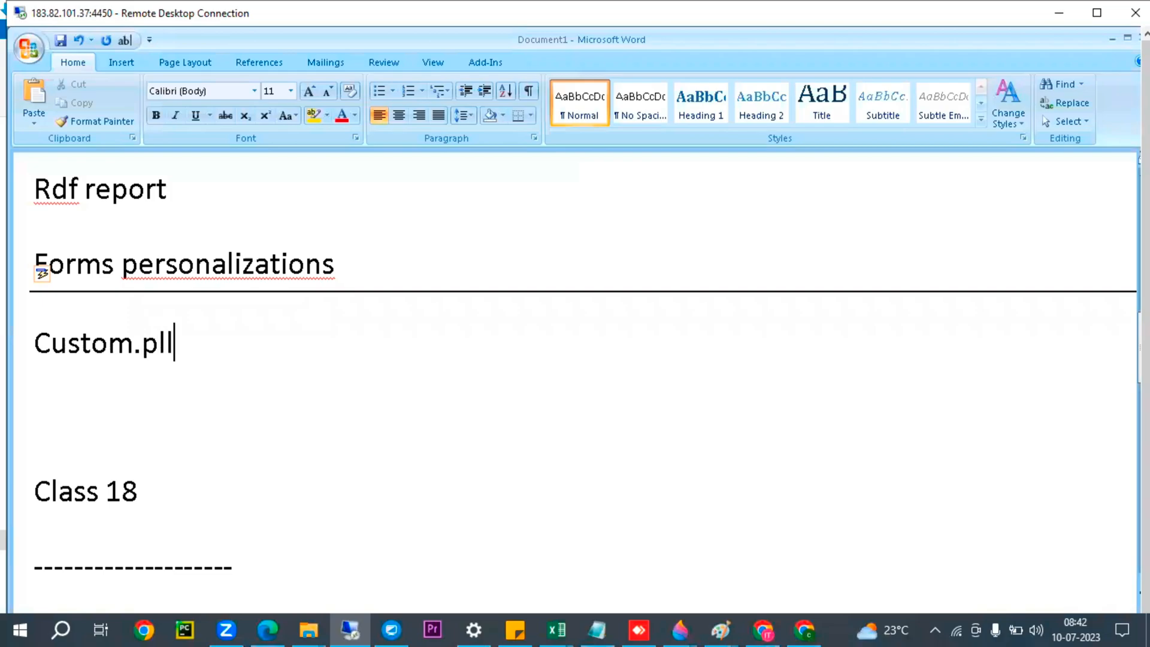
{"action": "type", "text": "- program"}
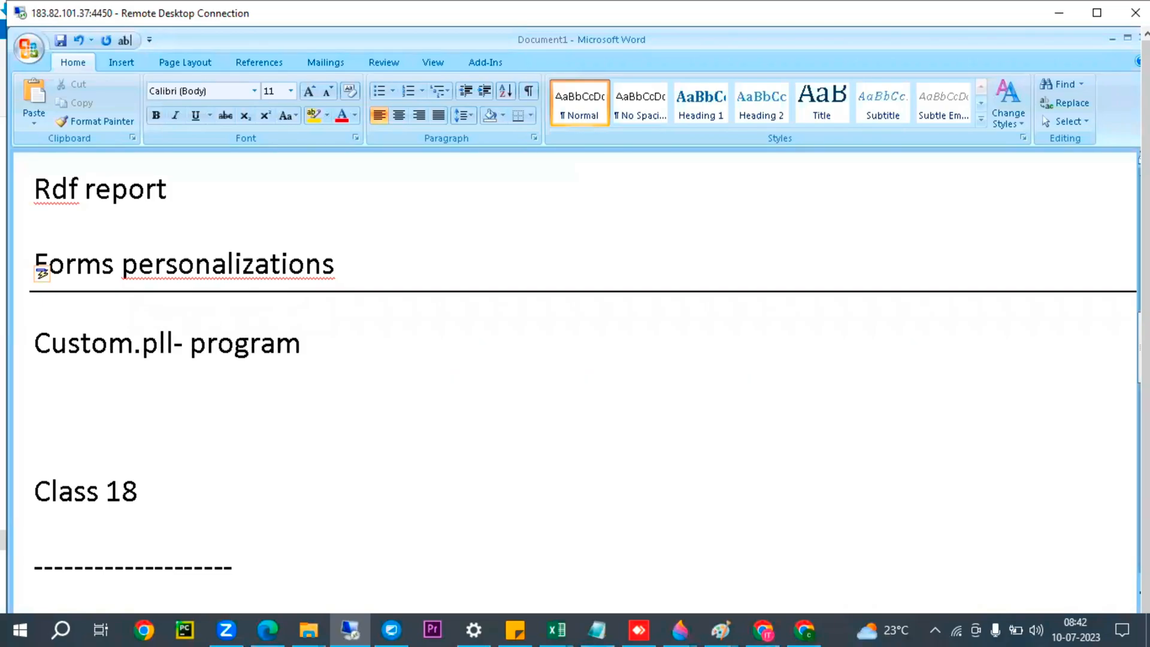
{"action": "type", "text": "link libra"}
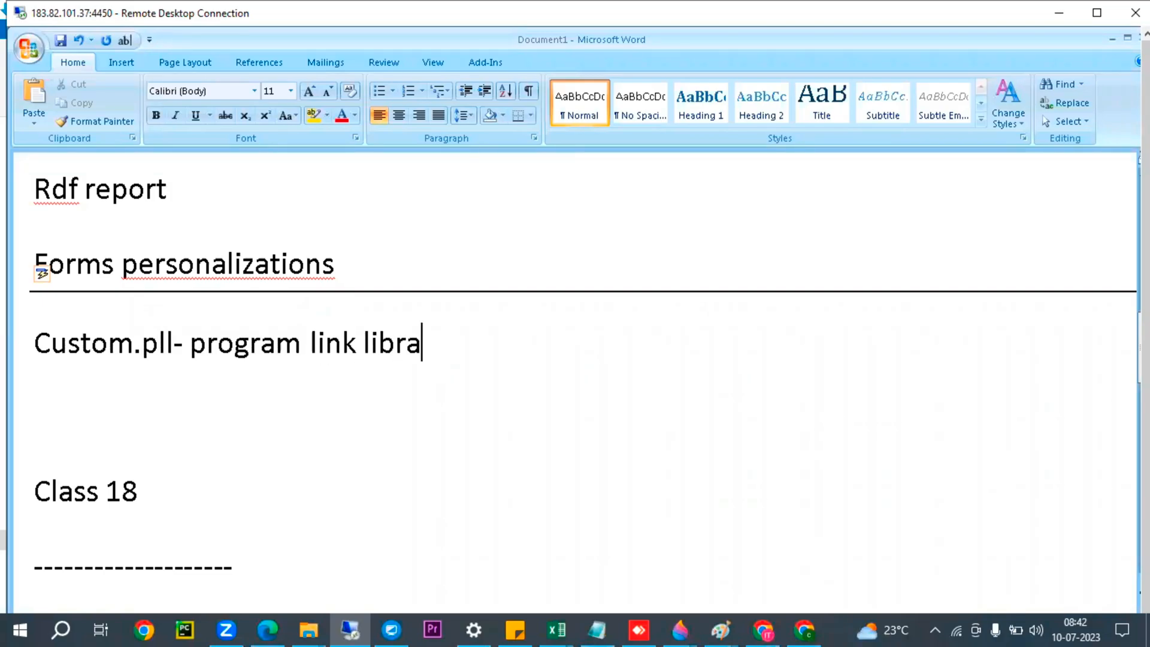
{"action": "type", "text": "ry"}
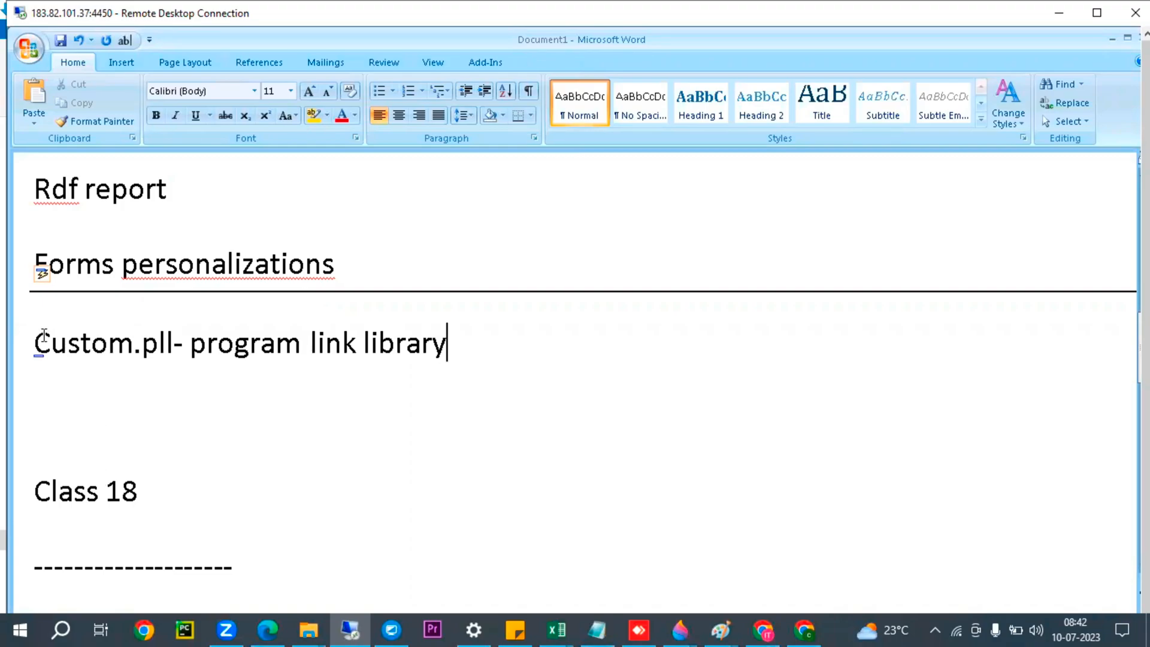
{"action": "left_click_drag", "start_coordinate": [34, 264], "coordinate": [353, 308]}
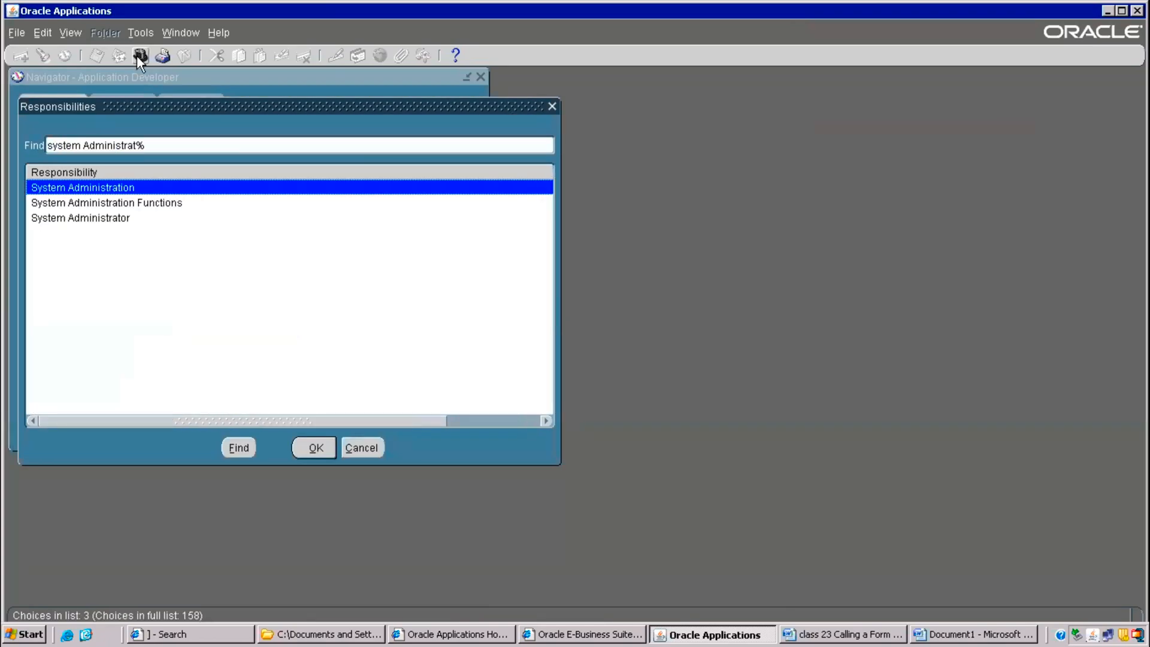
- Under System Administration open Security > User > Define, dismiss the username error and return to Word
{"action": "left_click", "coordinate": [316, 448]}
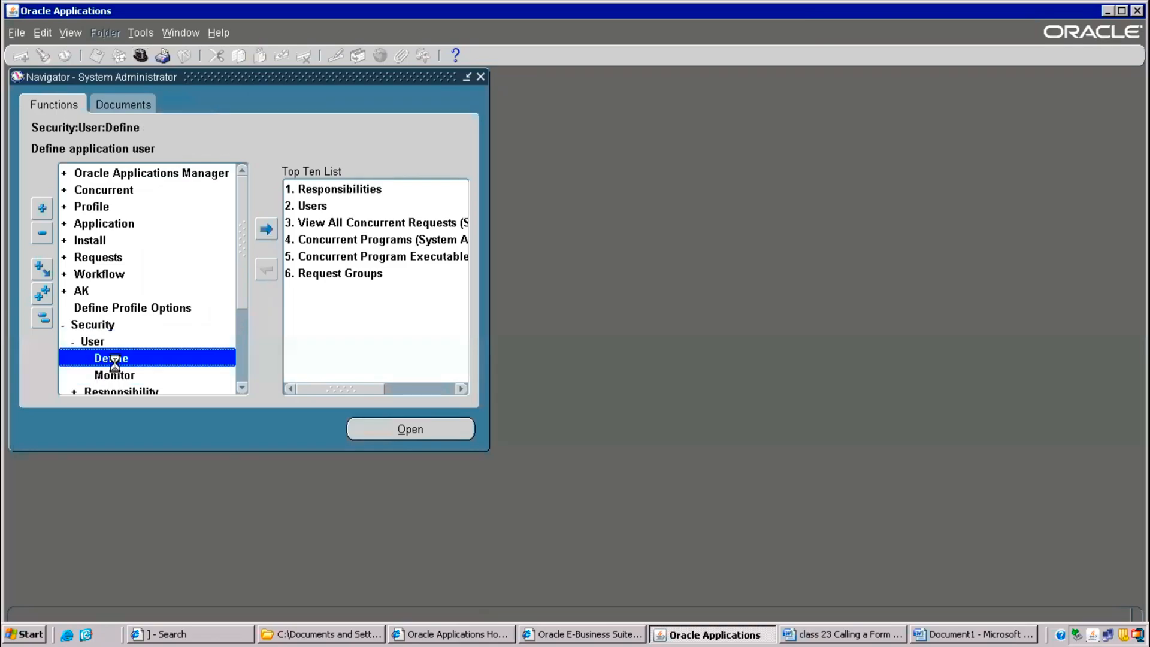
{"action": "double_click", "coordinate": [110, 357]}
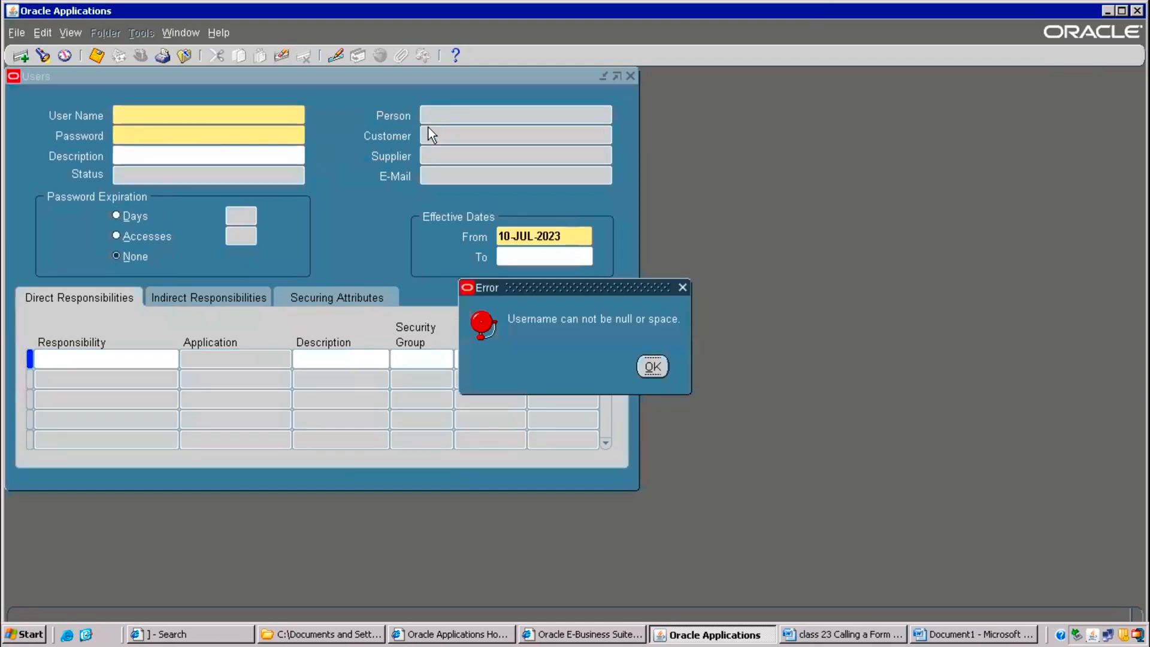
{"action": "left_click", "coordinate": [652, 366]}
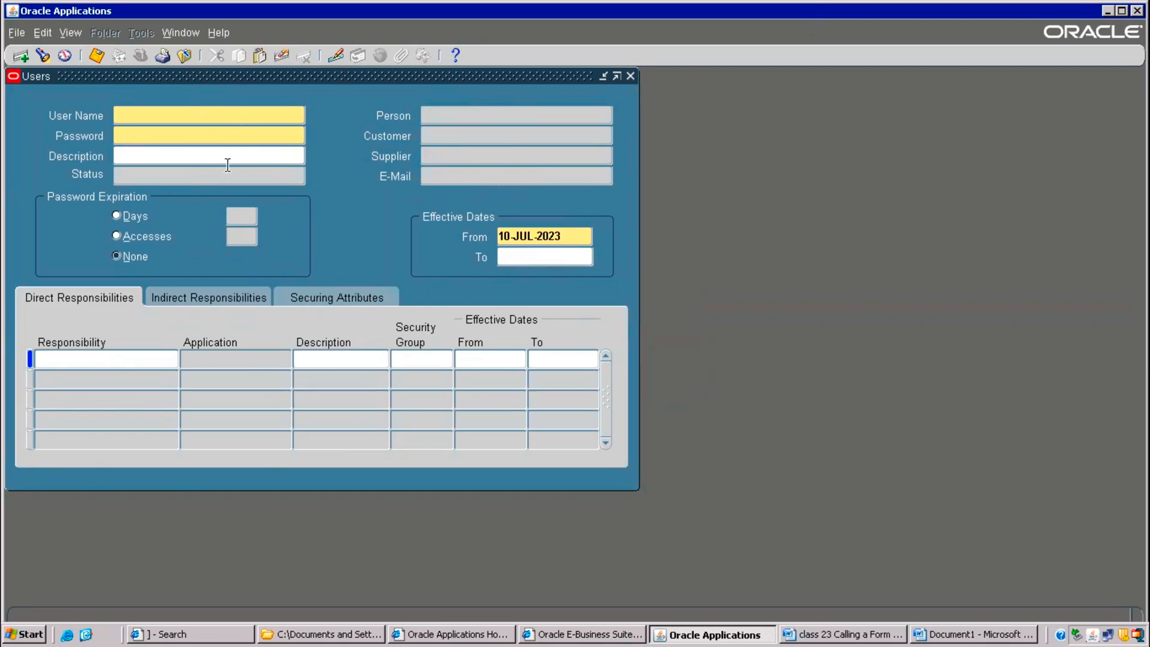
{"action": "mouse_move", "coordinate": [193, 305]}
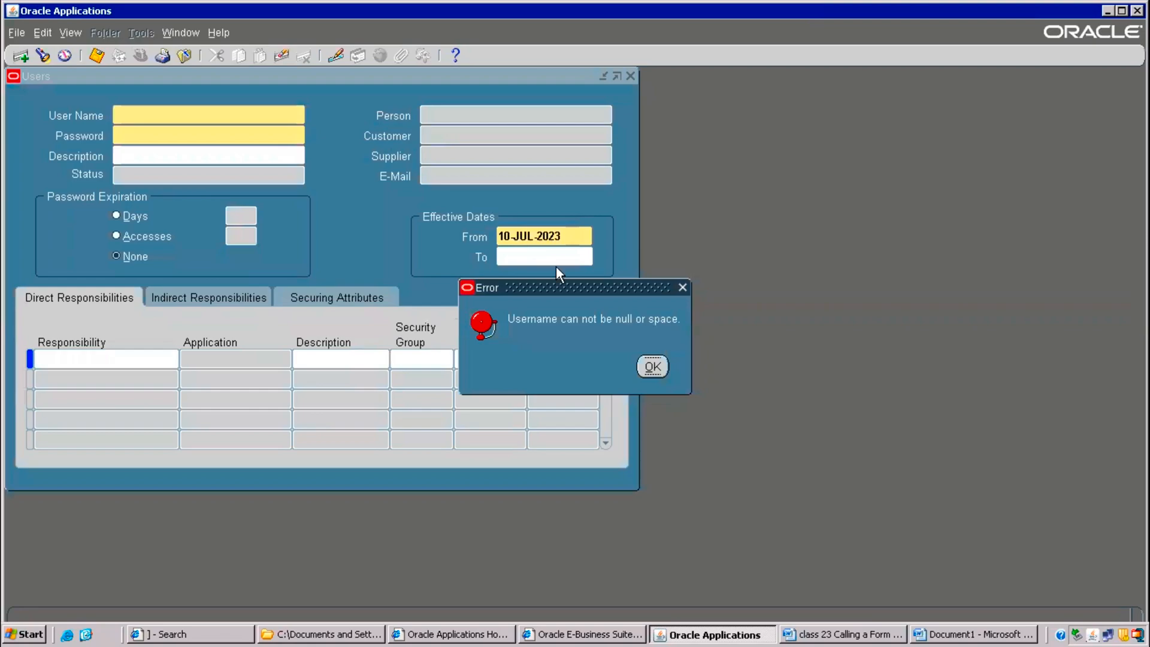
{"action": "left_click", "coordinate": [654, 366]}
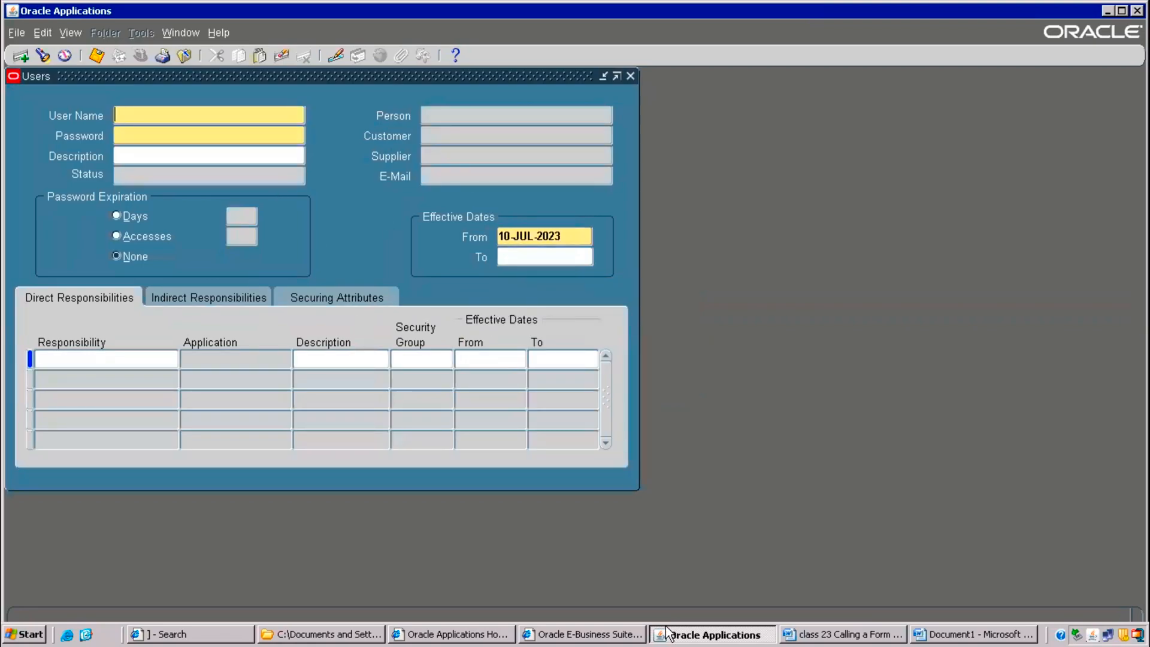
{"action": "left_click", "coordinate": [972, 634]}
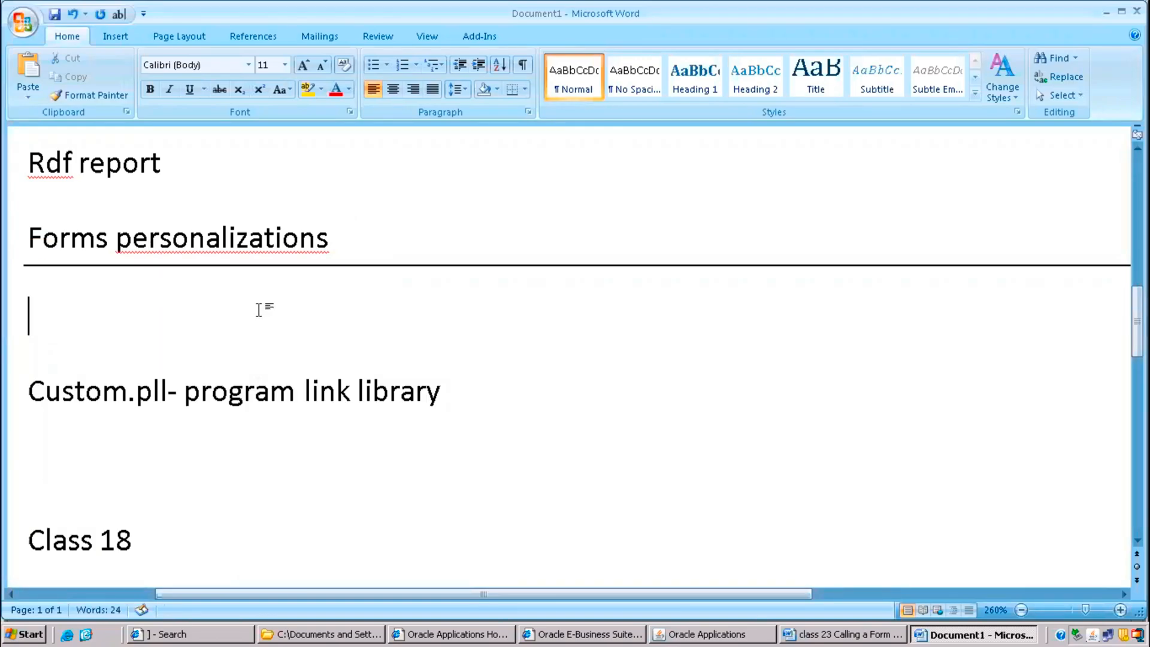
- Add 'Property changes' and 'Hiding fields' to the personalization topics list in Word
{"action": "type", "text": "propert"}
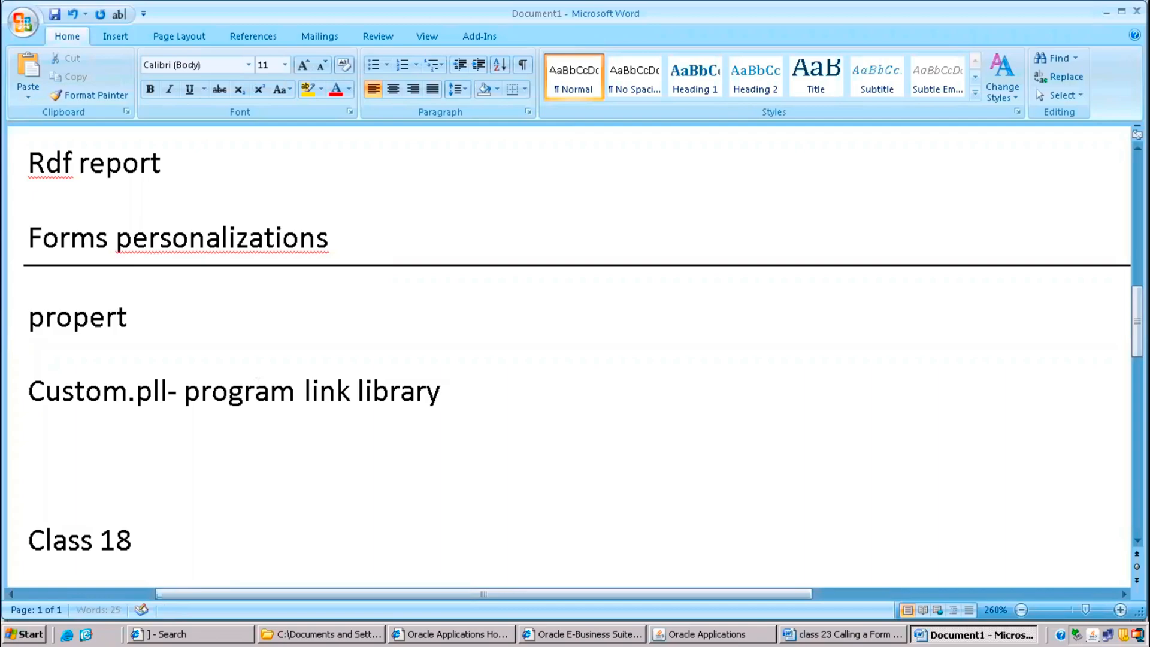
{"action": "type", "text": "Property change"}
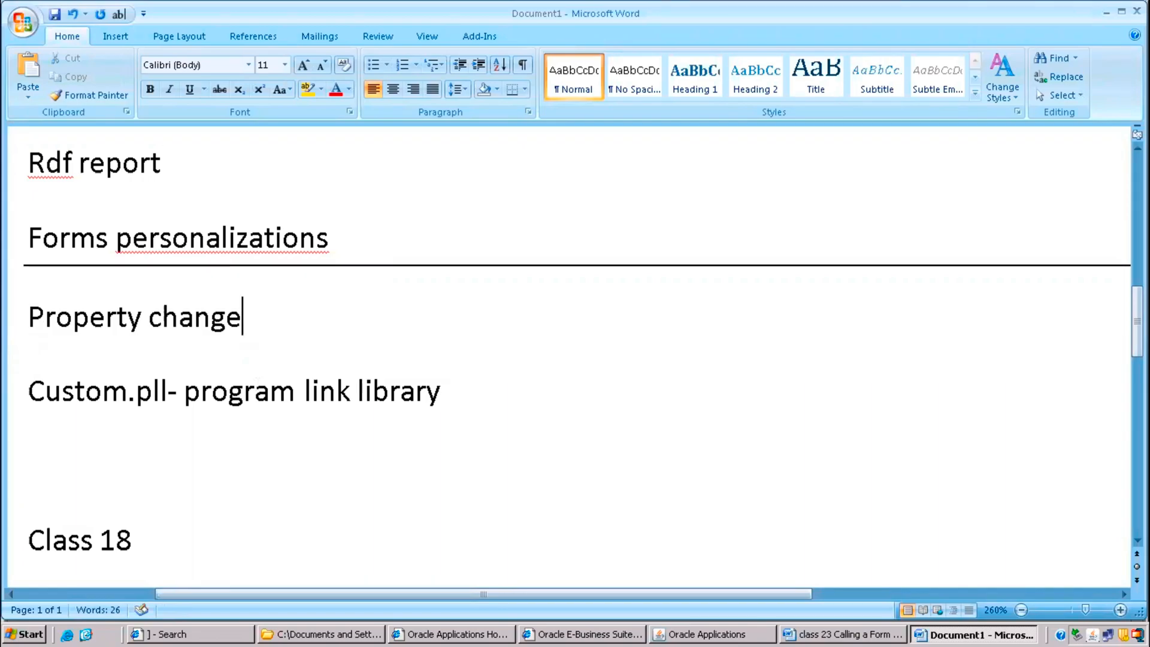
{"action": "type", "text": "s"}
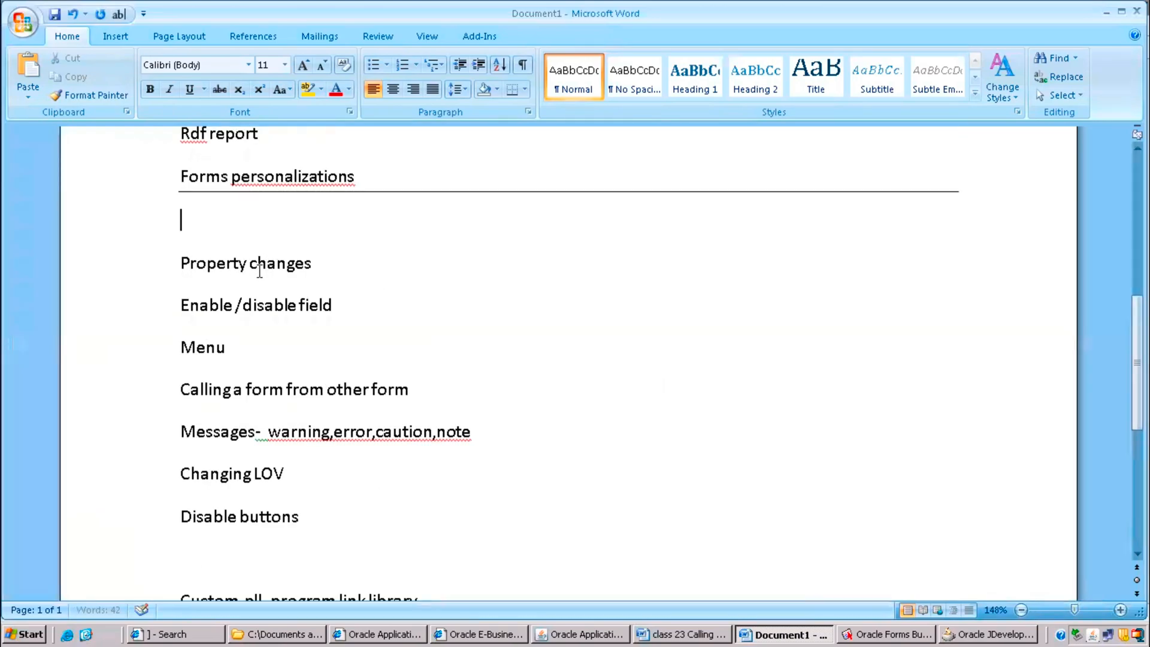
{"action": "type", "text": "Hiding fi"}
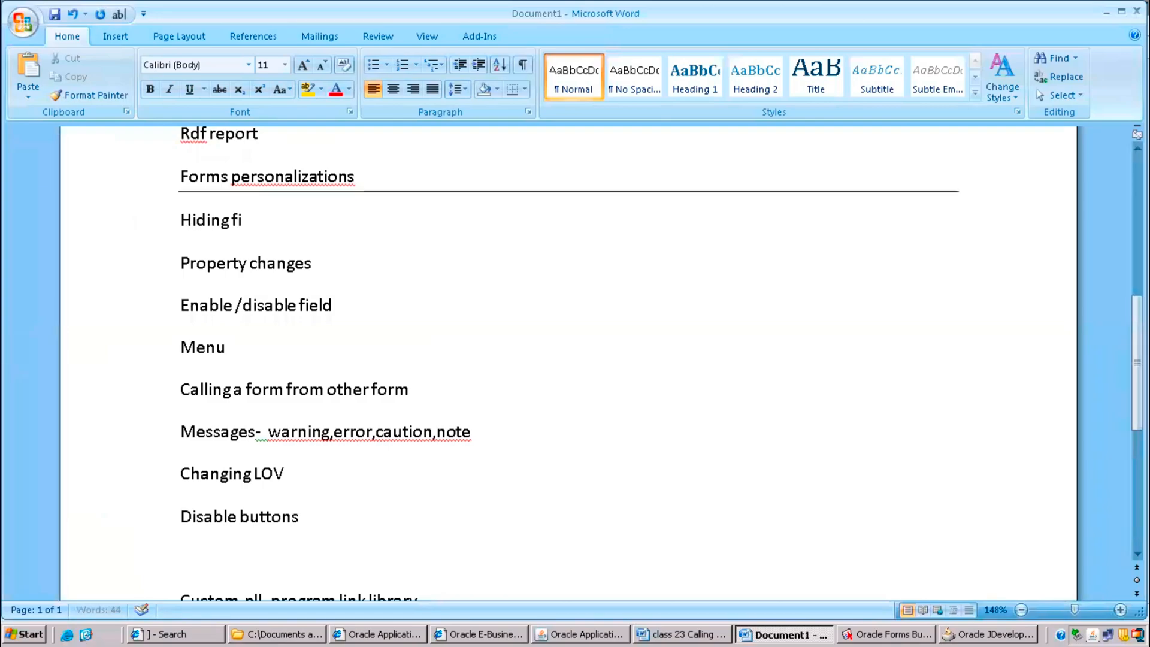
{"action": "type", "text": "eld"}
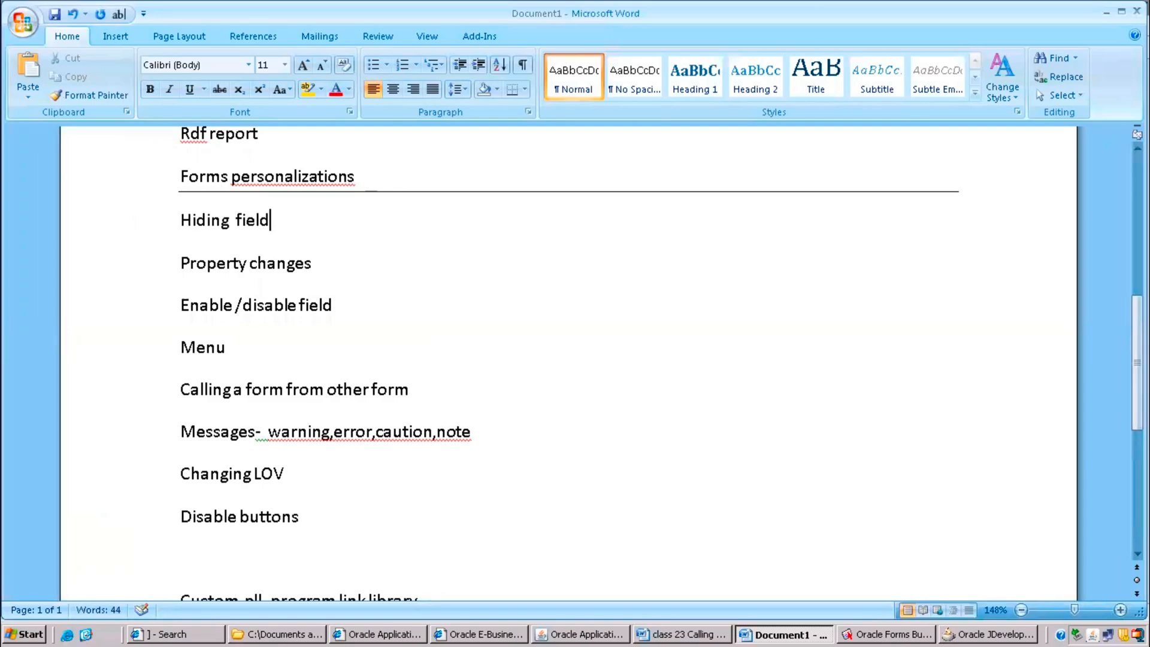
{"action": "type", "text": "s"}
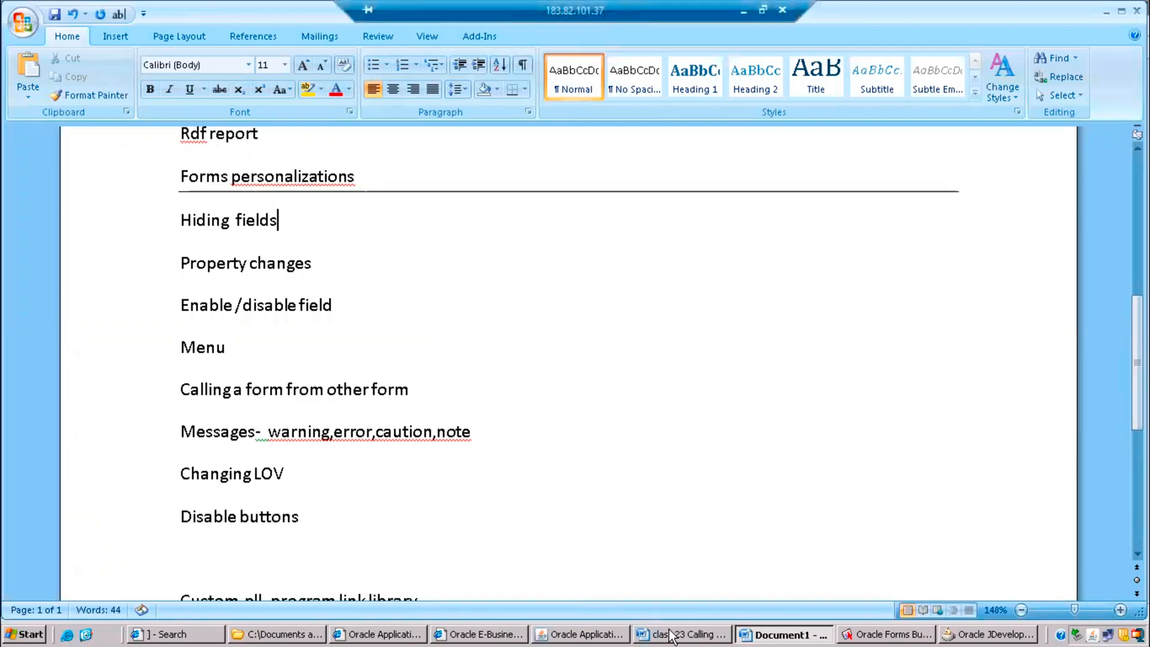
- Return to Oracle Applications and reopen the Users form under System Administration
{"action": "left_click", "coordinate": [580, 632]}
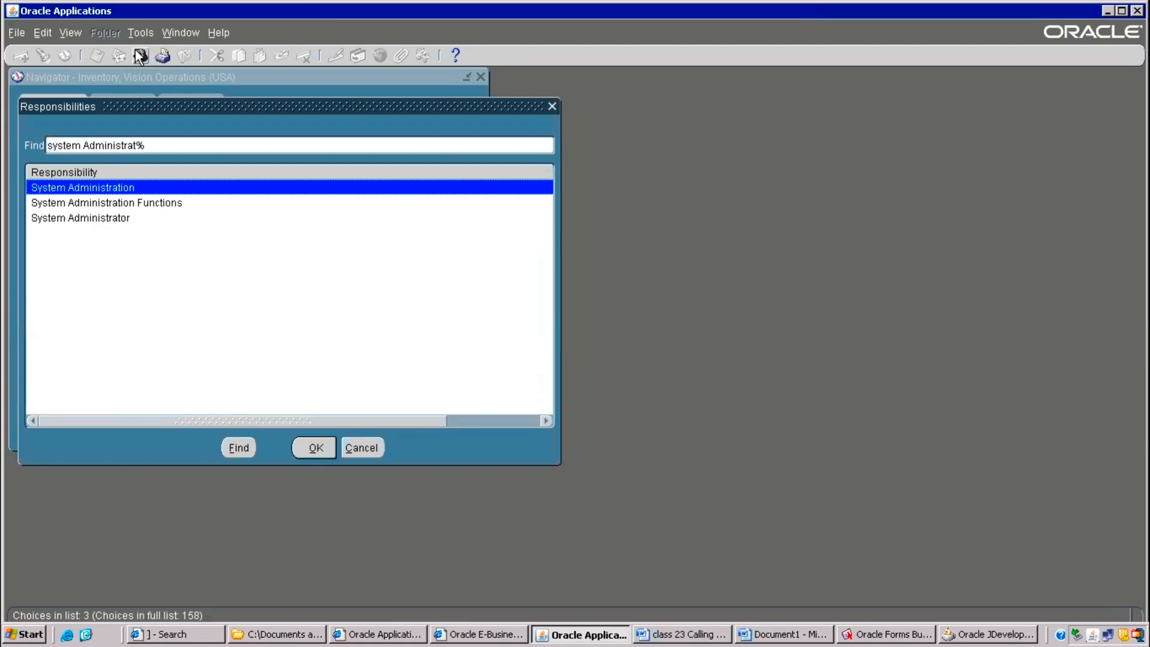
{"action": "left_click", "coordinate": [315, 448]}
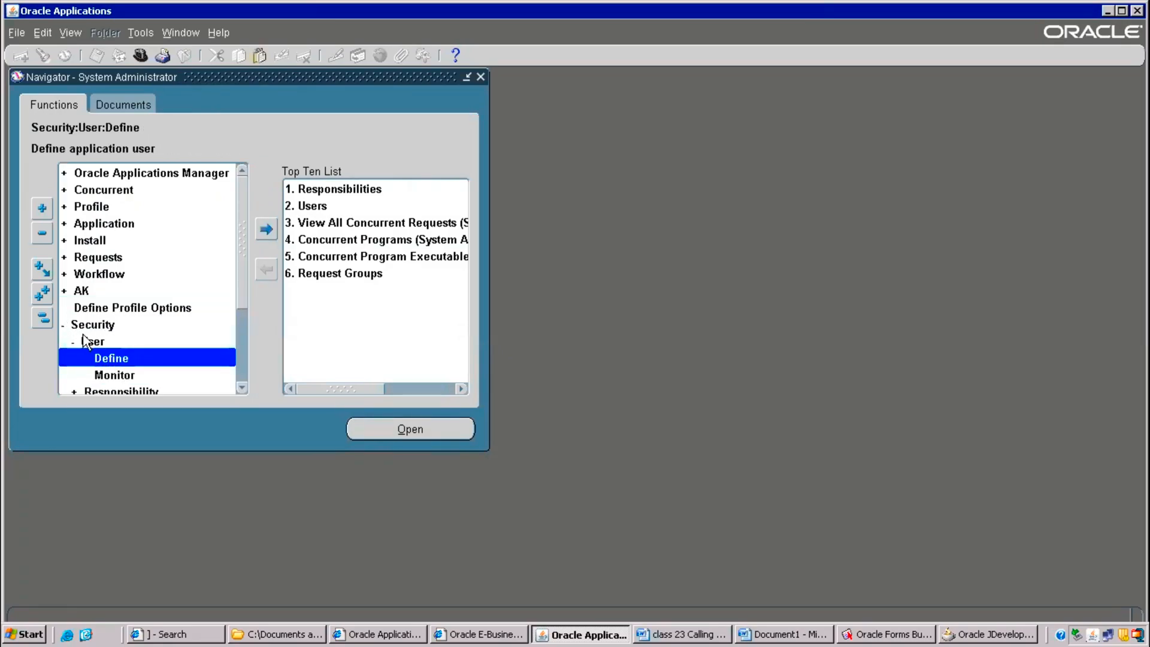
{"action": "left_click", "coordinate": [410, 429]}
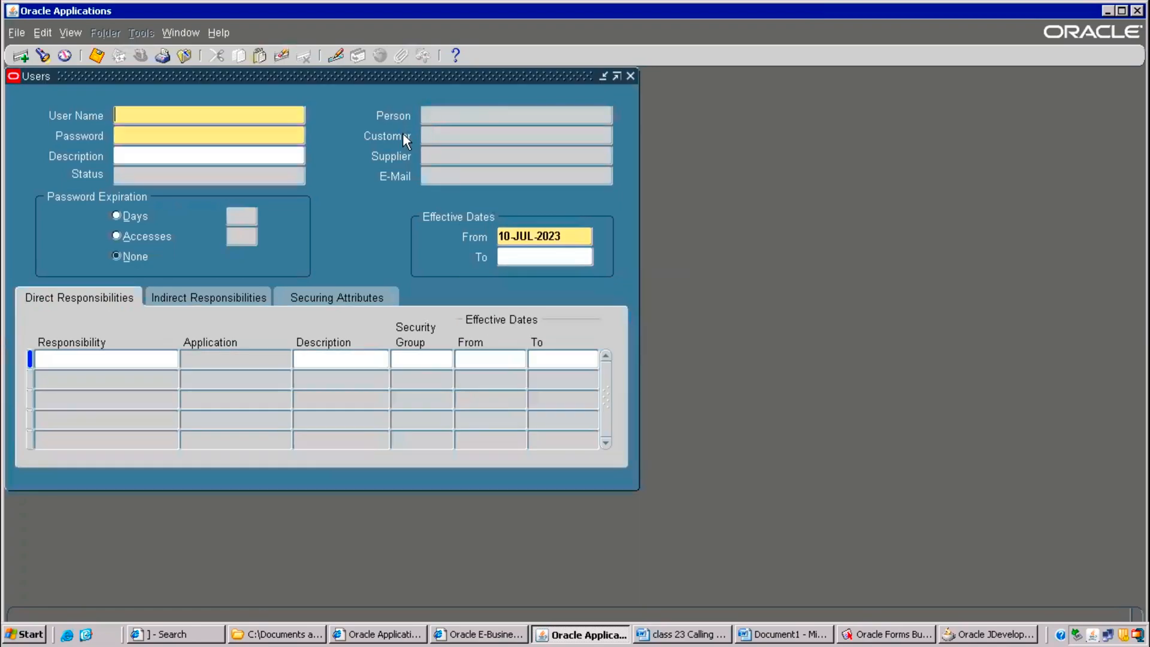
{"action": "mouse_move", "coordinate": [378, 126]}
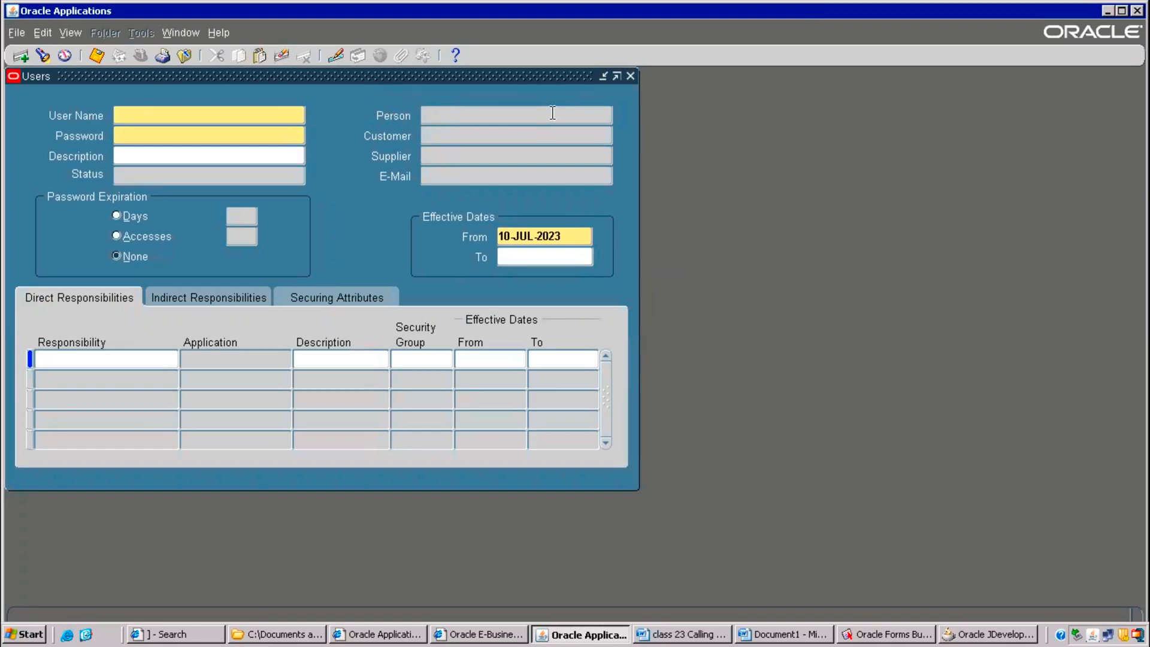
{"action": "left_click", "coordinate": [220, 32]}
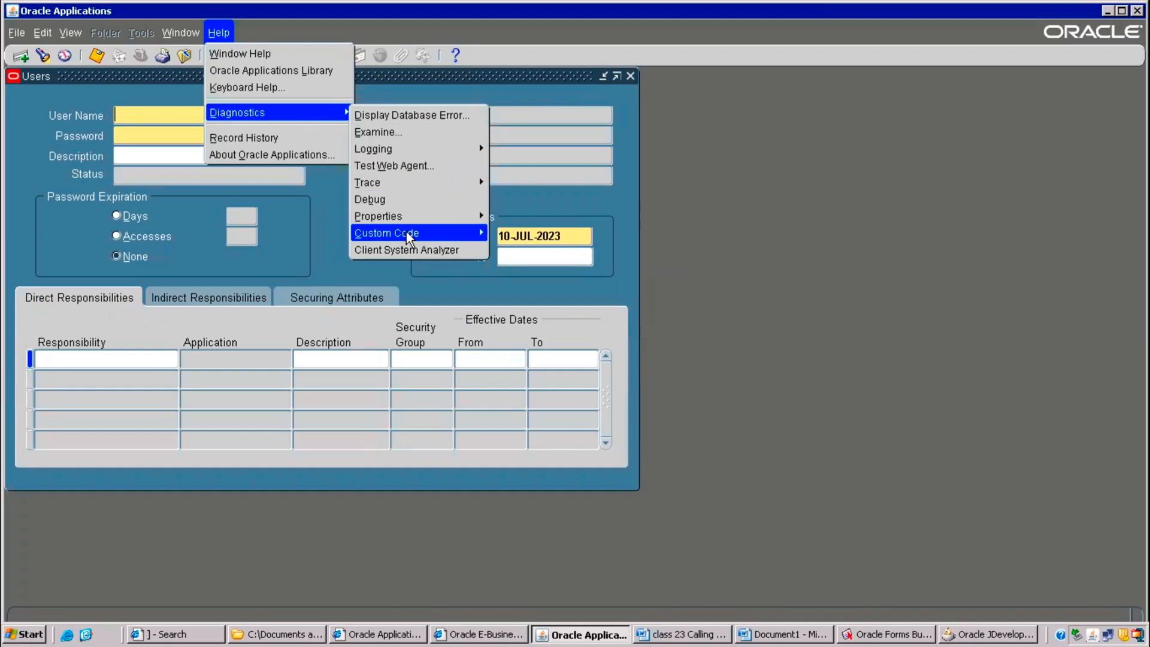
{"action": "mouse_move", "coordinate": [407, 232]}
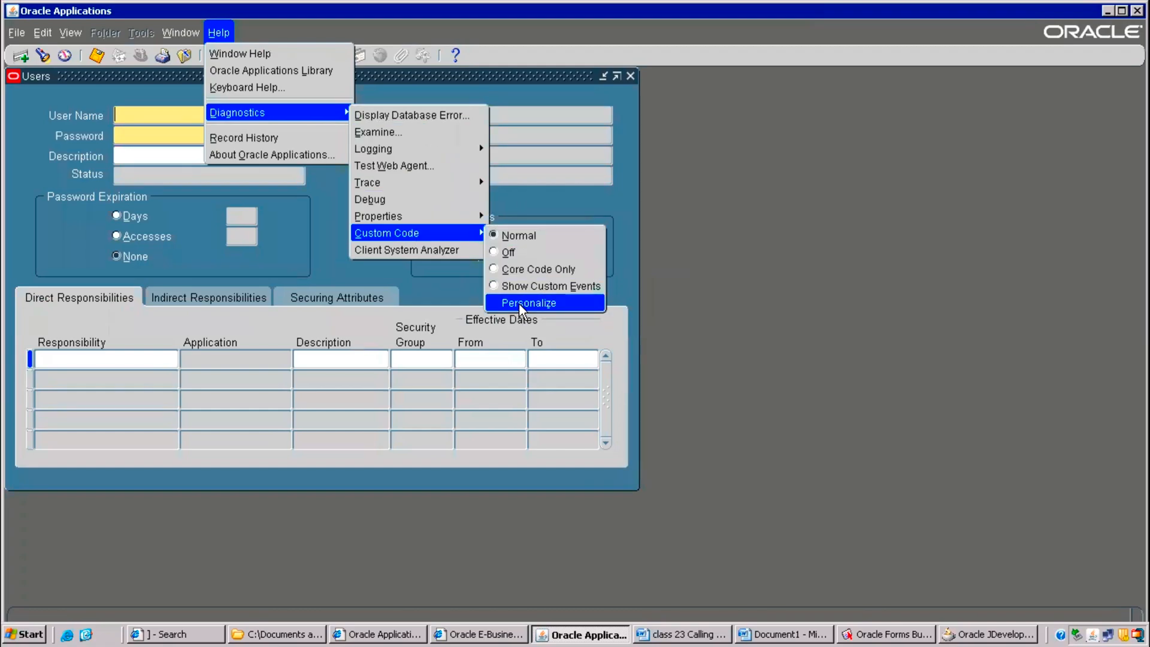
{"action": "mouse_move", "coordinate": [549, 314]}
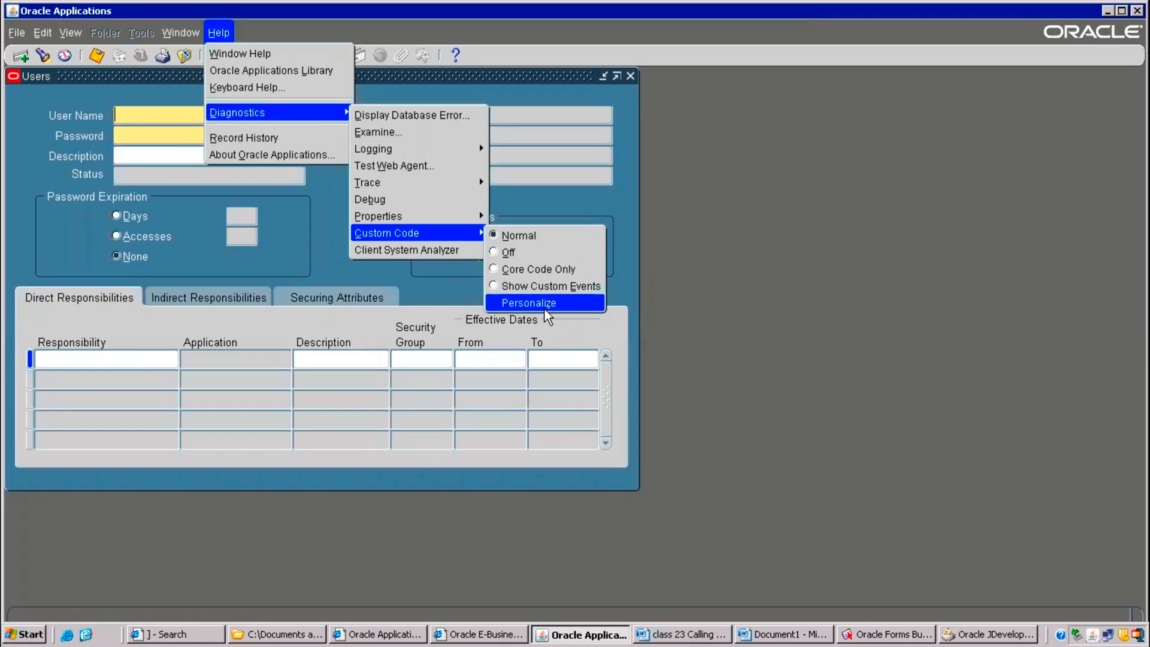
- Open Help > Diagnostics > Custom Code > Personalize for the Users form
{"action": "left_click", "coordinate": [530, 302]}
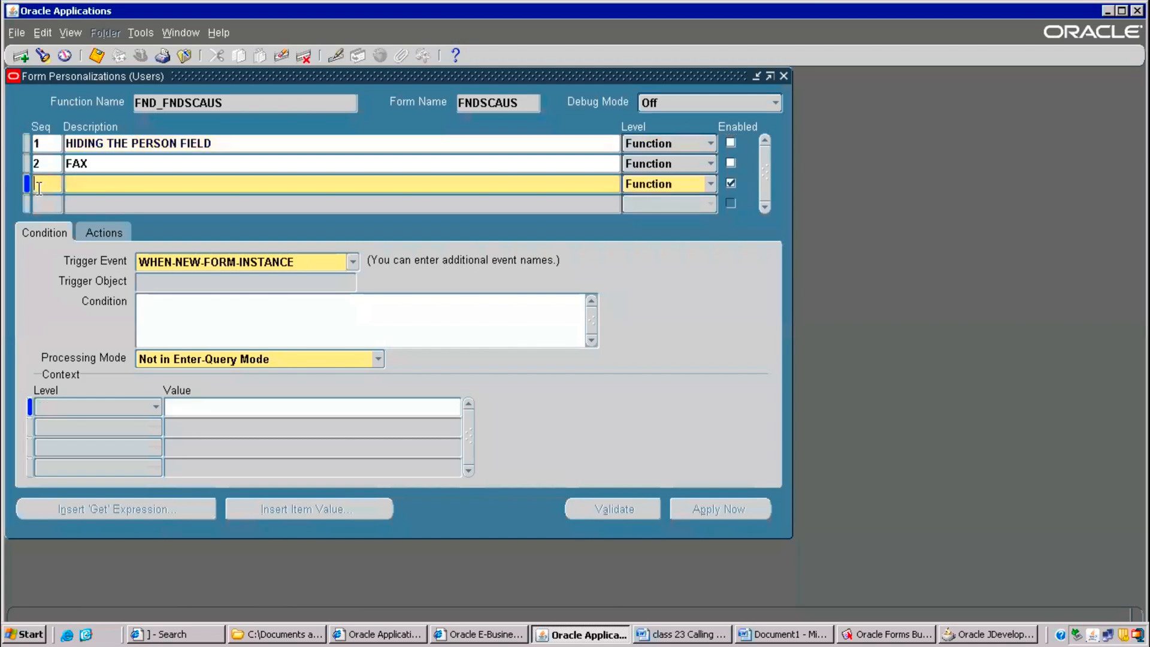
- Enter sequence 5 with description 'Hide Person field' for the new rule
{"action": "type", "text": "1"}
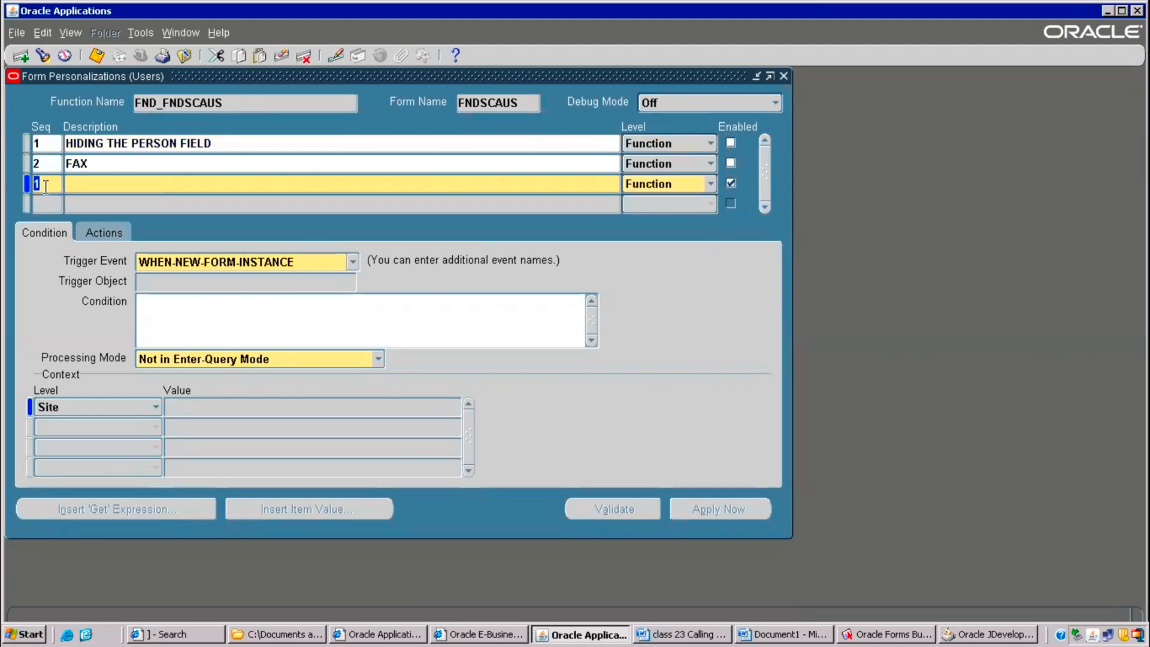
{"action": "type", "text": "5"}
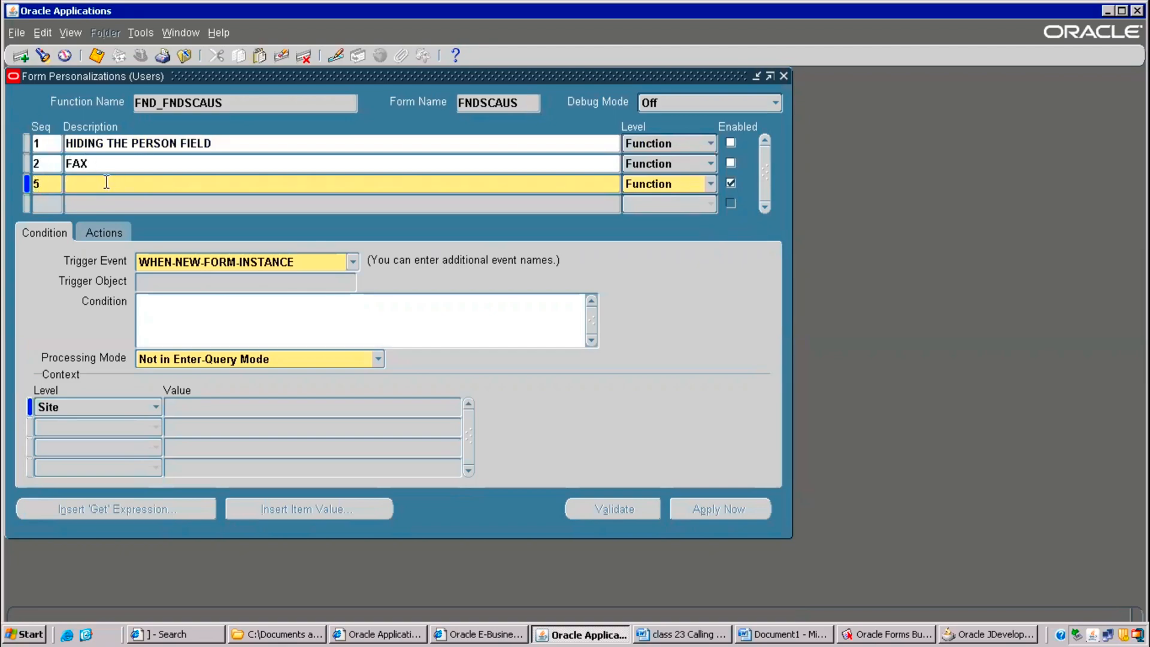
{"action": "type", "text": "Hide"}
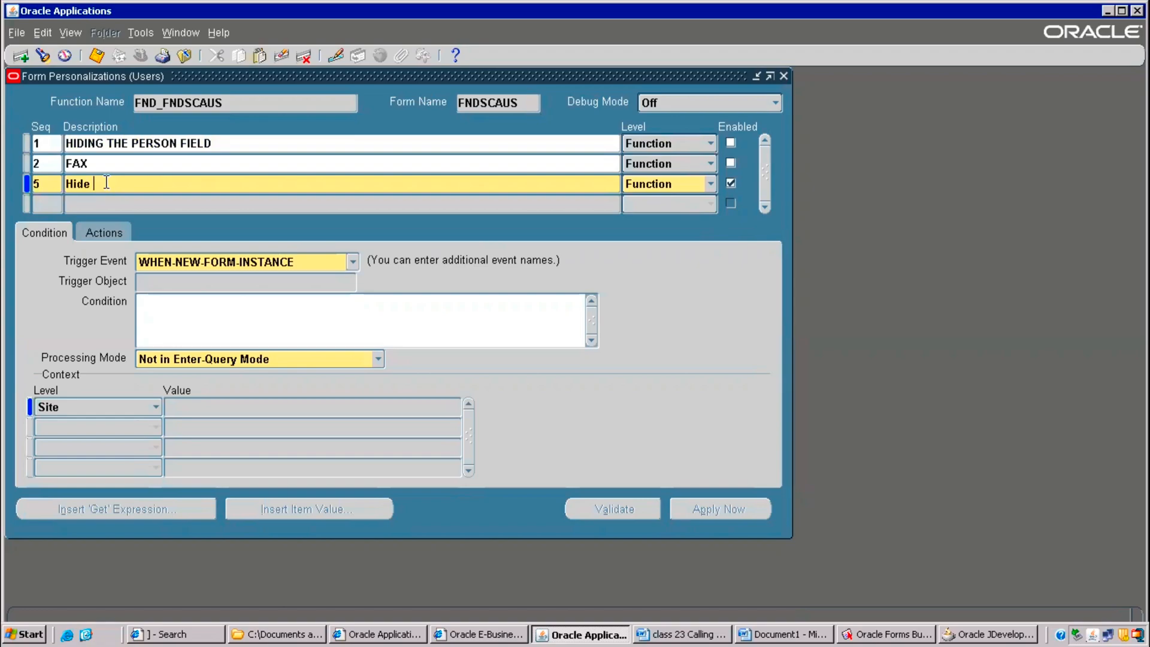
{"action": "type", "text": "Person"}
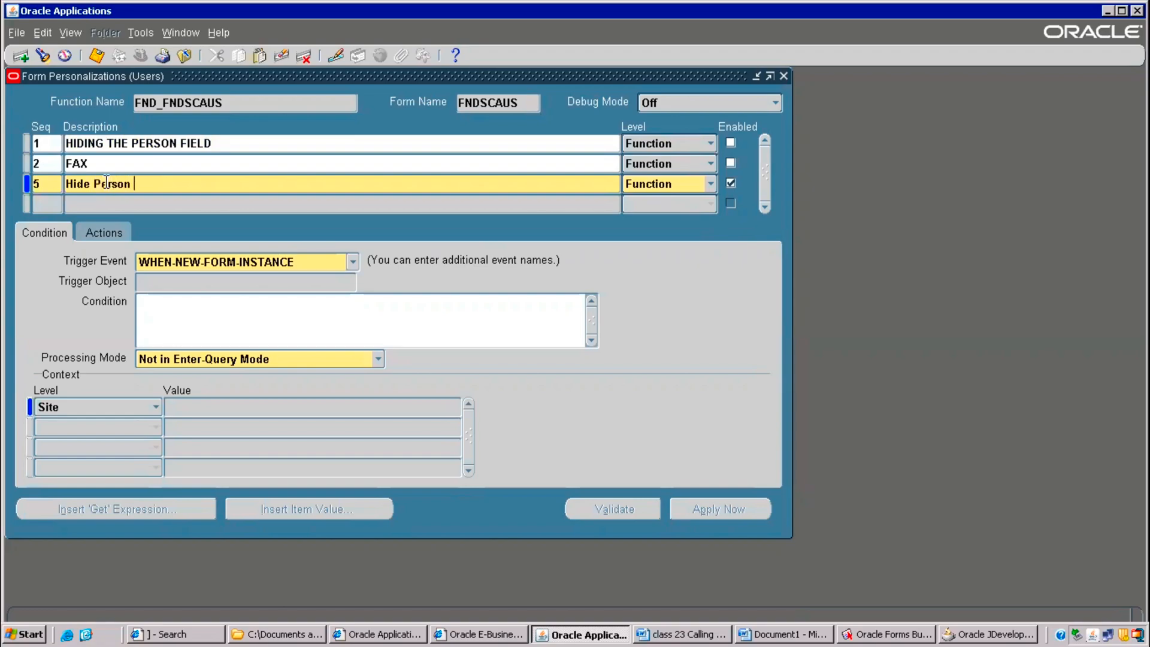
{"action": "type", "text": "field"}
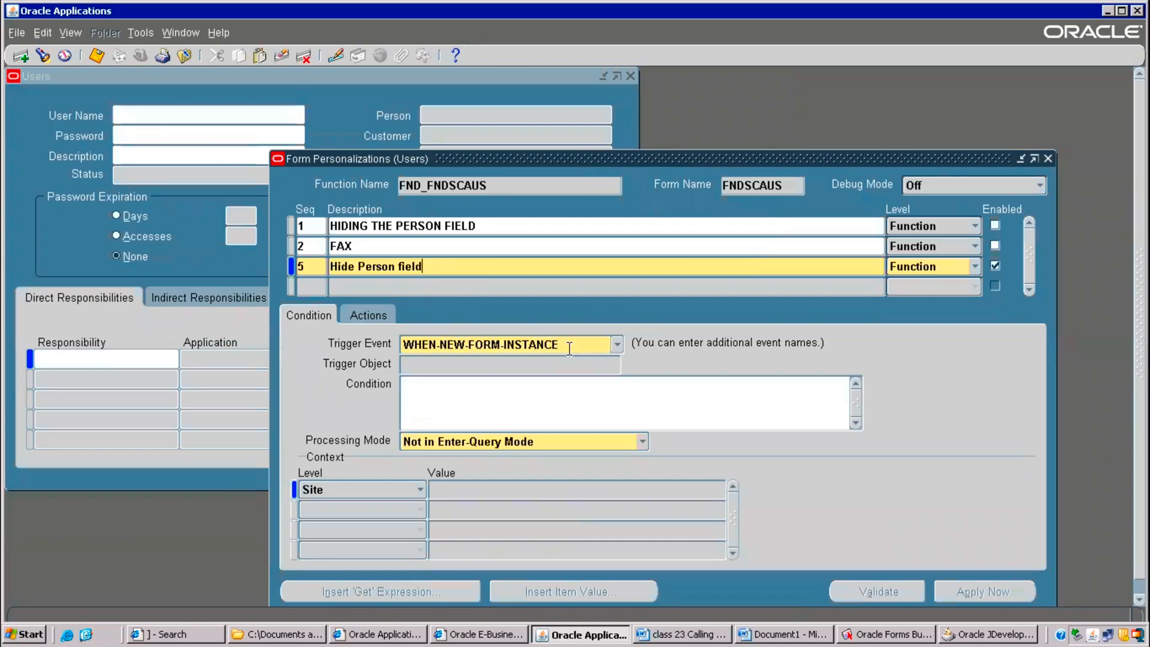
{"action": "left_click", "coordinate": [616, 344]}
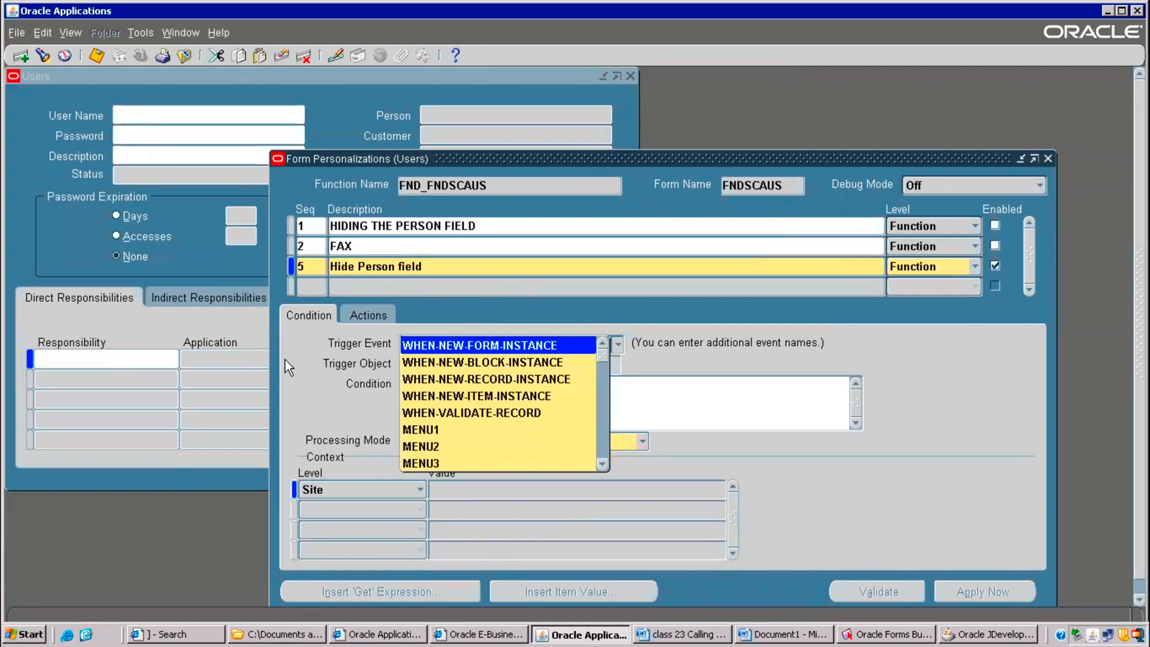
{"action": "mouse_move", "coordinate": [333, 467]}
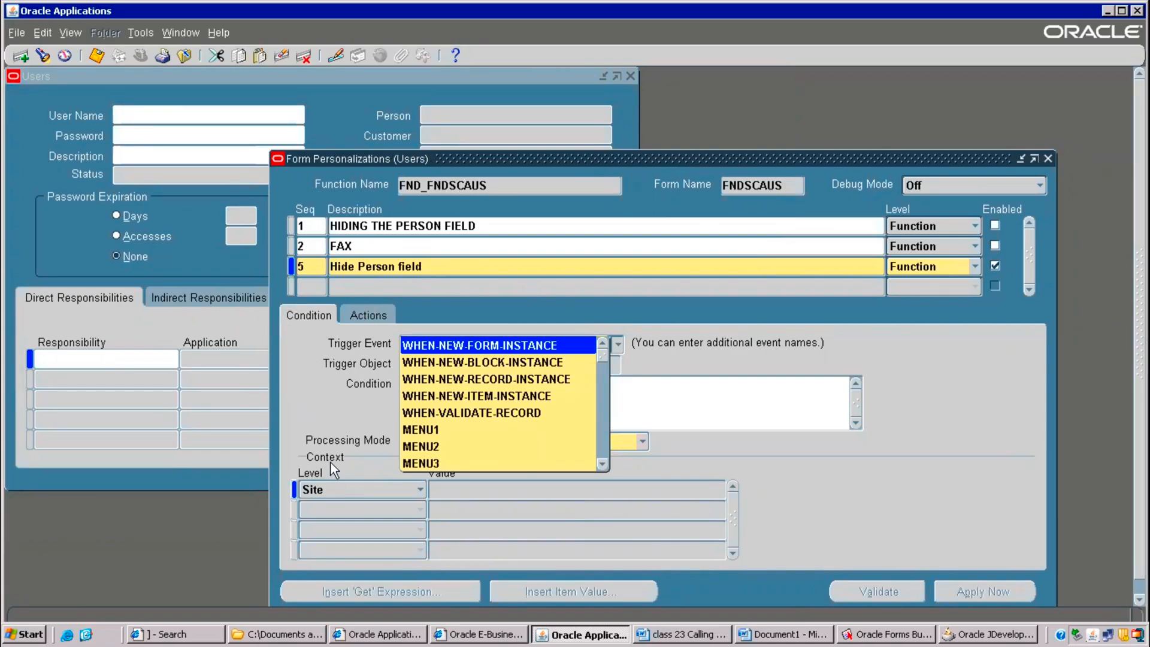
{"action": "mouse_move", "coordinate": [786, 492]}
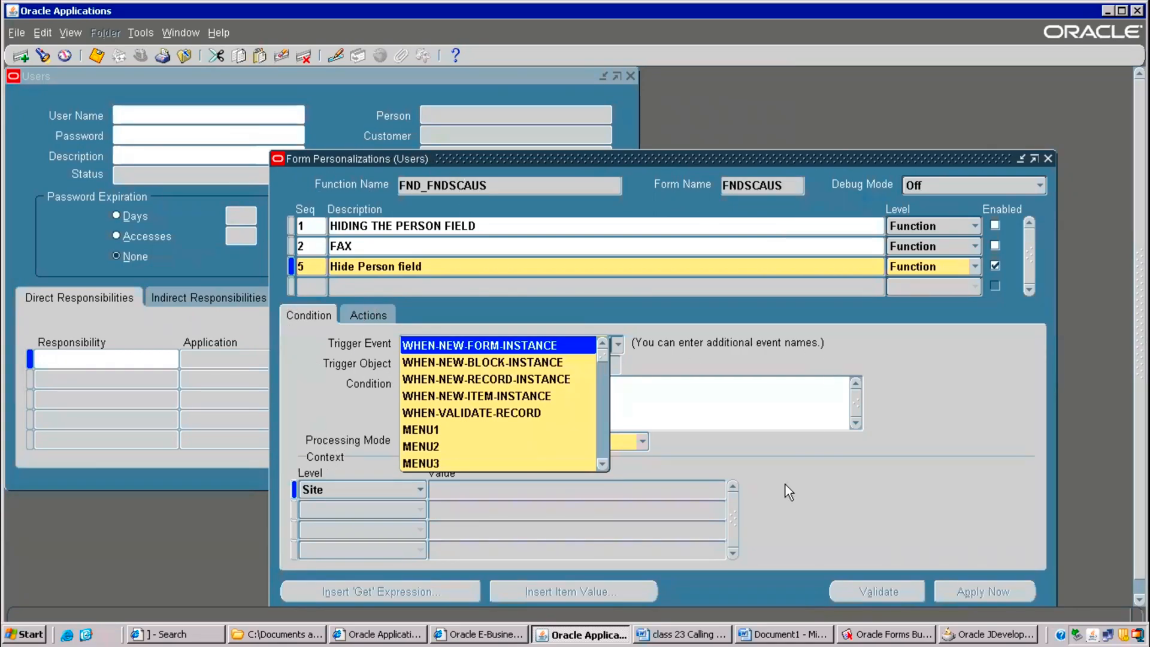
{"action": "left_click", "coordinate": [486, 378]}
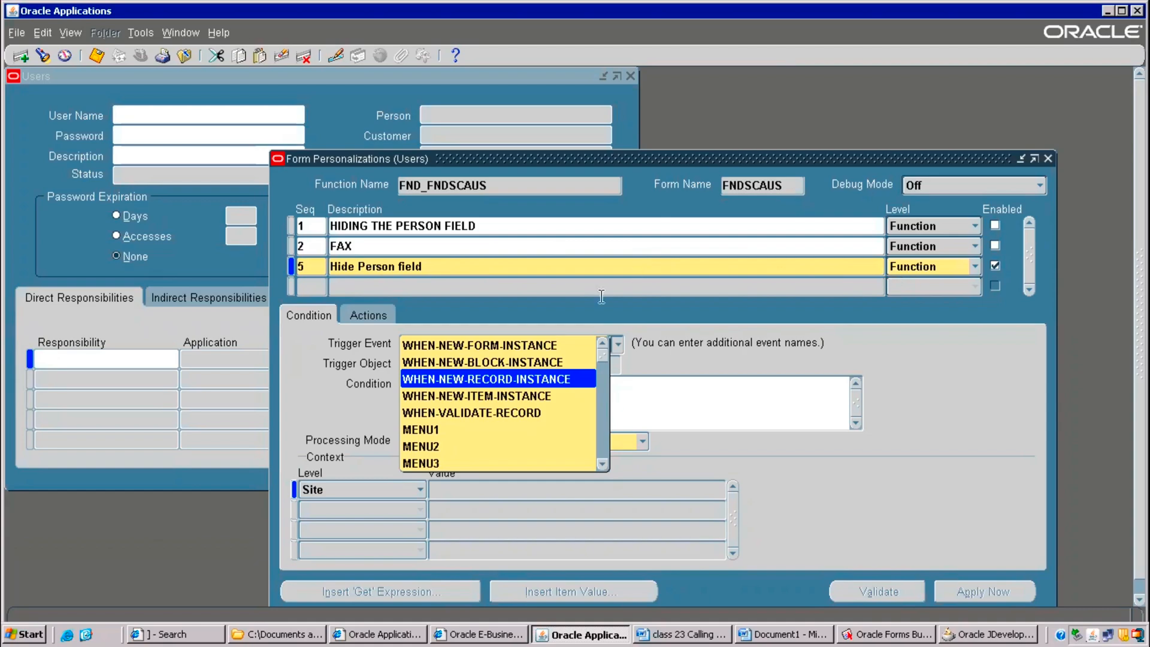
{"action": "left_click", "coordinate": [477, 396]}
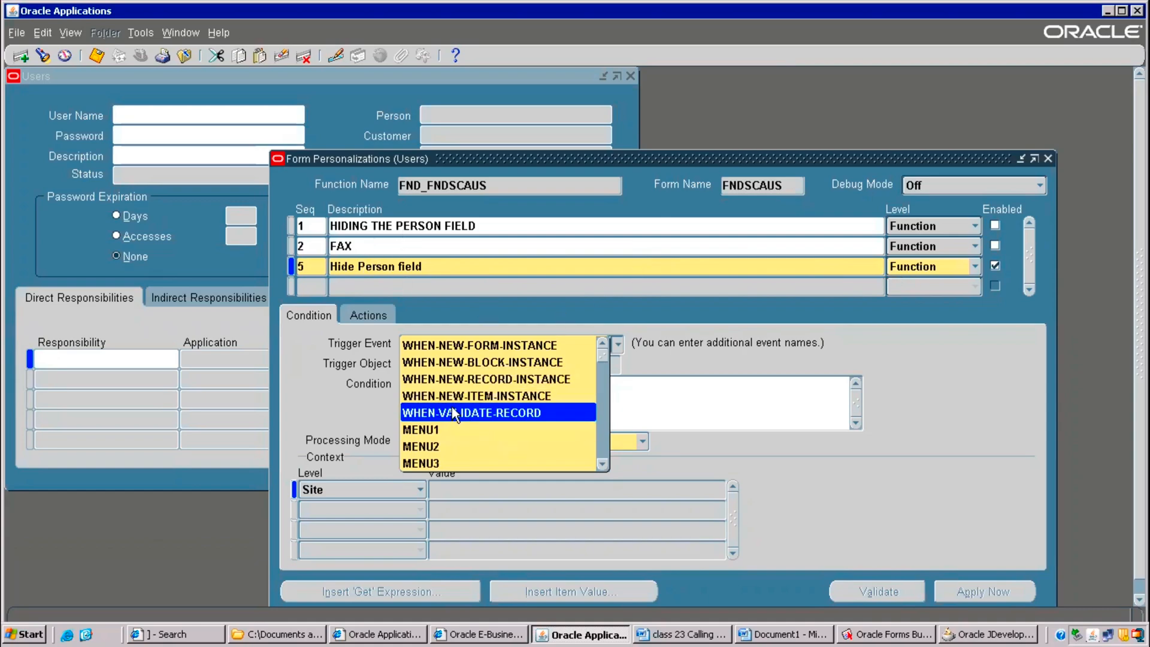
{"action": "mouse_move", "coordinate": [485, 420]}
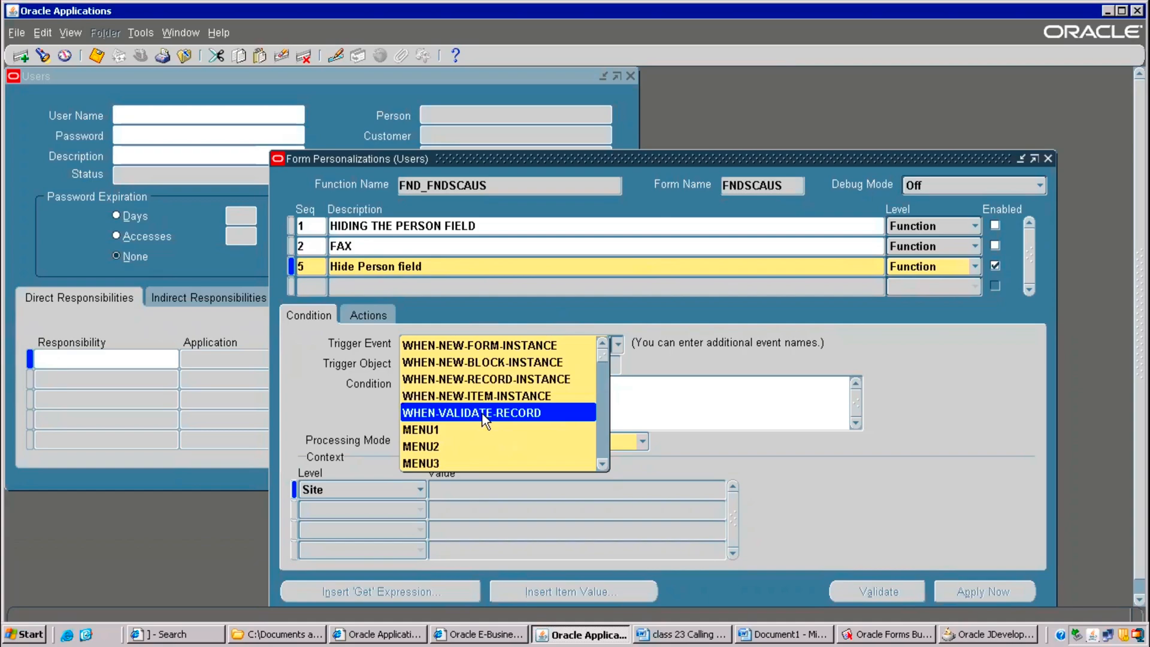
{"action": "mouse_move", "coordinate": [465, 420]}
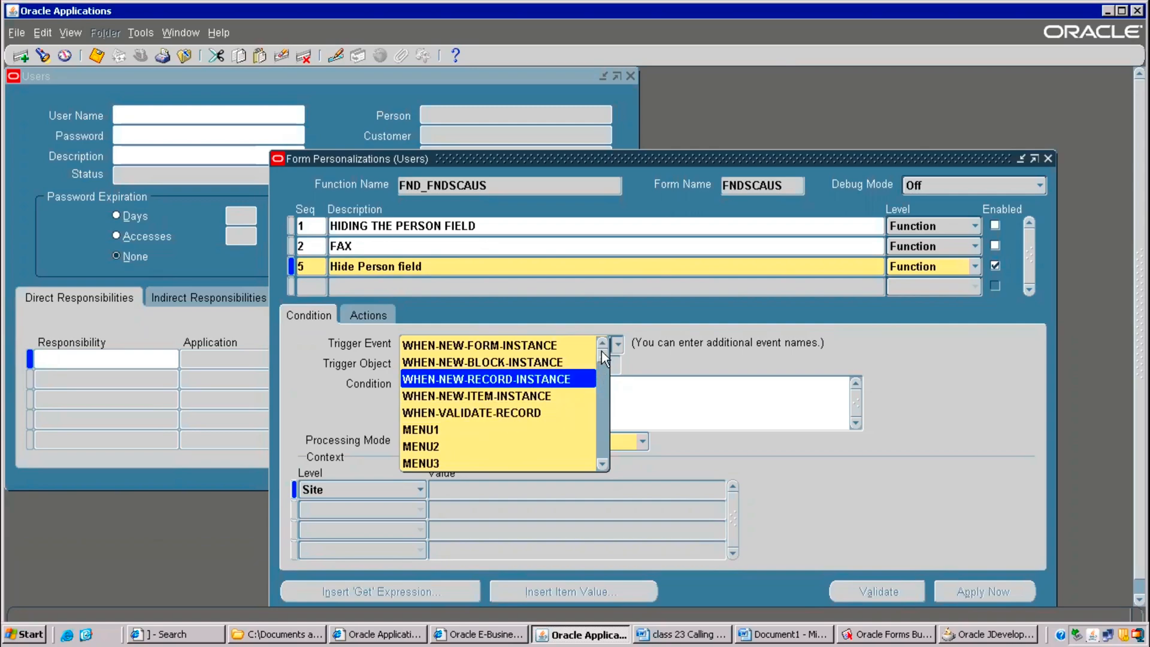
{"action": "scroll", "scroll_direction": "down", "scroll_amount": 3}
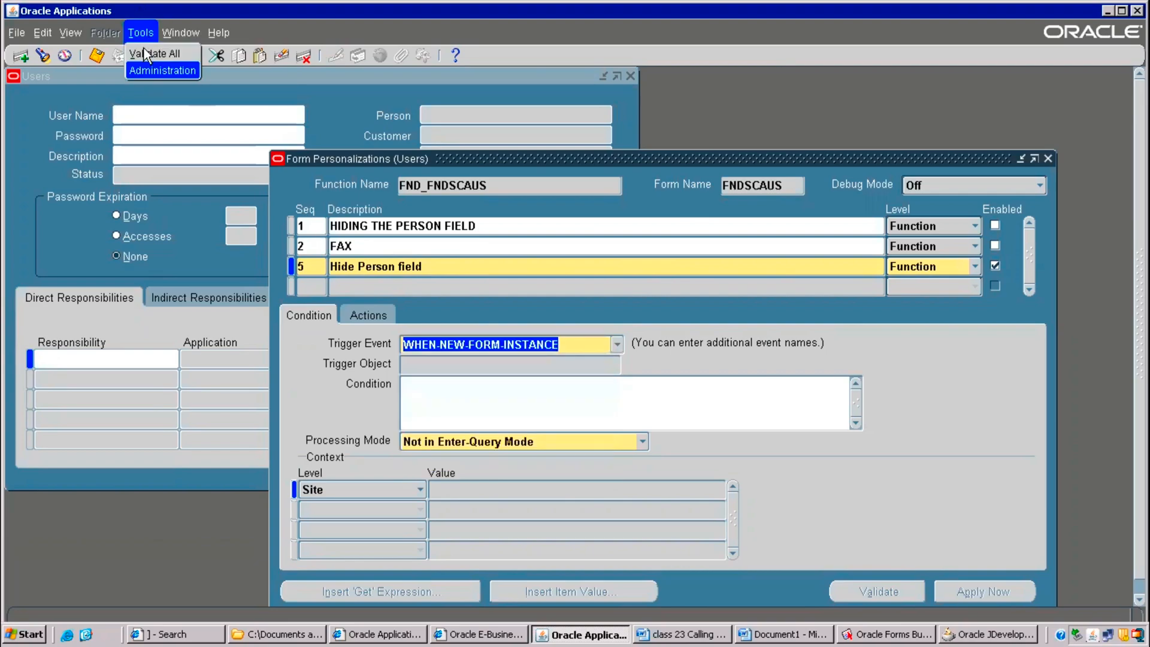
{"action": "mouse_move", "coordinate": [158, 56]}
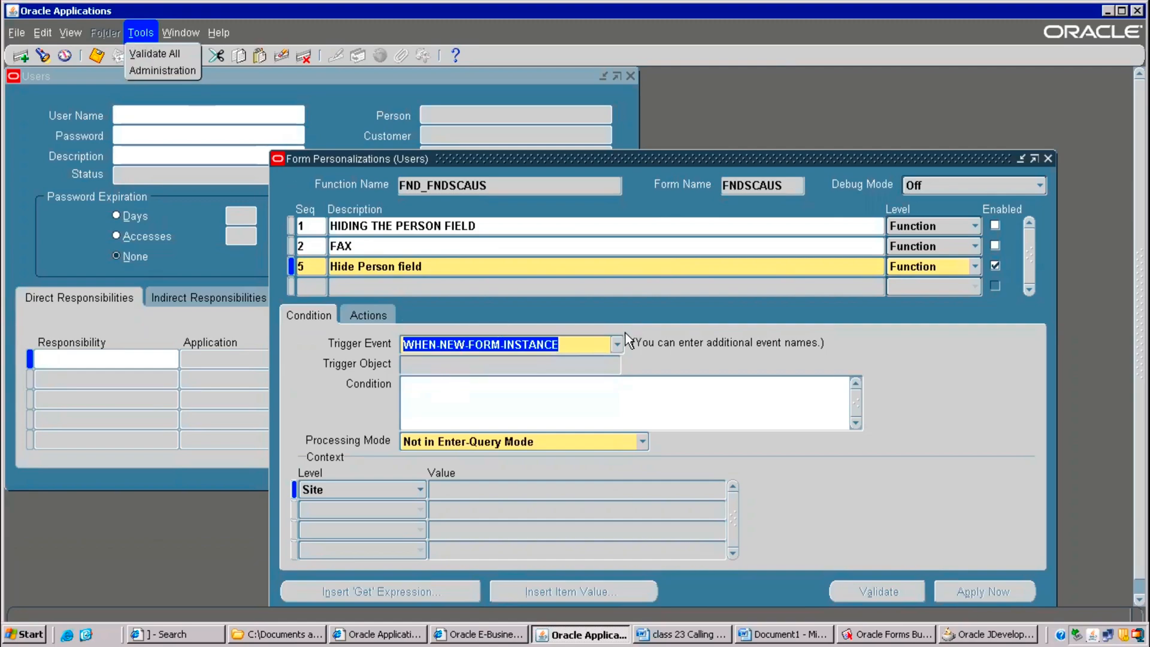
{"action": "left_click", "coordinate": [616, 344]}
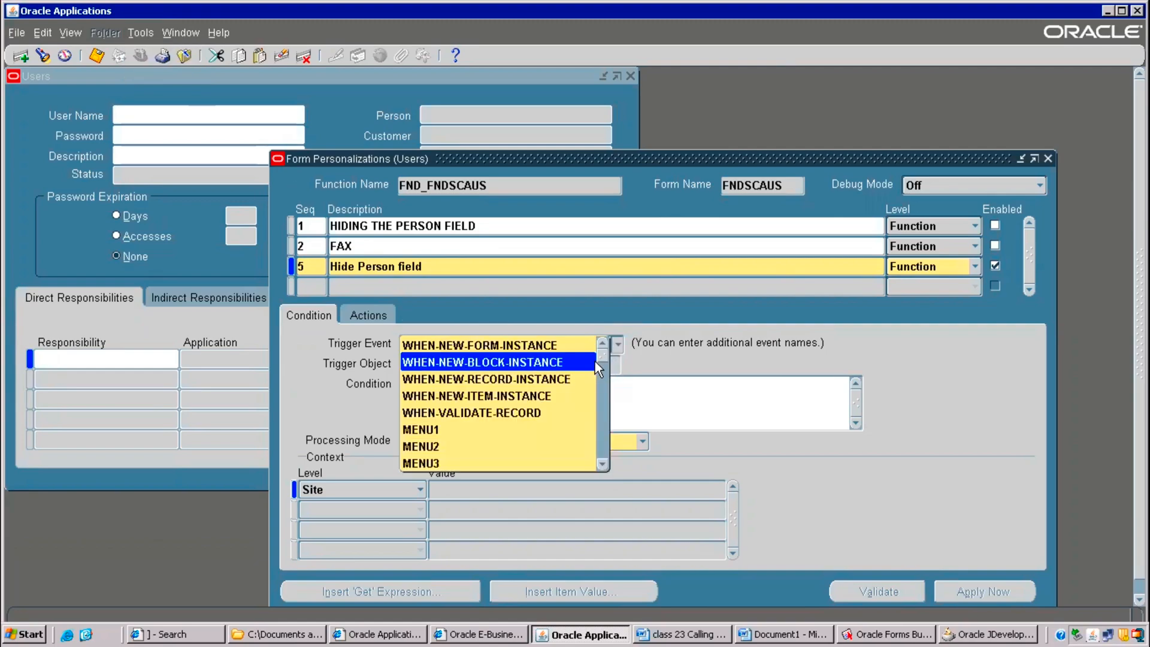
{"action": "scroll", "scroll_direction": "down", "scroll_amount": 3}
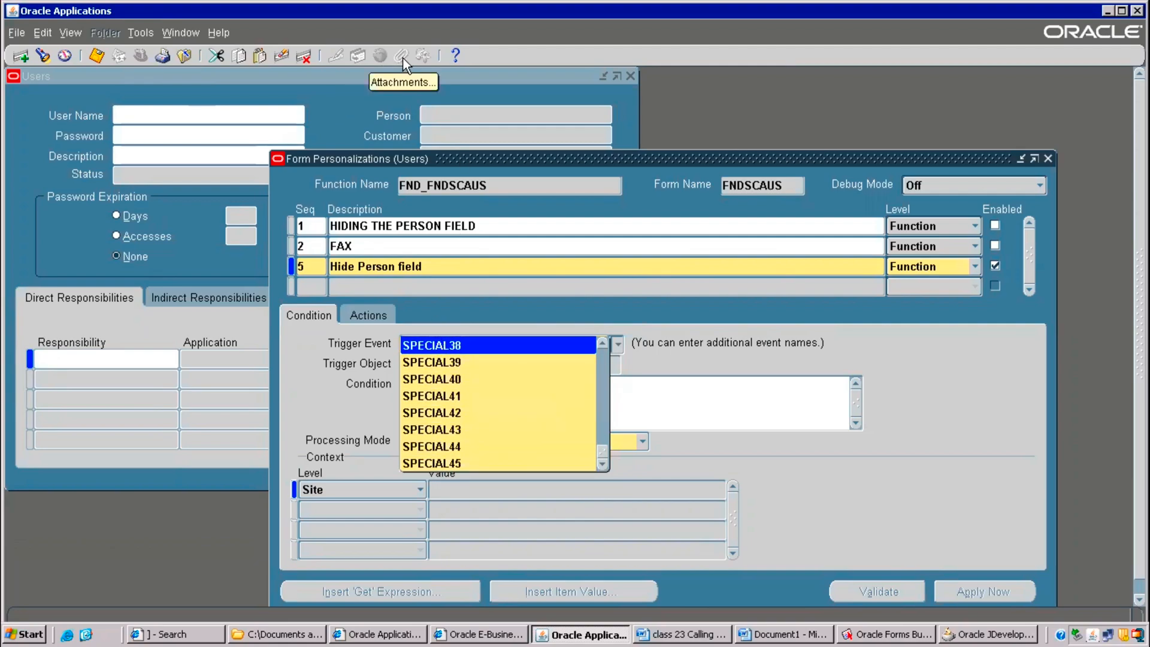
{"action": "mouse_move", "coordinate": [427, 60]}
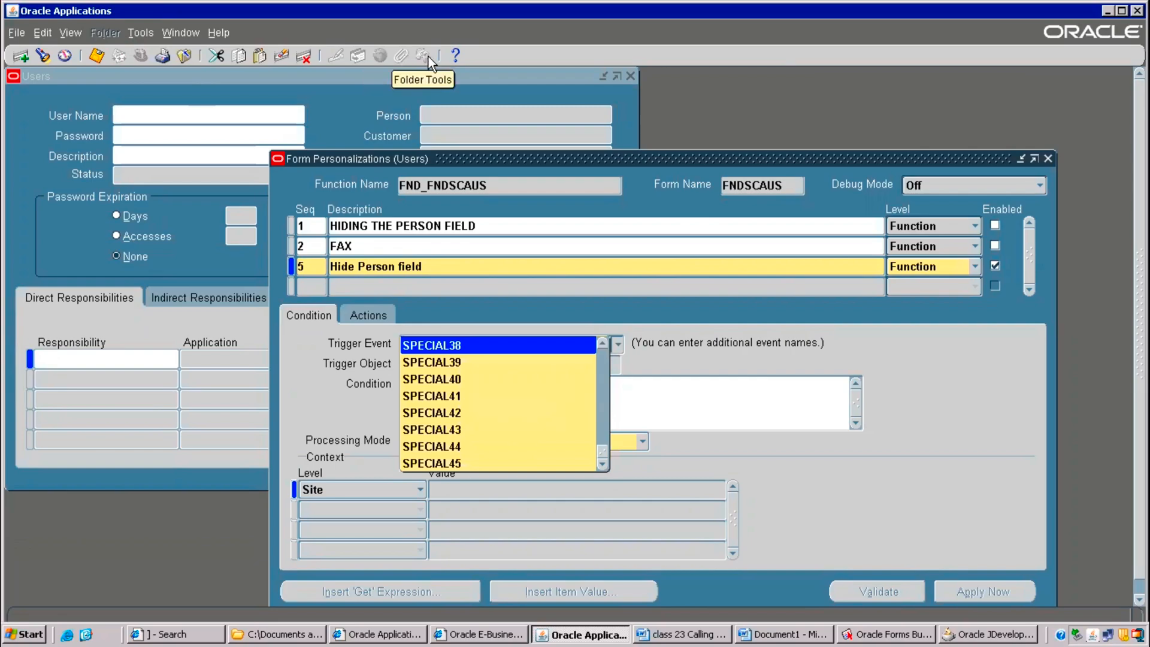
{"action": "mouse_move", "coordinate": [298, 56]}
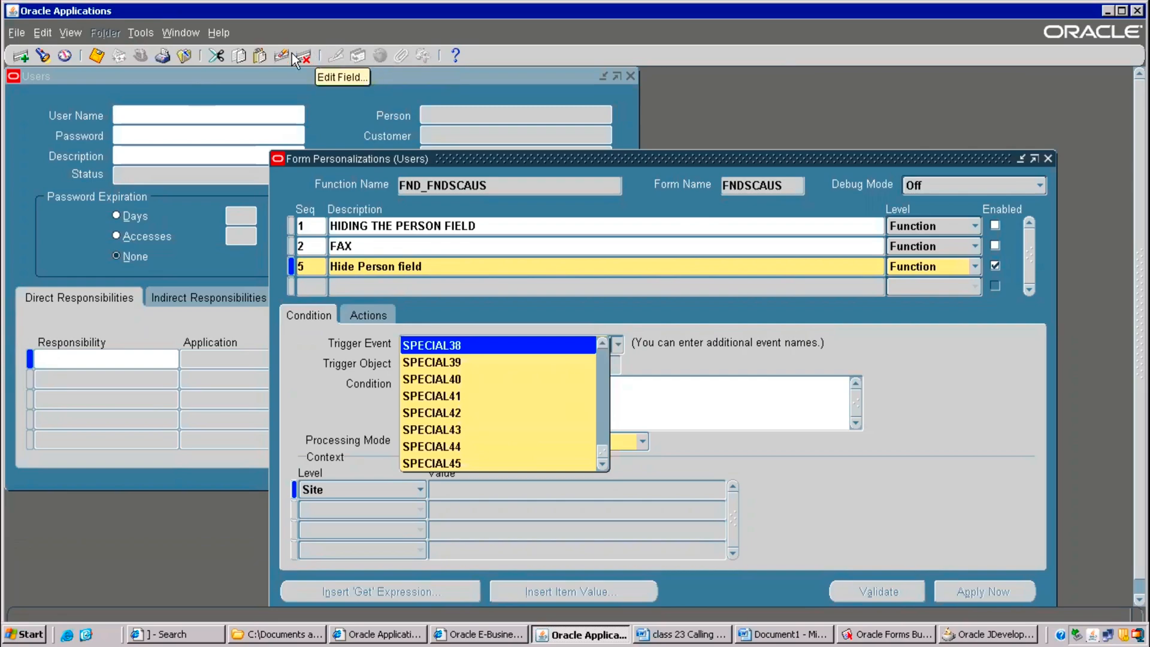
{"action": "mouse_move", "coordinate": [403, 53]}
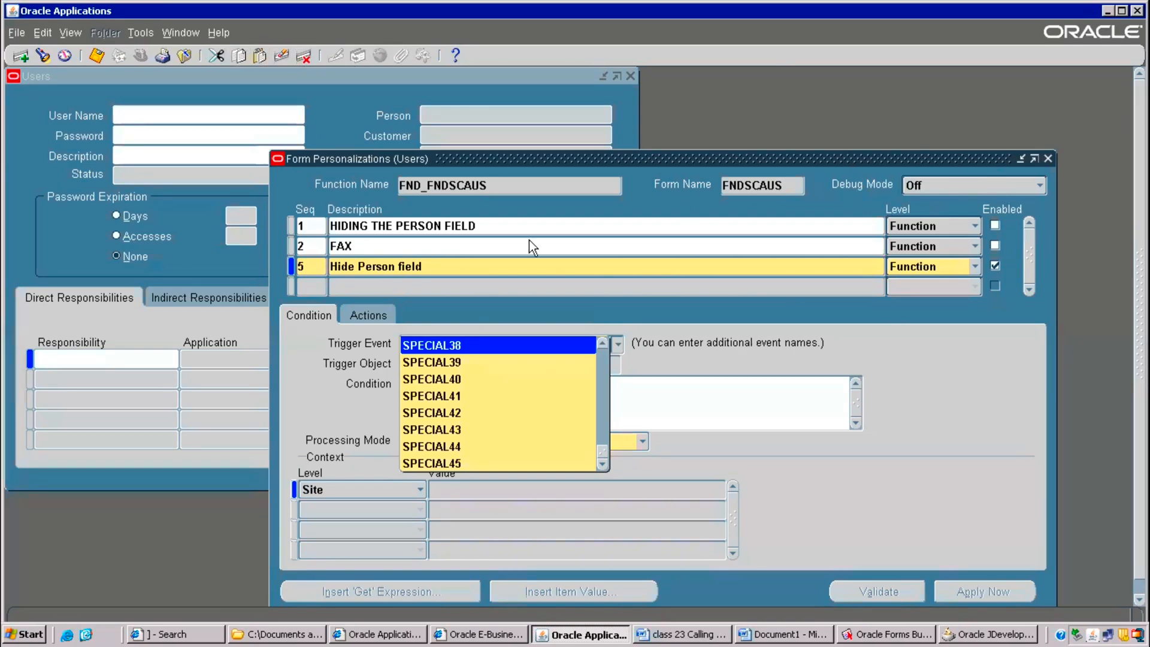
{"action": "left_click", "coordinate": [499, 345]}
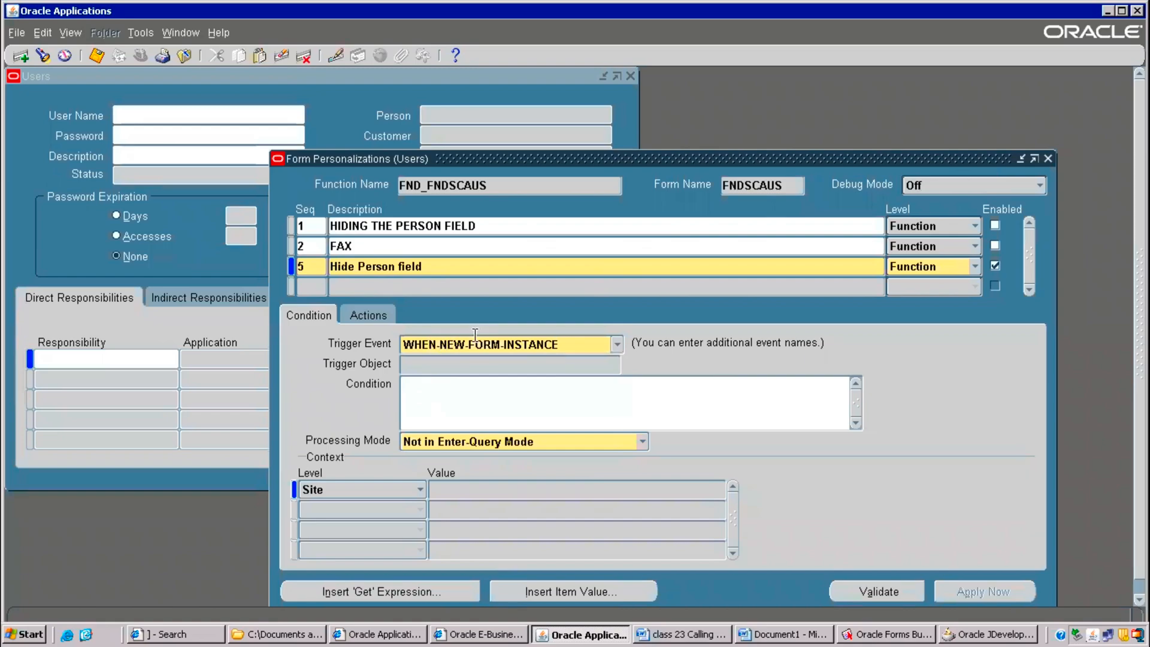
{"action": "mouse_move", "coordinate": [95, 79]}
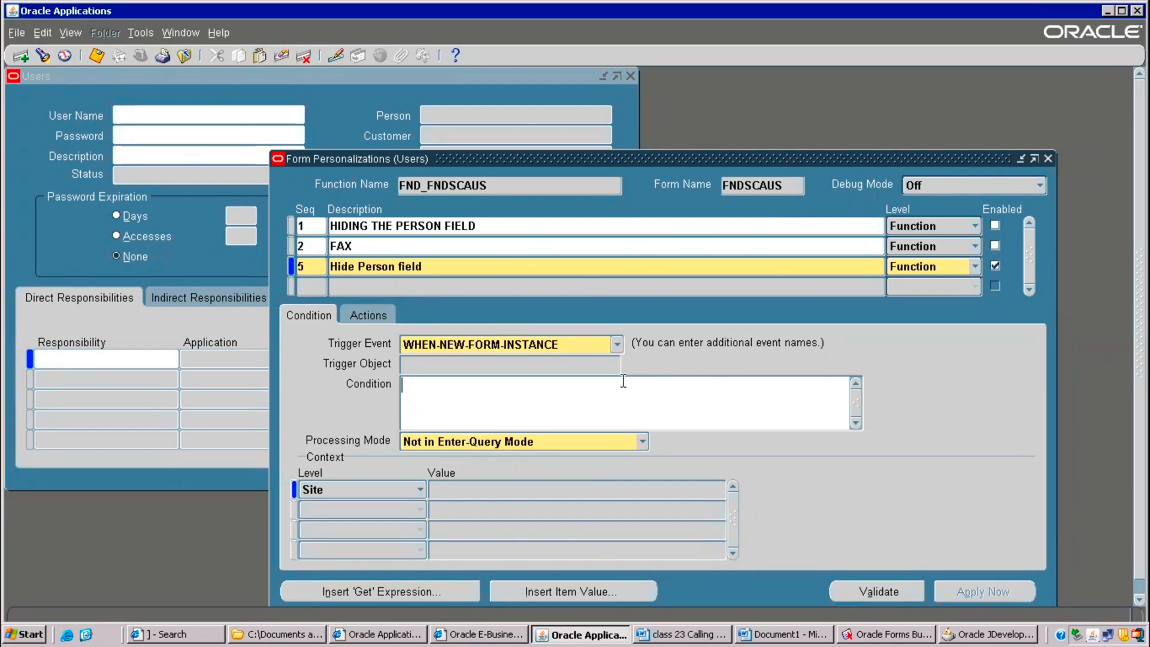
{"action": "left_click", "coordinate": [612, 345]}
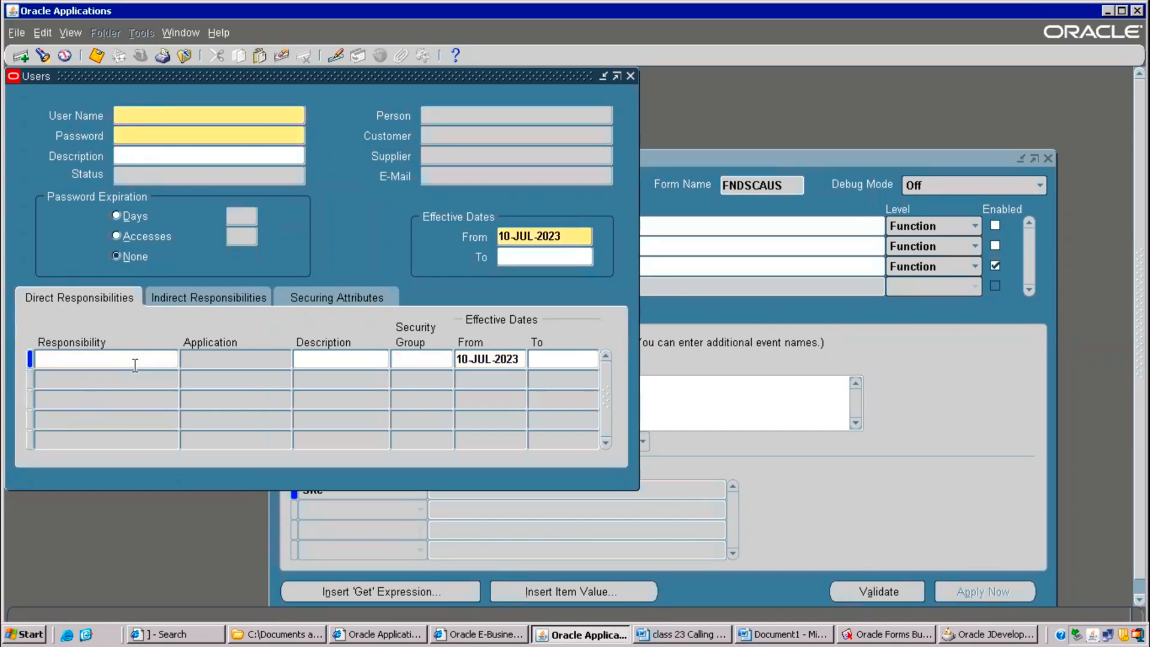
{"action": "left_click", "coordinate": [95, 360]}
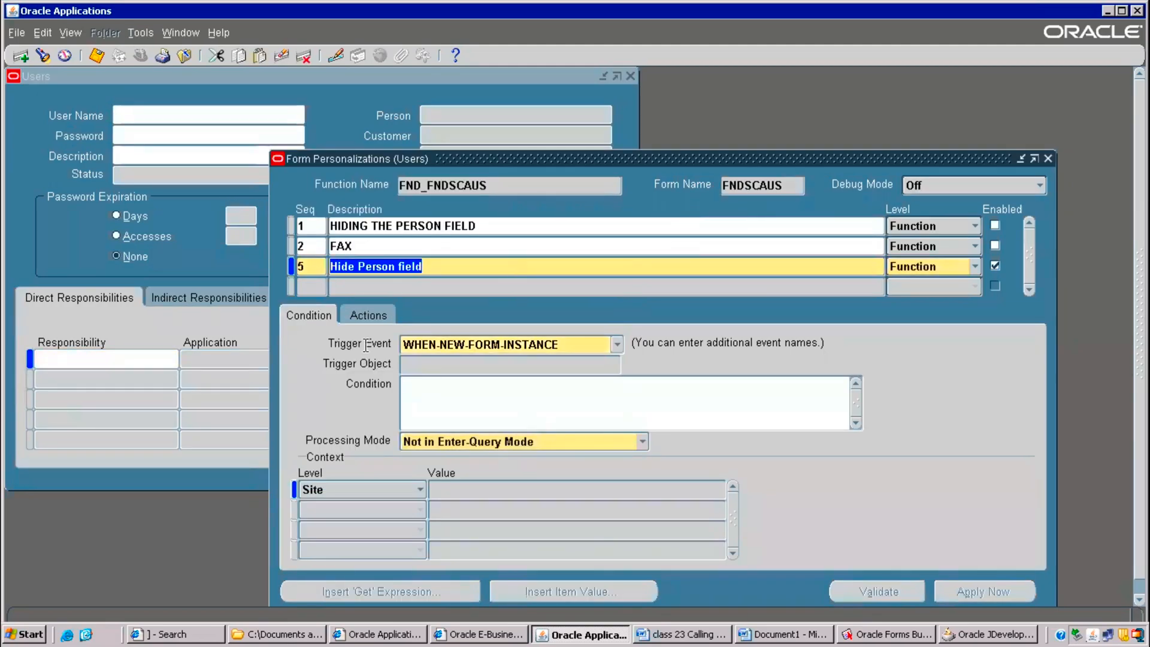
- Add action sequence 1 of type Property to rule 5, leaving Object Type Item
{"action": "left_click", "coordinate": [368, 314]}
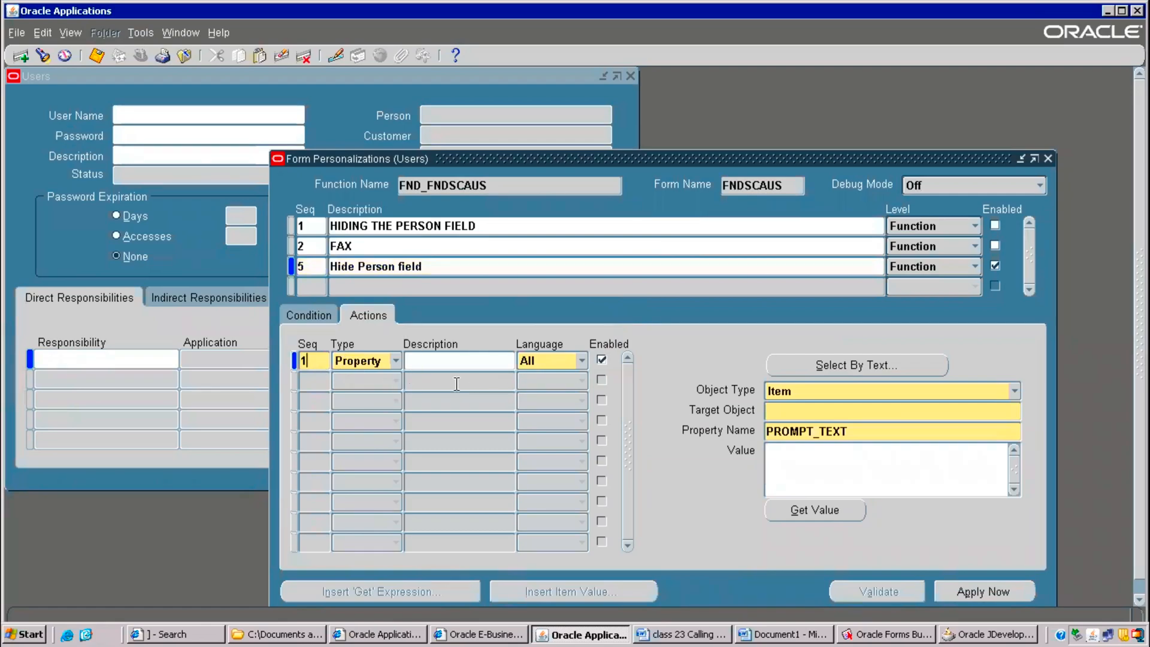
{"action": "left_click", "coordinate": [396, 361]}
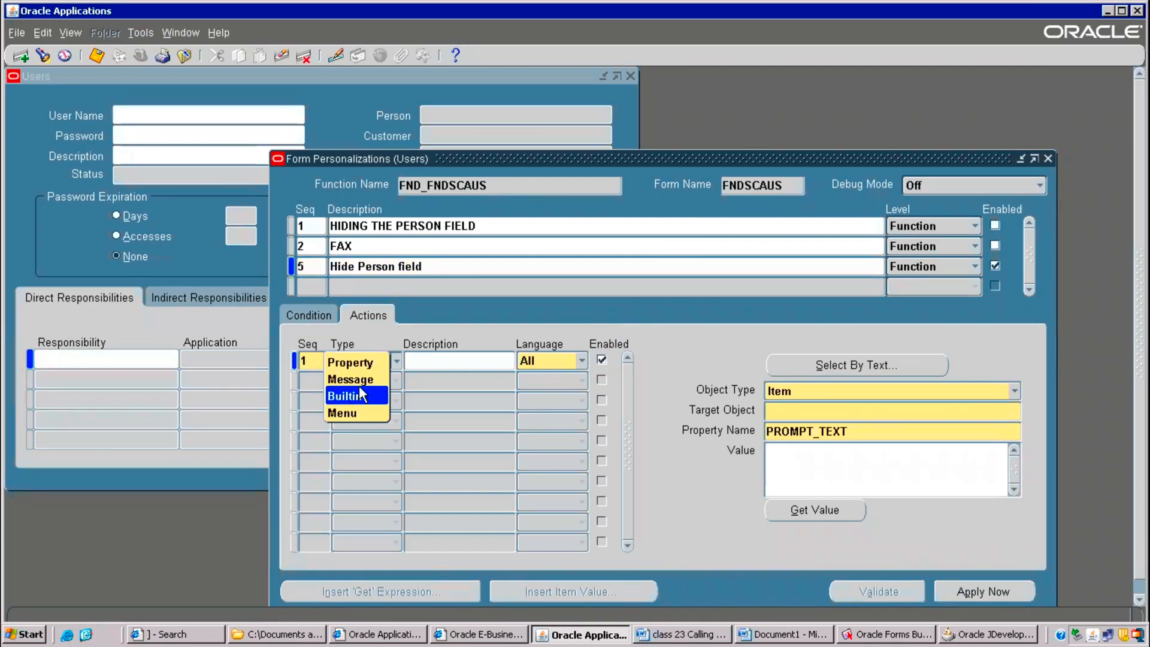
{"action": "mouse_move", "coordinate": [360, 379]}
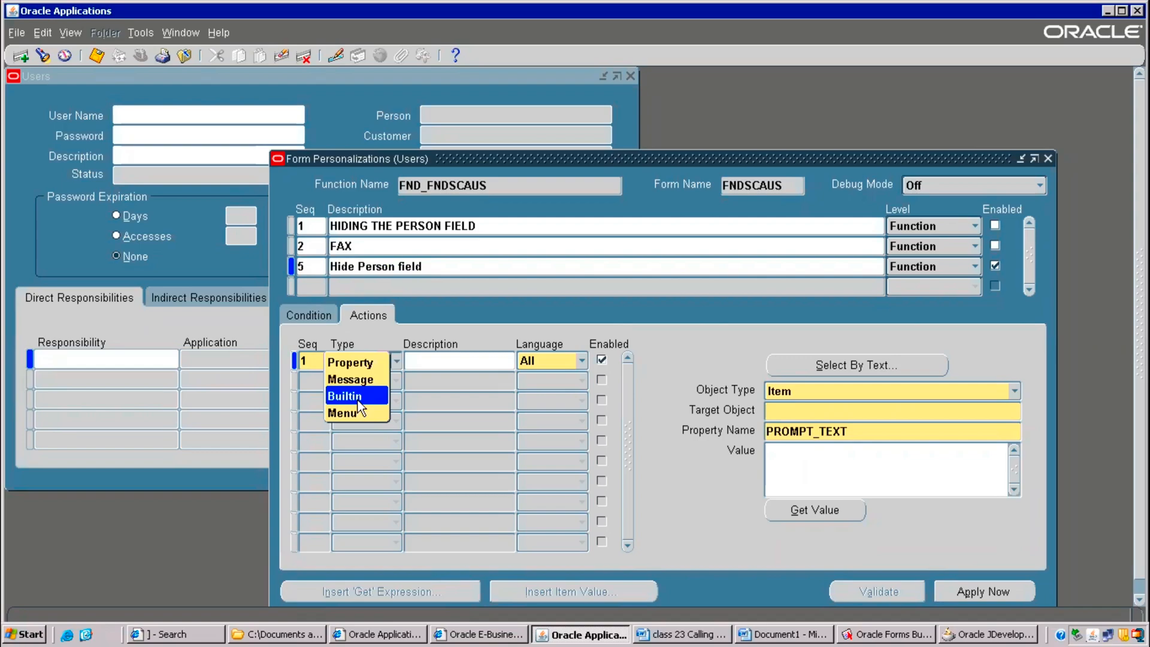
{"action": "mouse_move", "coordinate": [363, 403]}
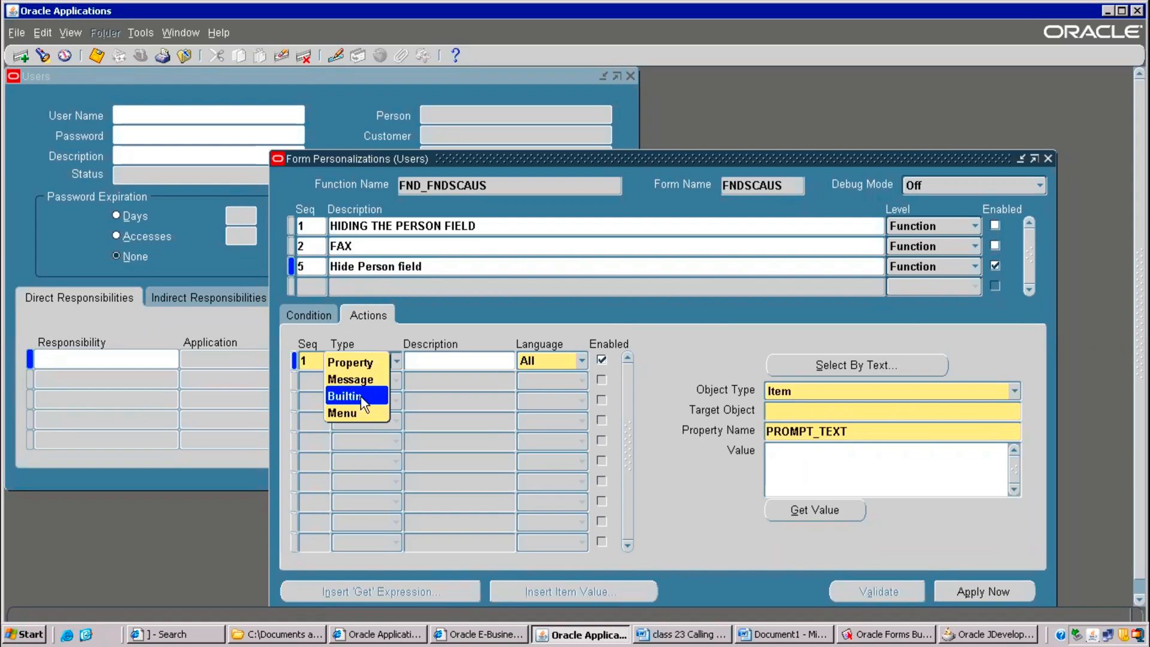
{"action": "mouse_move", "coordinate": [352, 400]}
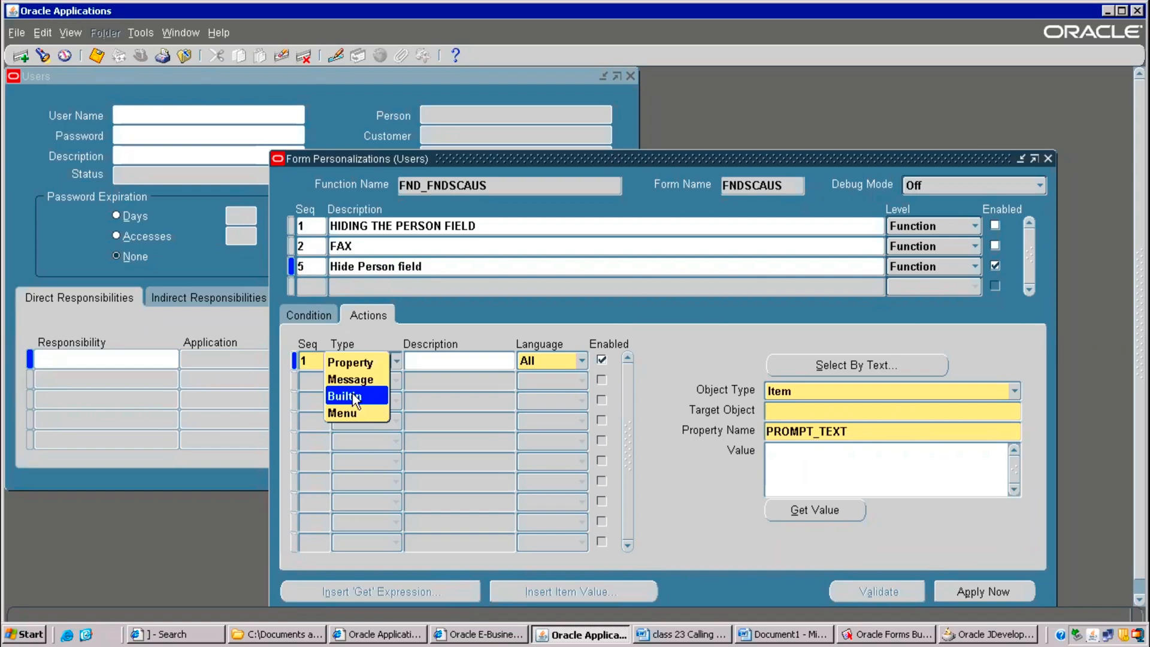
{"action": "mouse_move", "coordinate": [359, 415]}
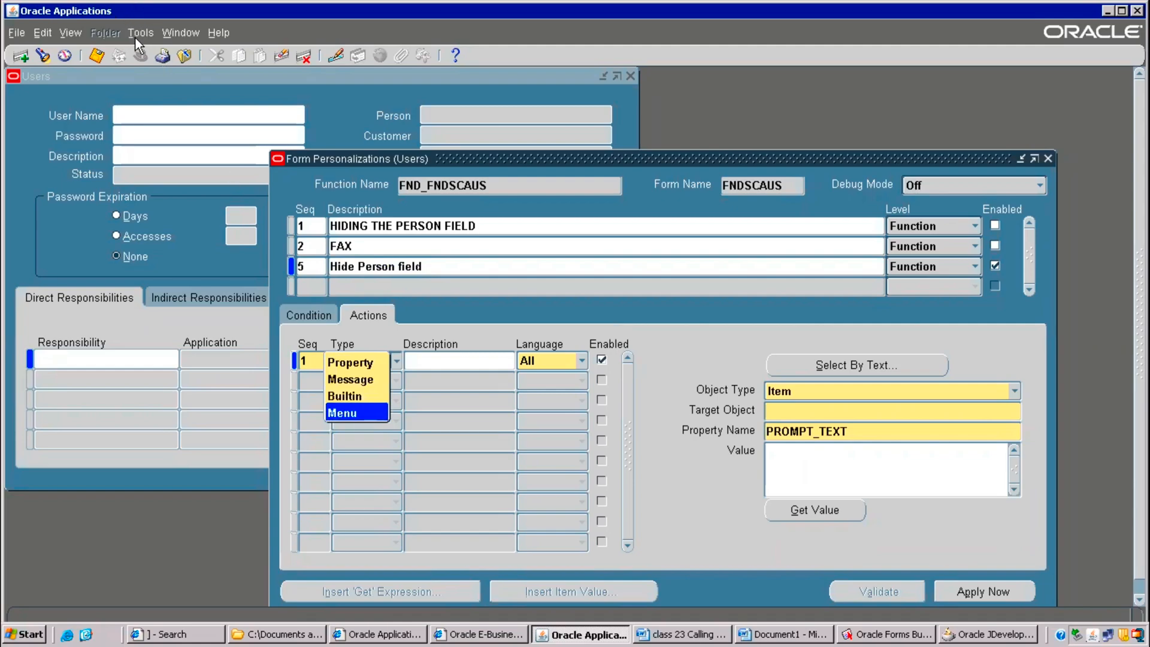
{"action": "mouse_move", "coordinate": [352, 418]}
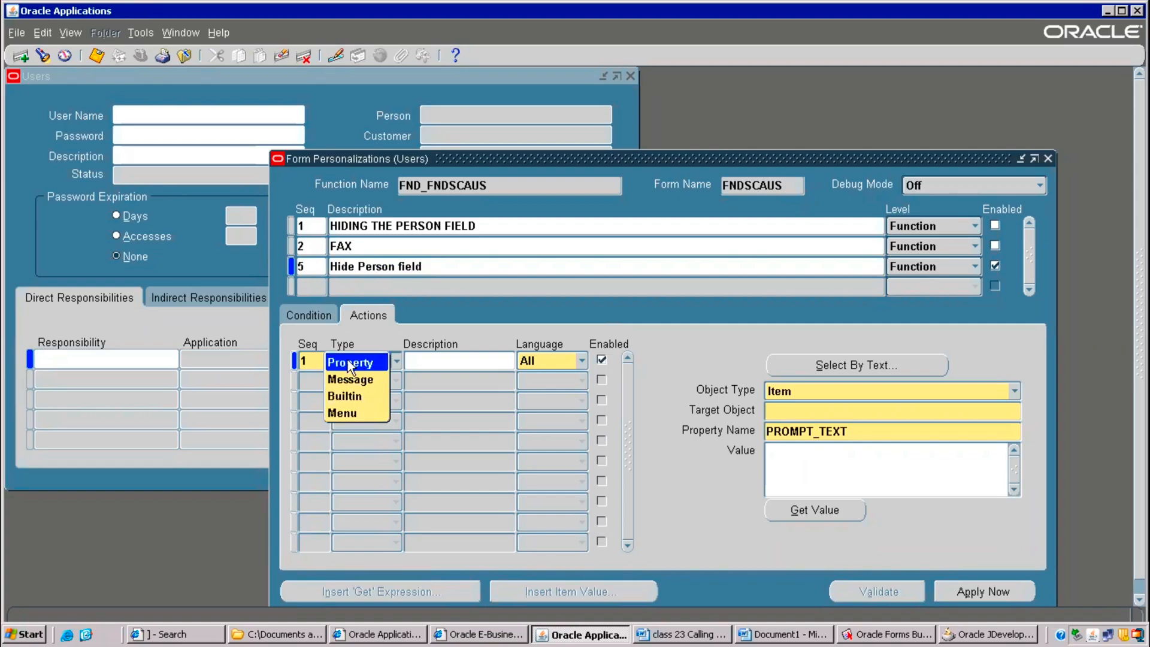
{"action": "mouse_move", "coordinate": [361, 362]}
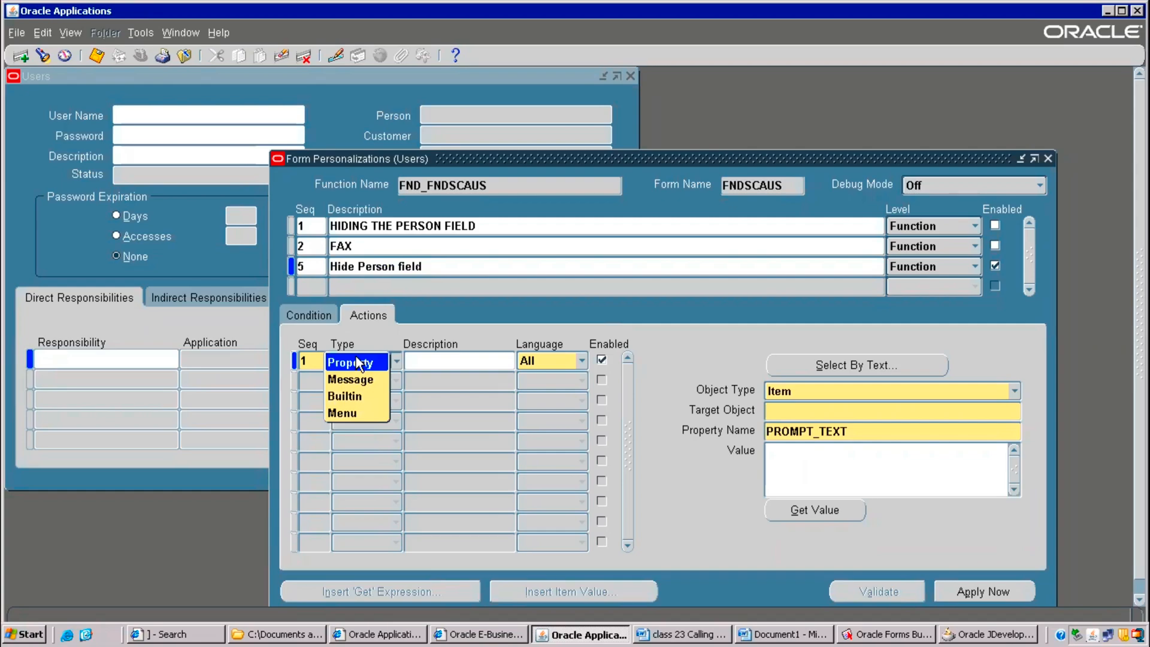
{"action": "mouse_move", "coordinate": [357, 377]}
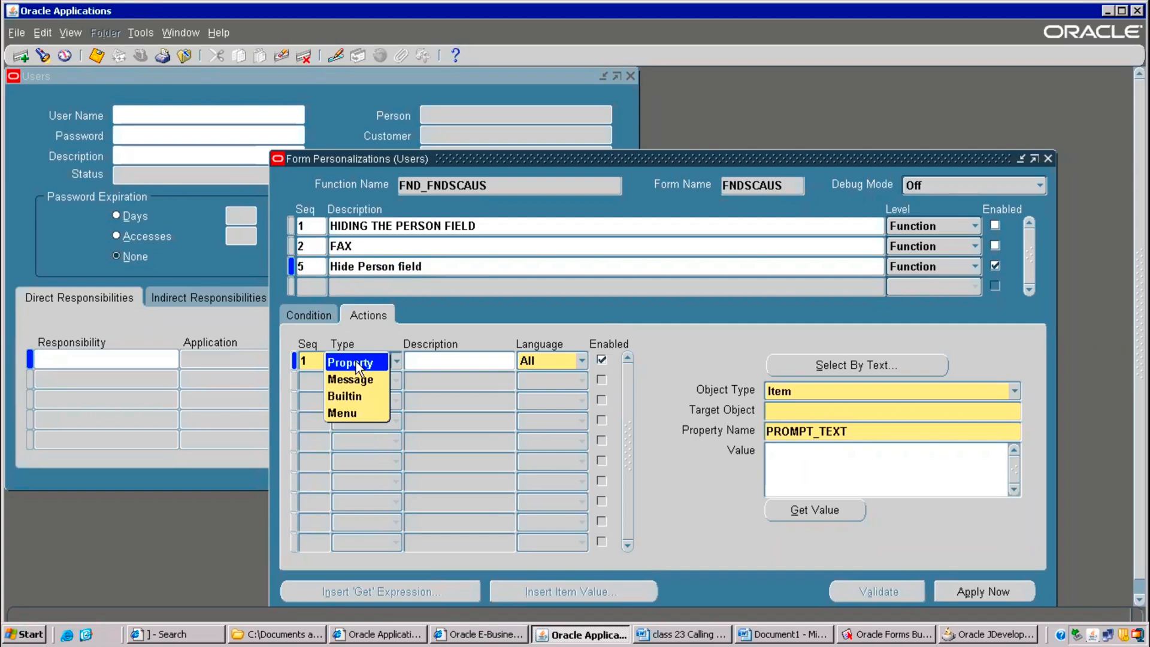
{"action": "left_click", "coordinate": [349, 362]}
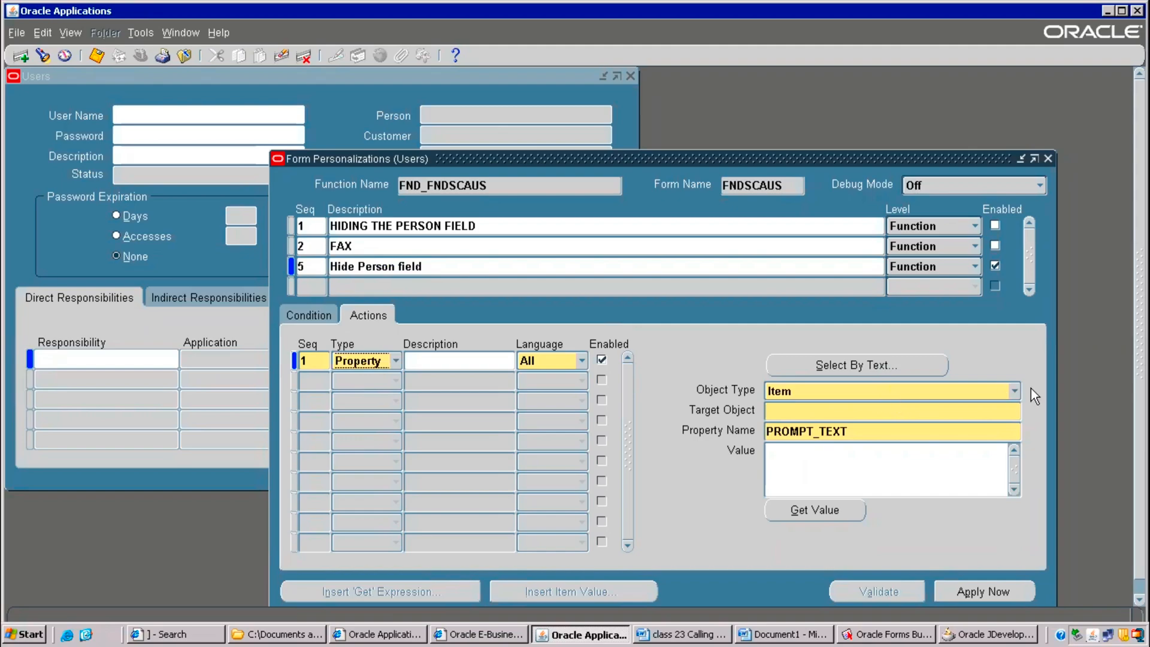
{"action": "left_click", "coordinate": [1014, 390]}
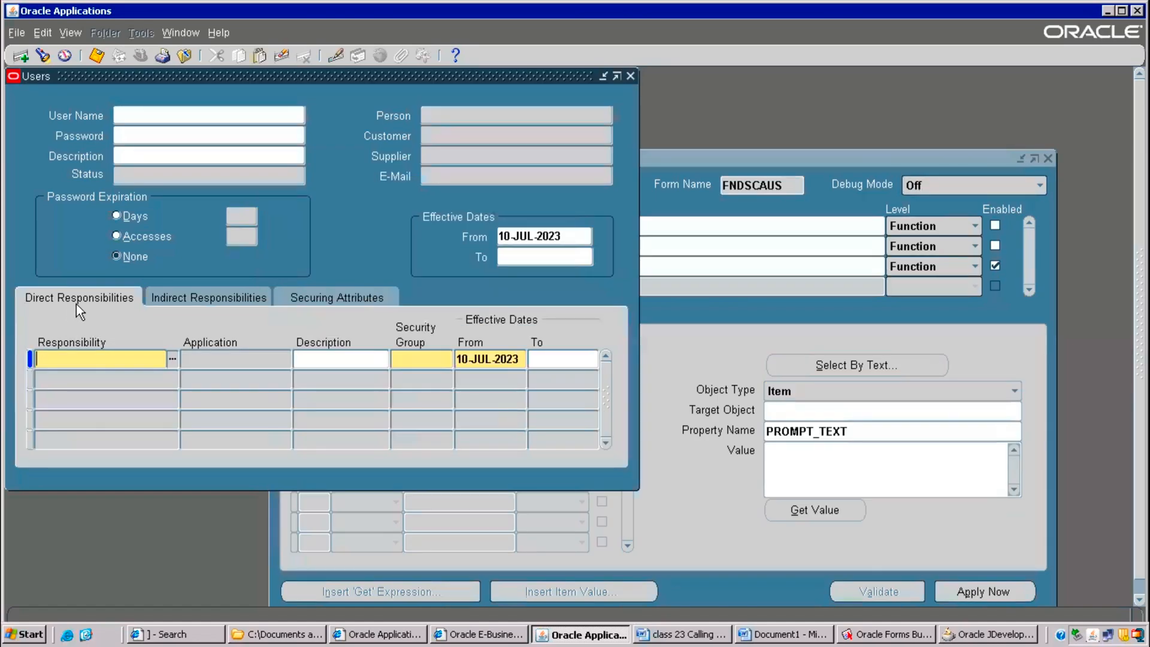
{"action": "left_click", "coordinate": [208, 297]}
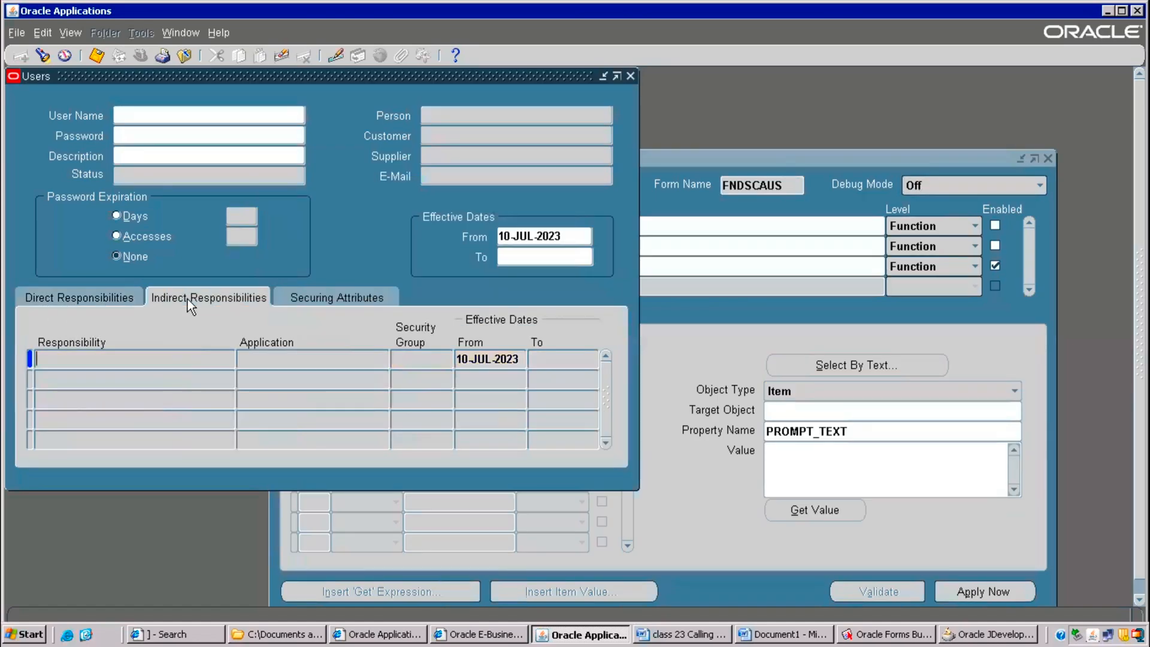
{"action": "left_click", "coordinate": [336, 298]}
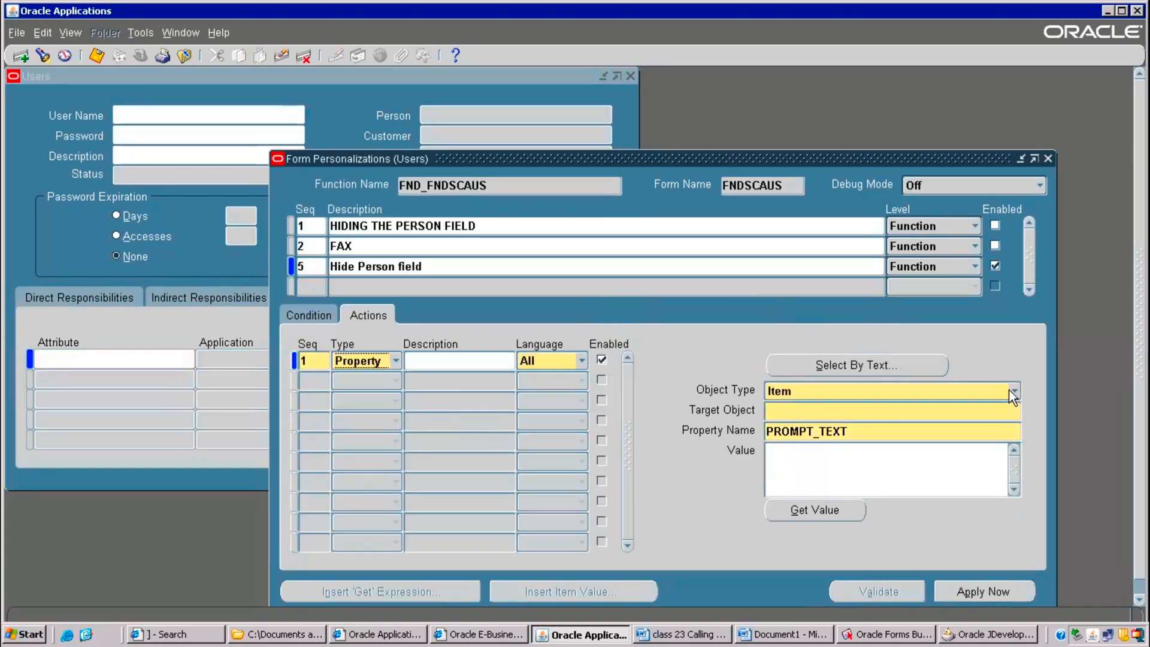
{"action": "left_click", "coordinate": [1014, 390]}
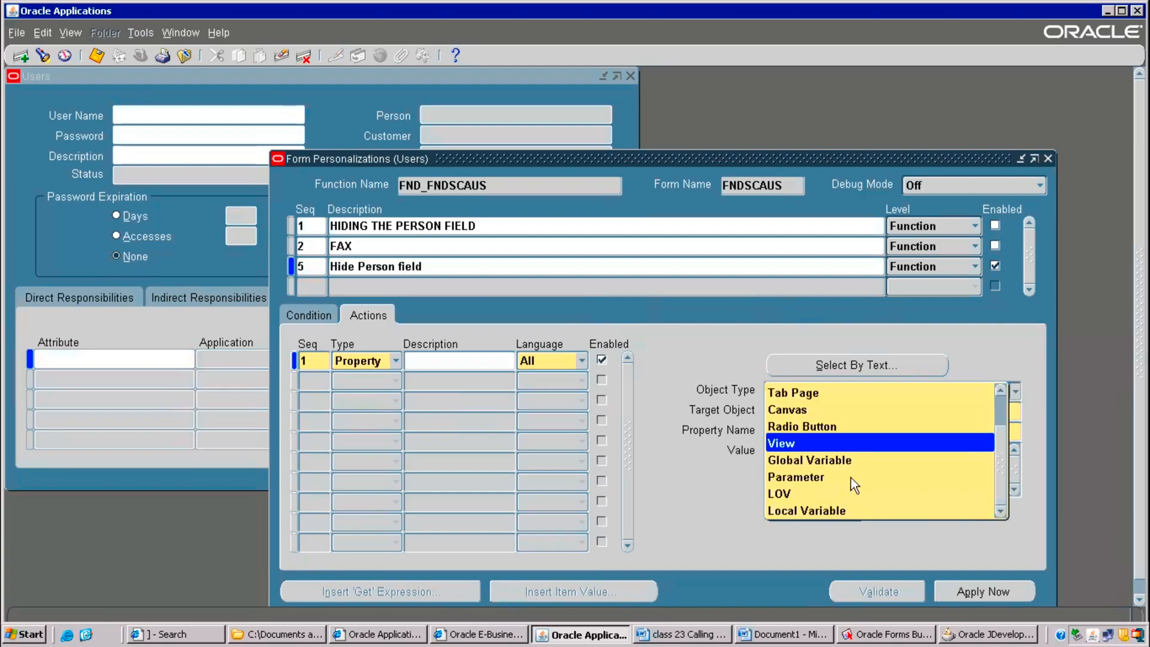
{"action": "left_click", "coordinate": [779, 494]}
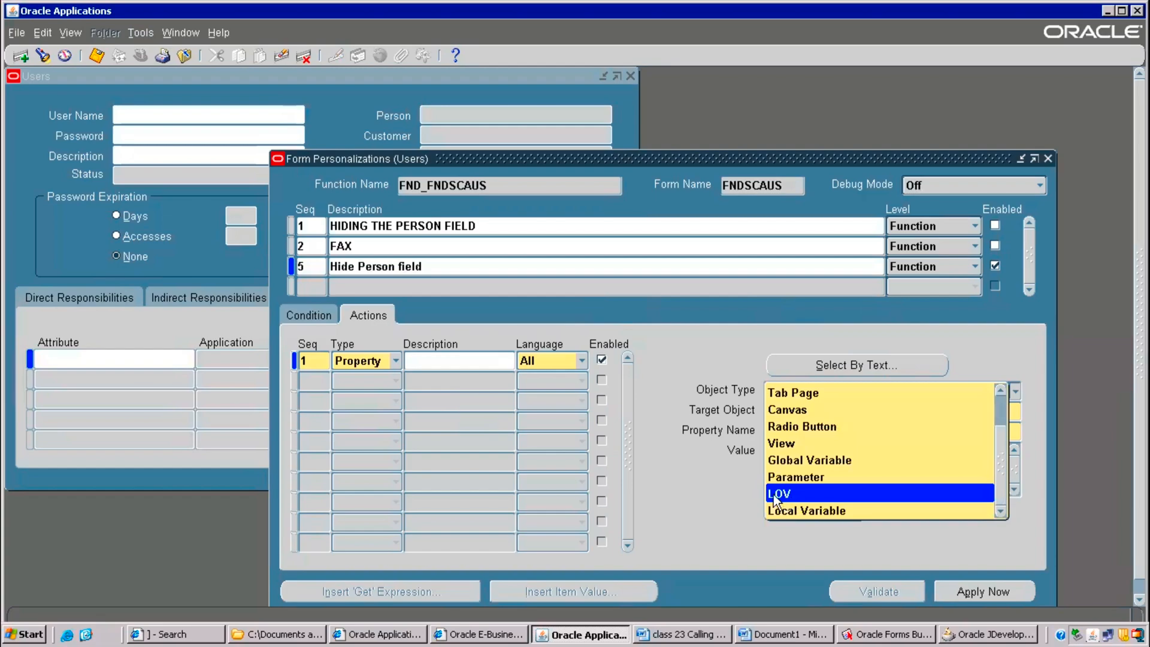
{"action": "left_click", "coordinate": [801, 477]}
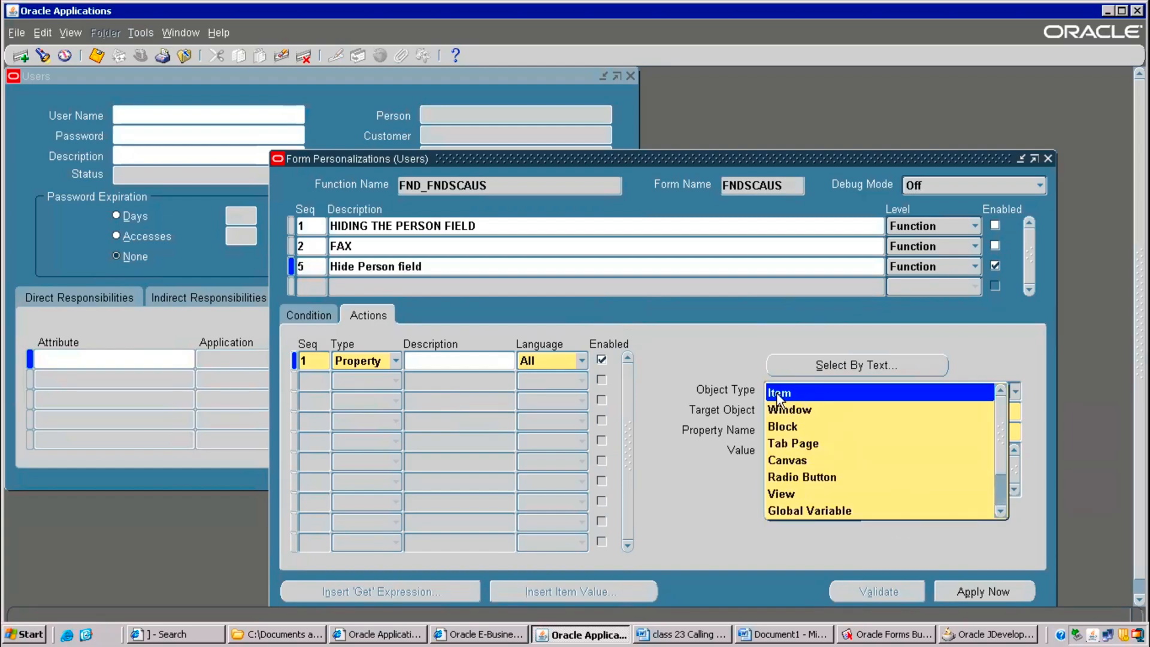
{"action": "left_click", "coordinate": [779, 392]}
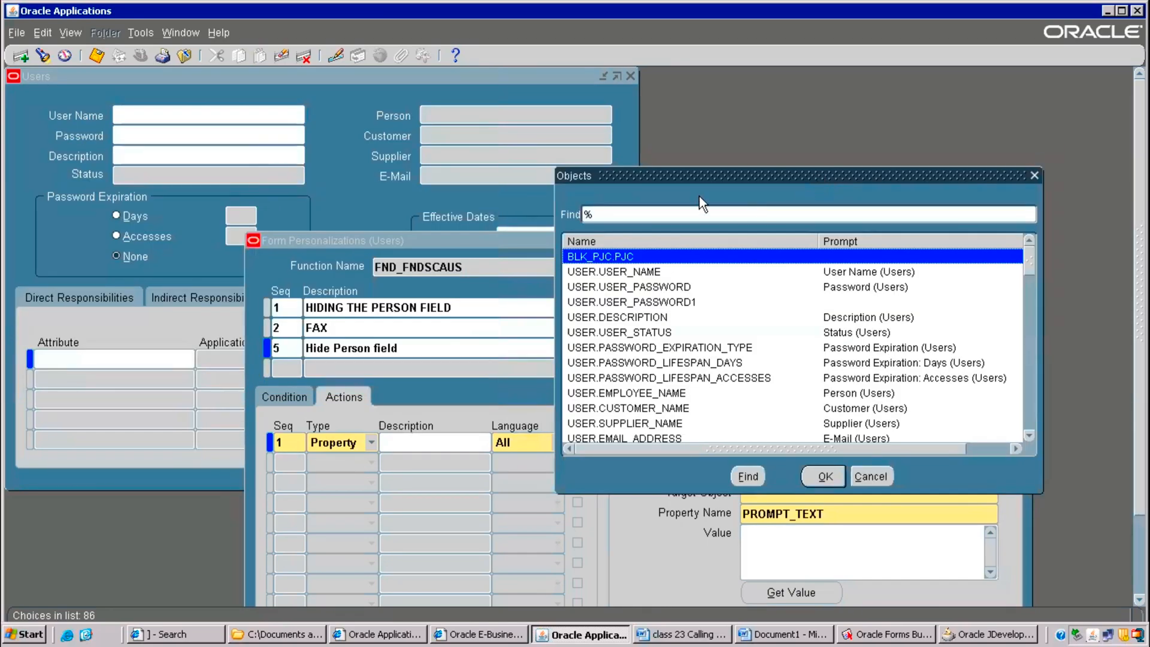
{"action": "mouse_move", "coordinate": [829, 193]}
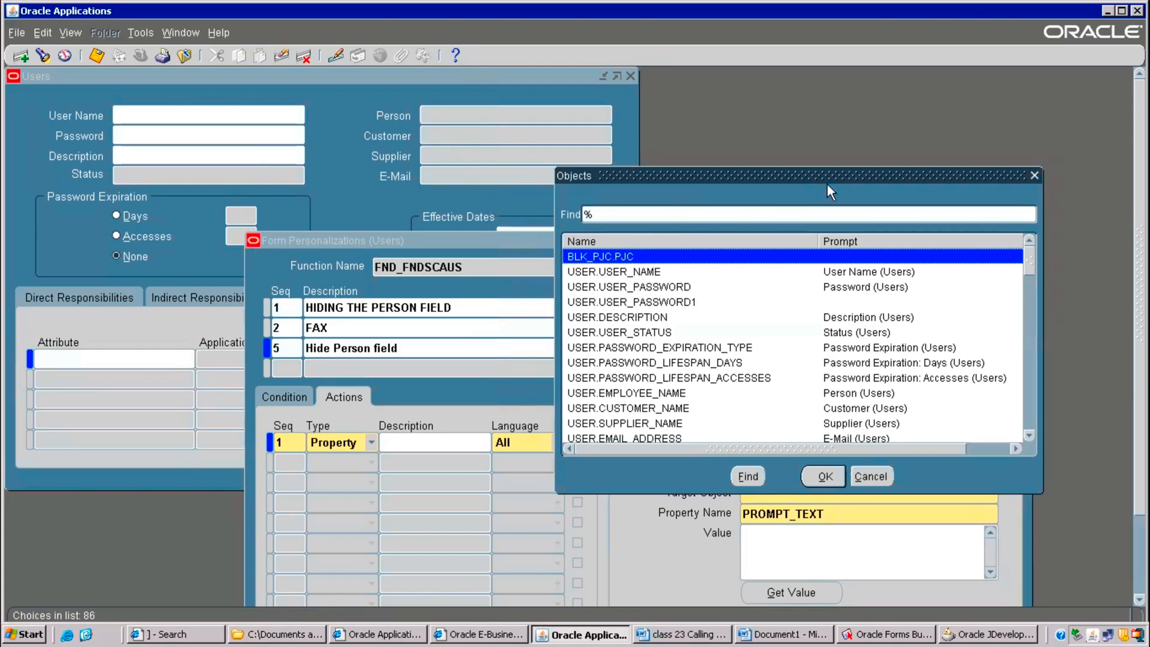
{"action": "mouse_move", "coordinate": [1030, 446]}
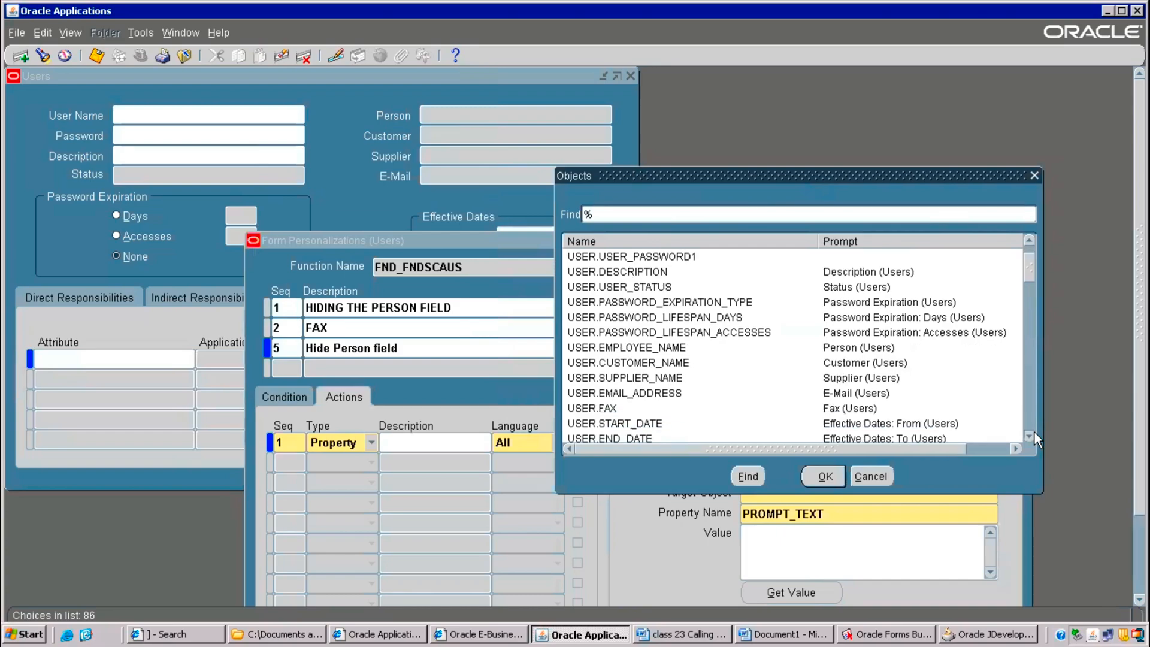
- Choose the Person item USER.EMPLOYEE_NAME as the action's target object
{"action": "scroll", "scroll_direction": "down", "scroll_amount": 3}
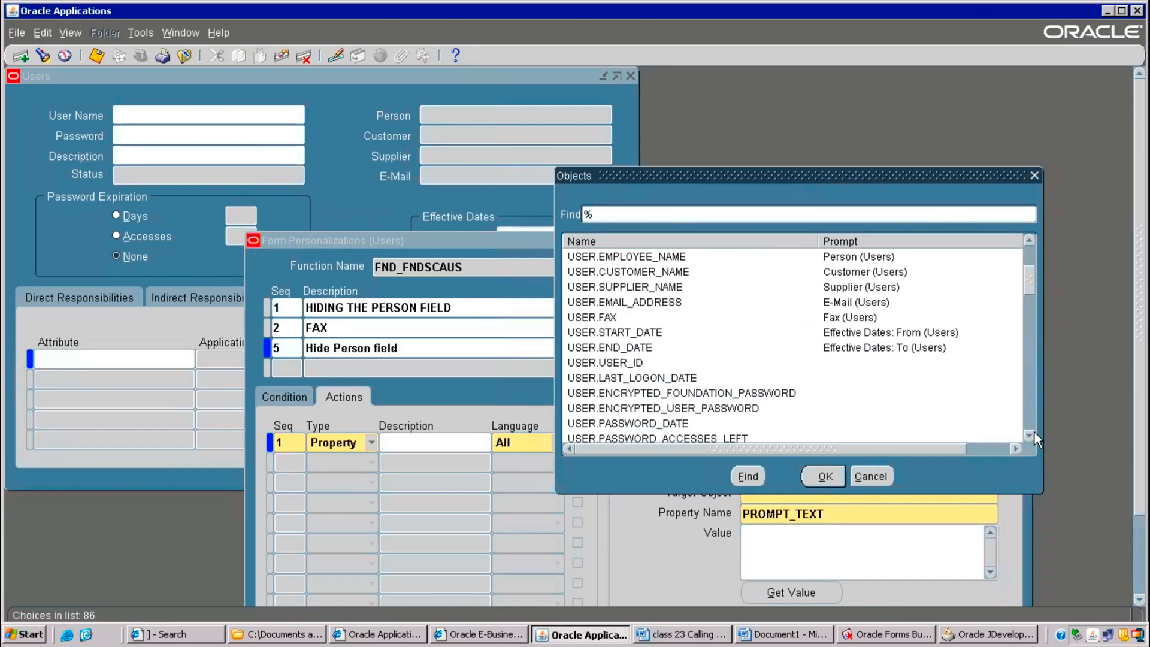
{"action": "scroll", "scroll_direction": "down", "scroll_amount": 3}
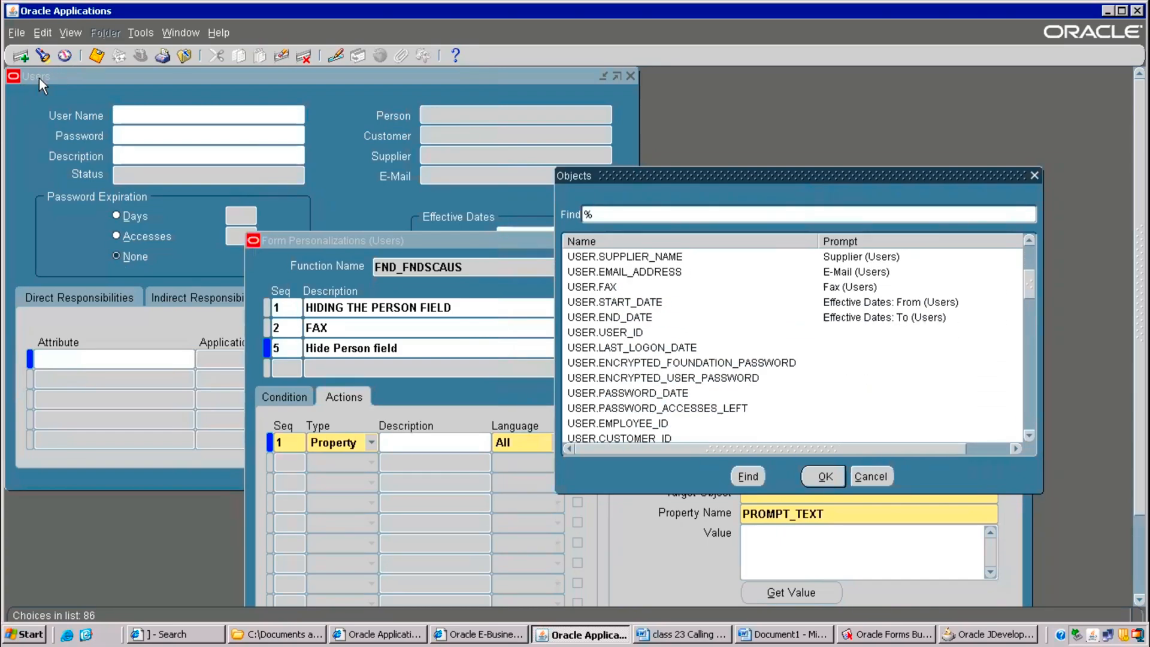
{"action": "mouse_move", "coordinate": [37, 91]}
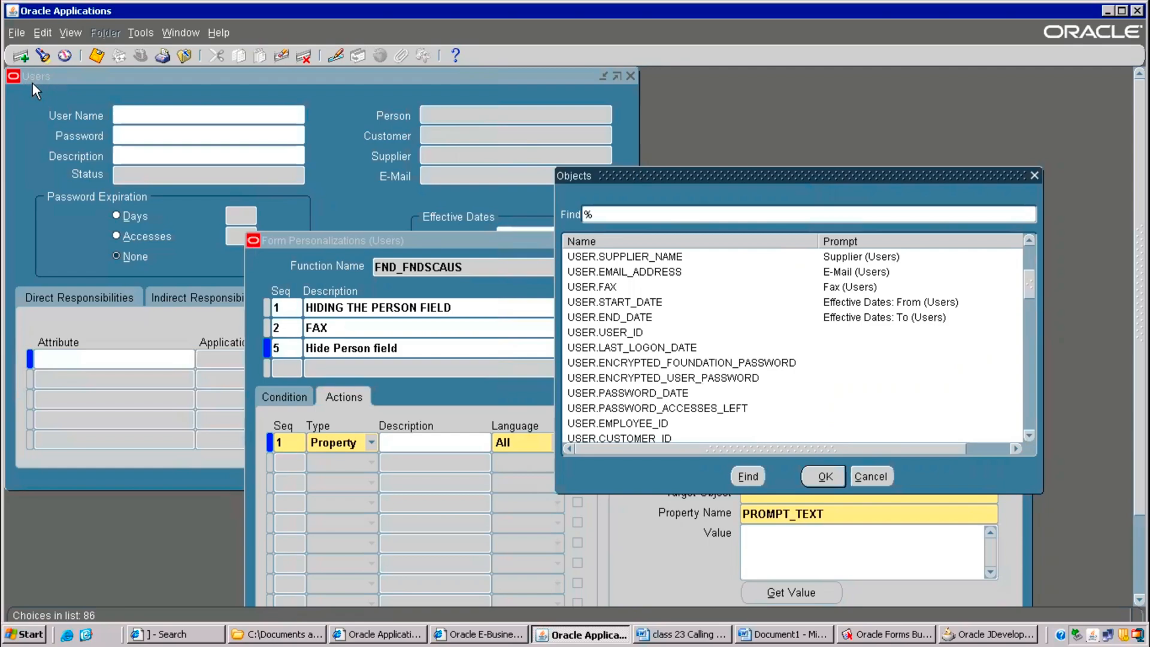
{"action": "mouse_move", "coordinate": [402, 162]}
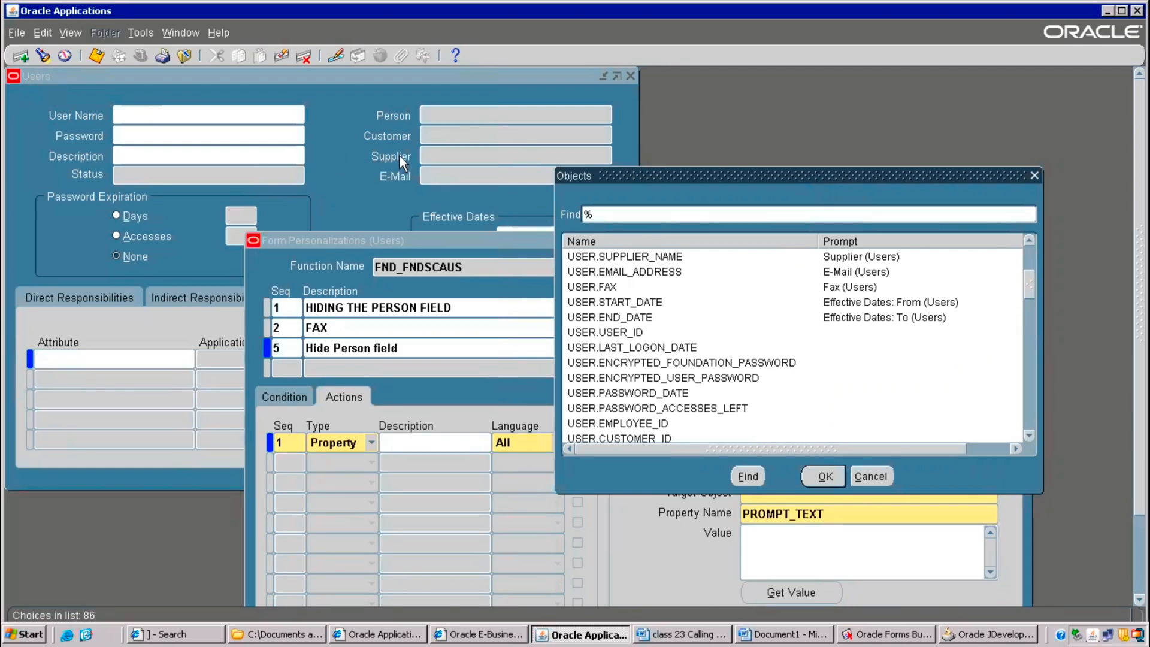
{"action": "mouse_move", "coordinate": [390, 182]}
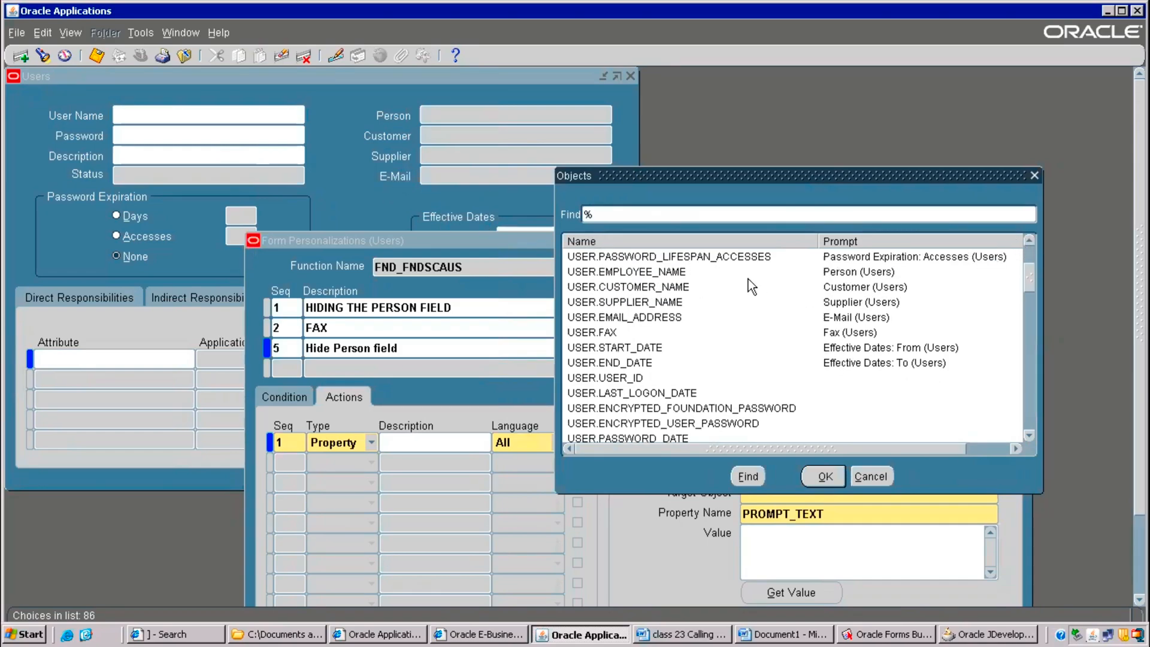
{"action": "left_click", "coordinate": [627, 271]}
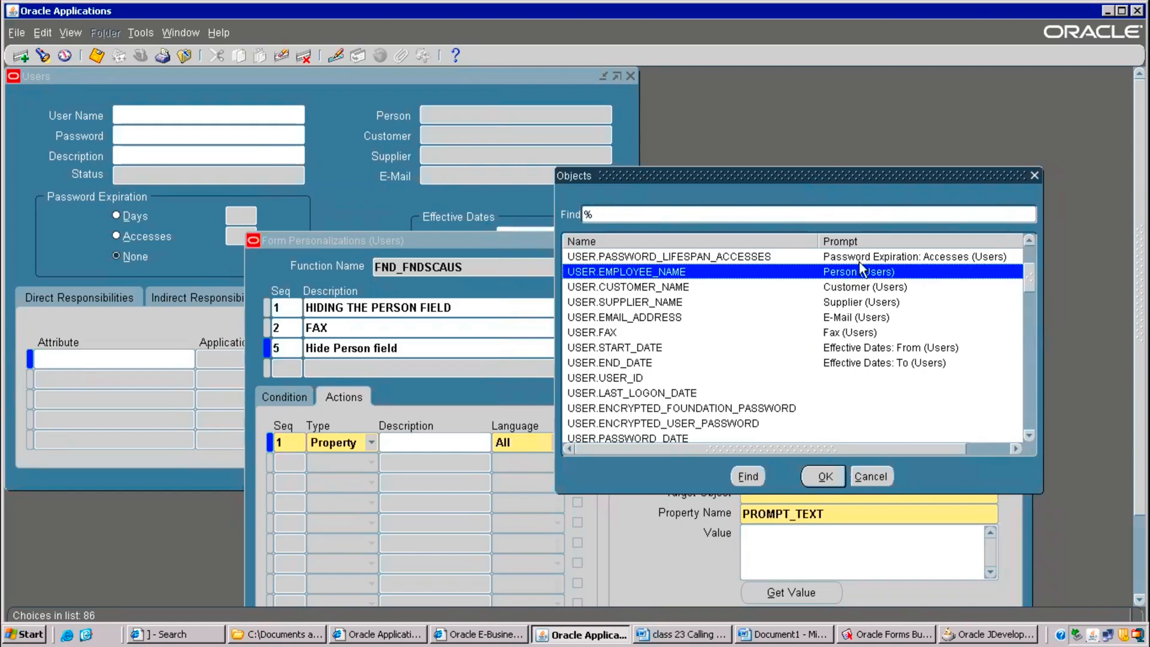
{"action": "mouse_move", "coordinate": [393, 117]}
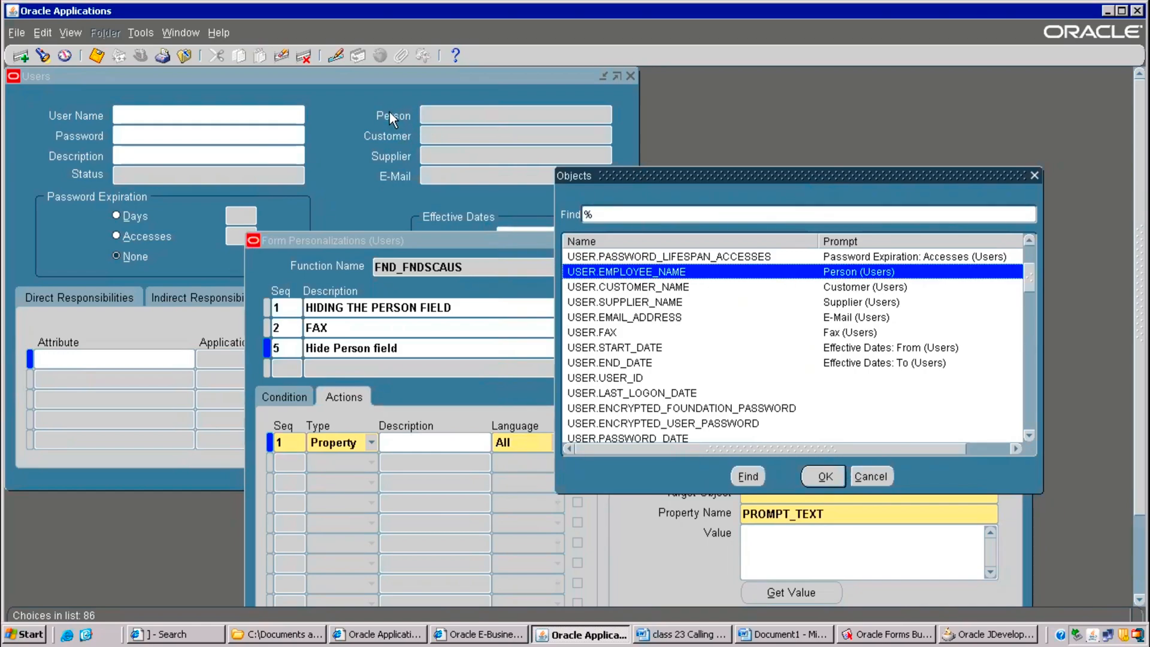
{"action": "mouse_move", "coordinate": [823, 276]}
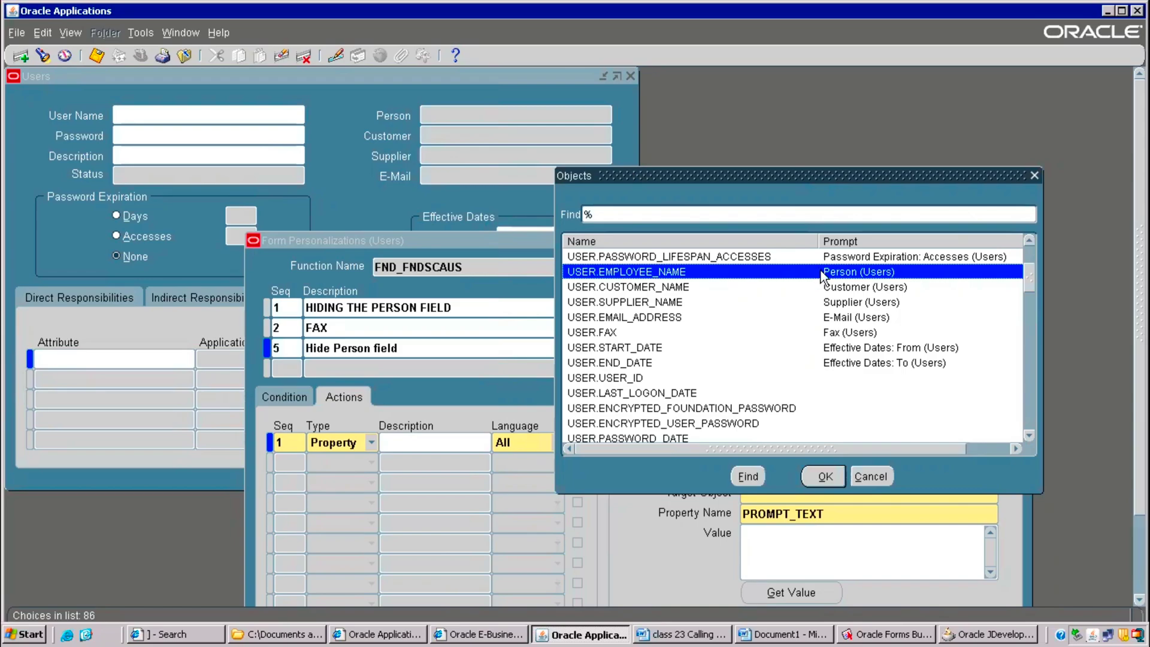
{"action": "left_click", "coordinate": [823, 477]}
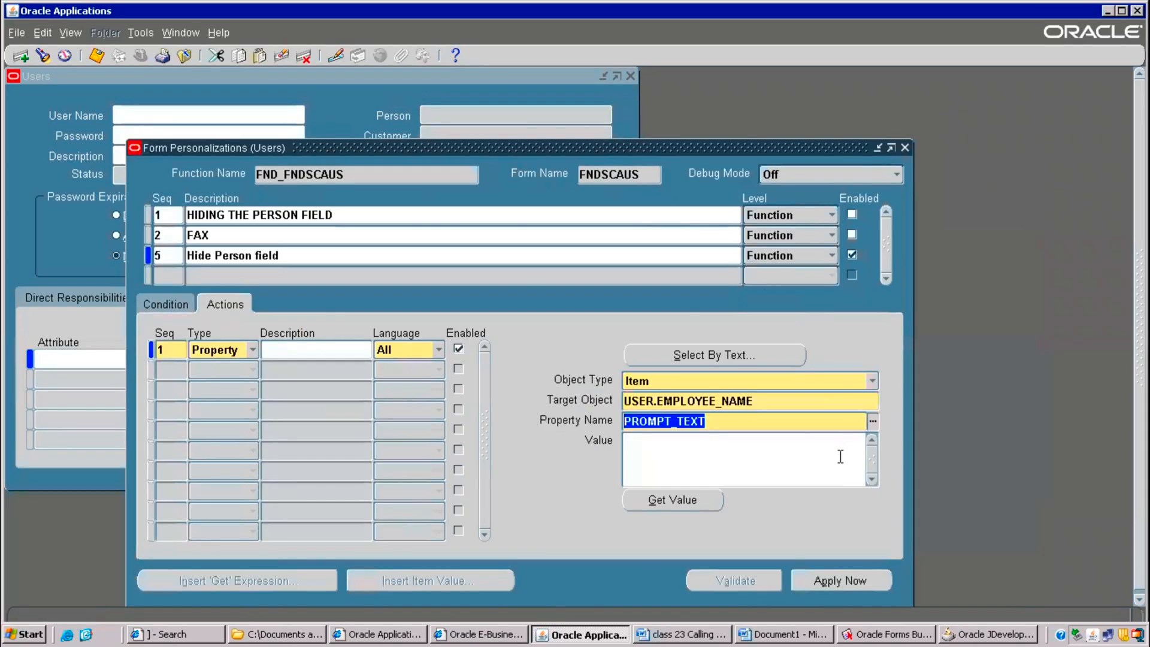
- Set the target's DISPLAYED property value to FALSE
{"action": "type", "text": "Person"}
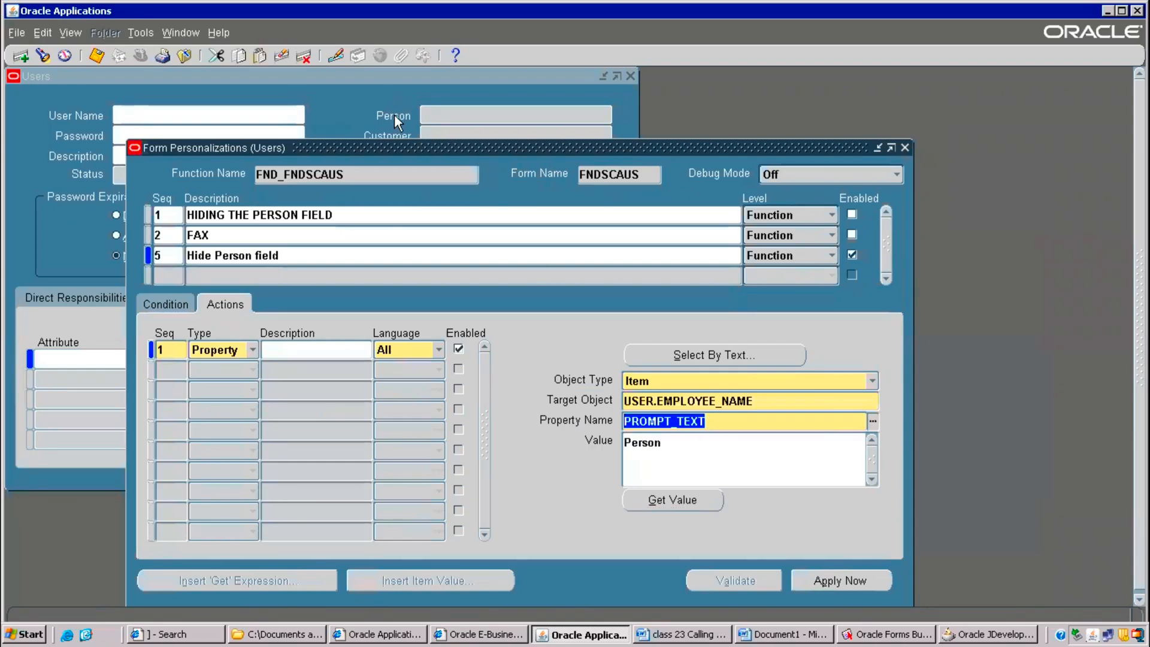
{"action": "mouse_move", "coordinate": [875, 438]}
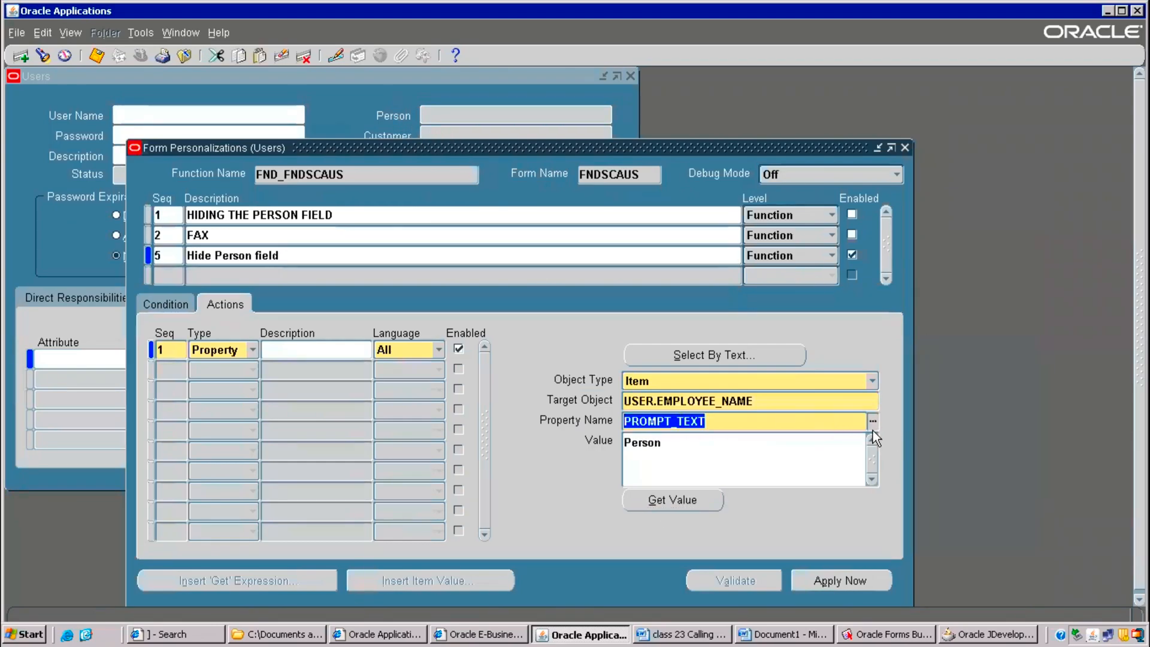
{"action": "left_click", "coordinate": [872, 422]}
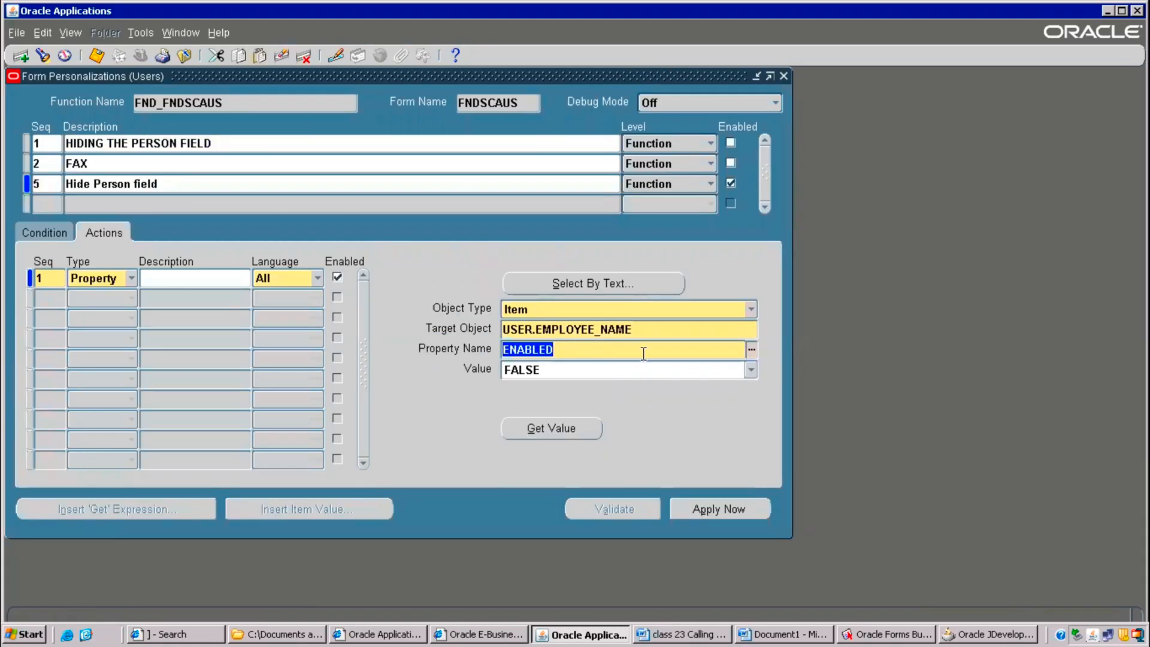
{"action": "left_click", "coordinate": [750, 350]}
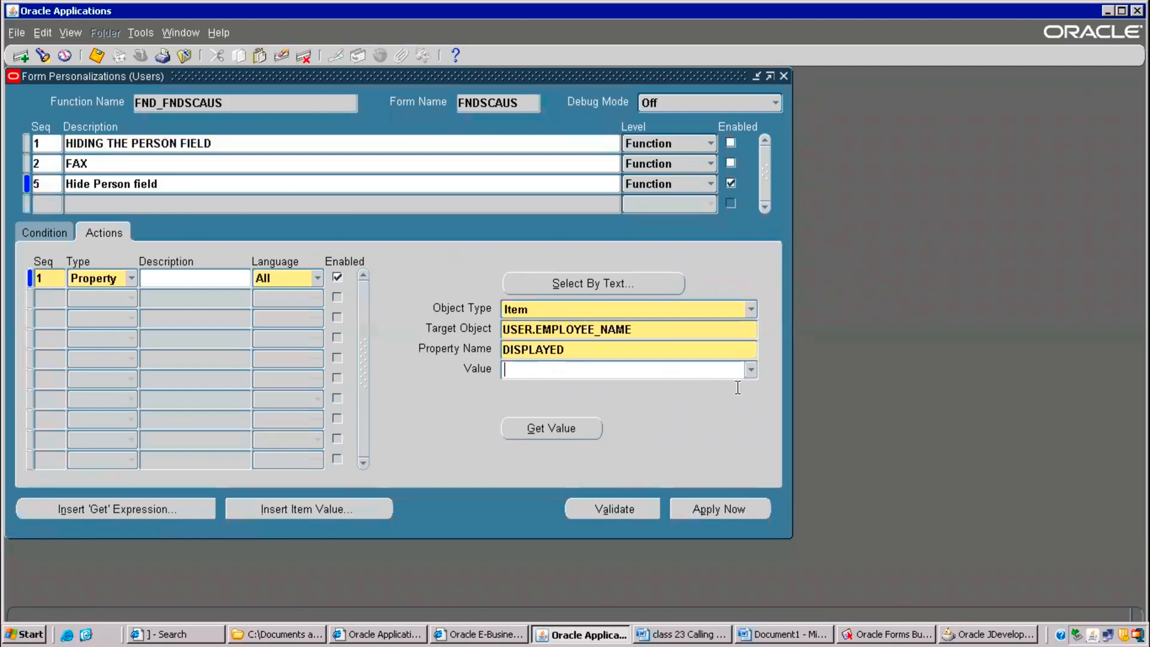
{"action": "type", "text": "FALSE"}
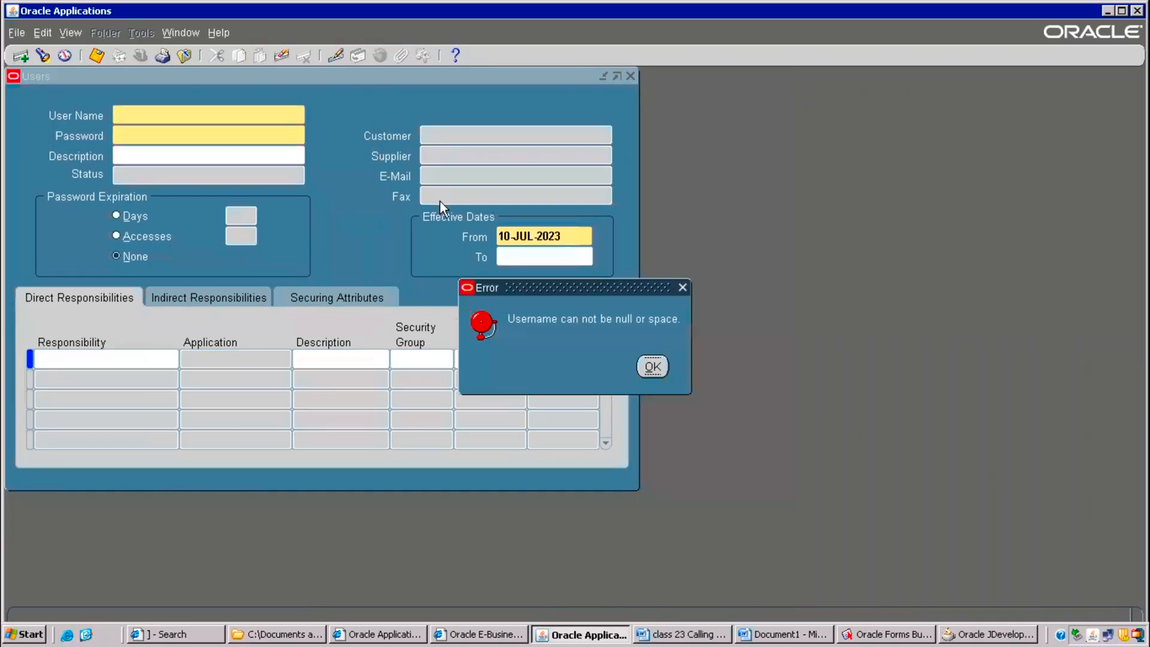
- Dismiss the blank username error on the reopened Users form
{"action": "left_click", "coordinate": [652, 366]}
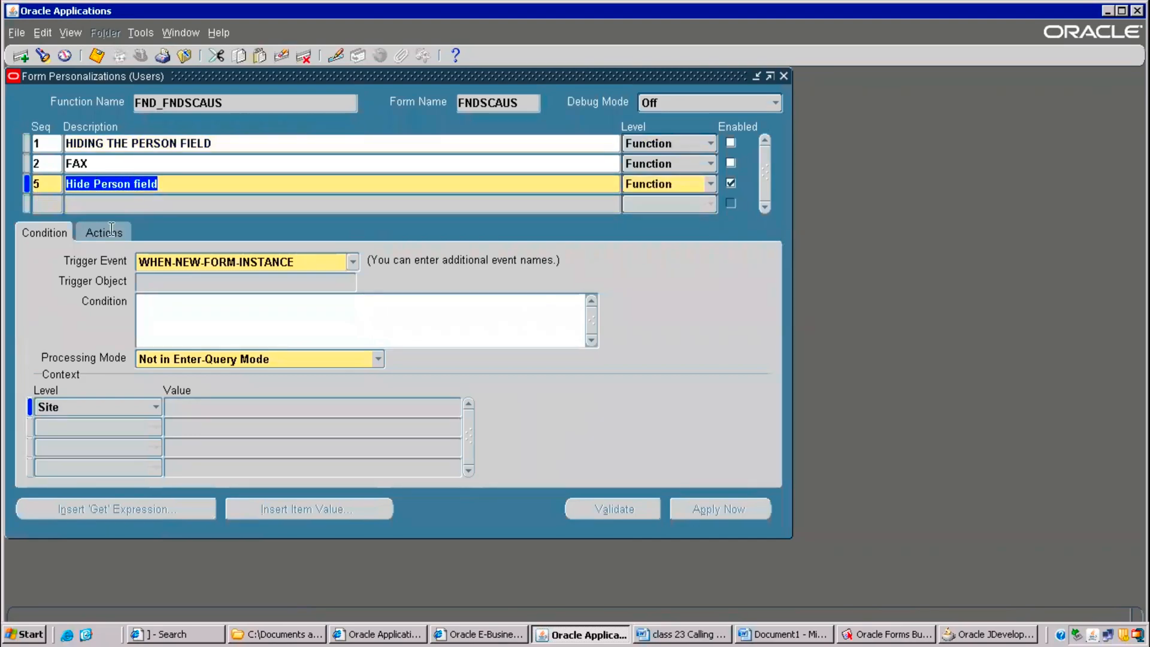
- Add a second action targeting the Fax item USER.FAX
{"action": "left_click", "coordinate": [103, 233]}
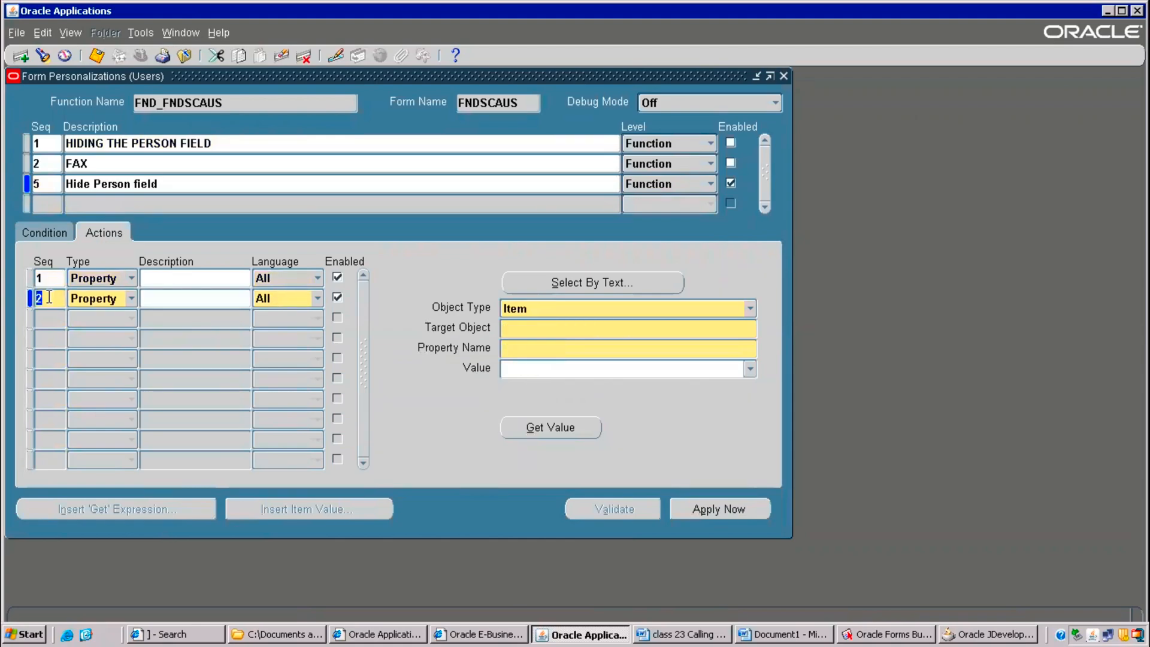
{"action": "left_click", "coordinate": [621, 329]}
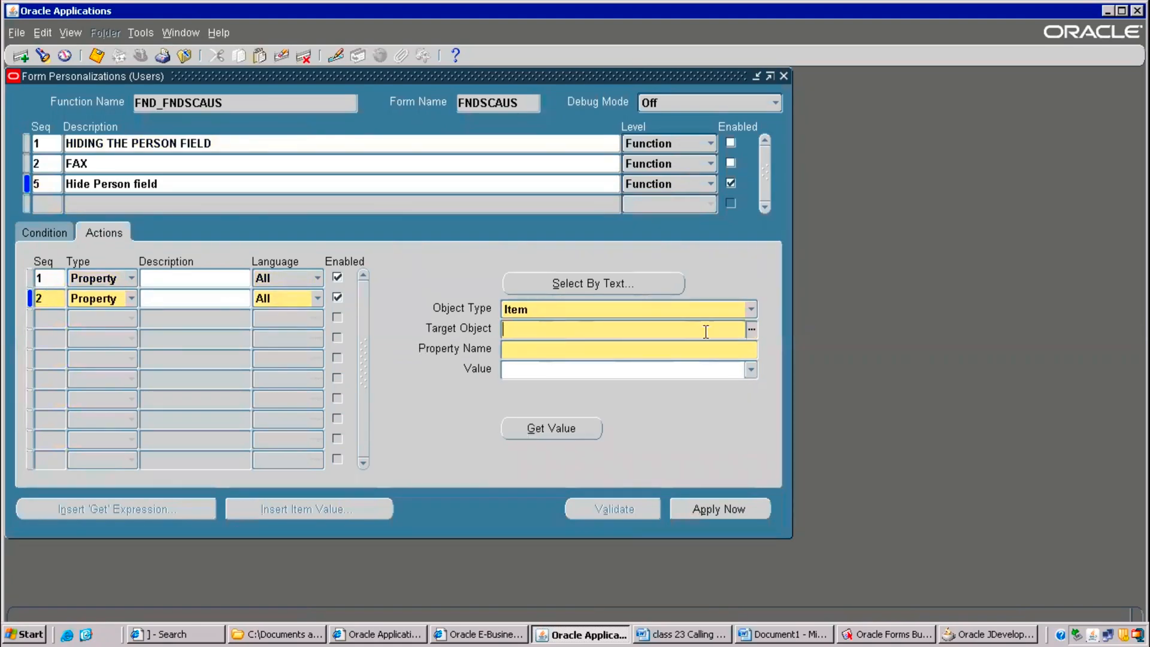
{"action": "left_click", "coordinate": [752, 331]}
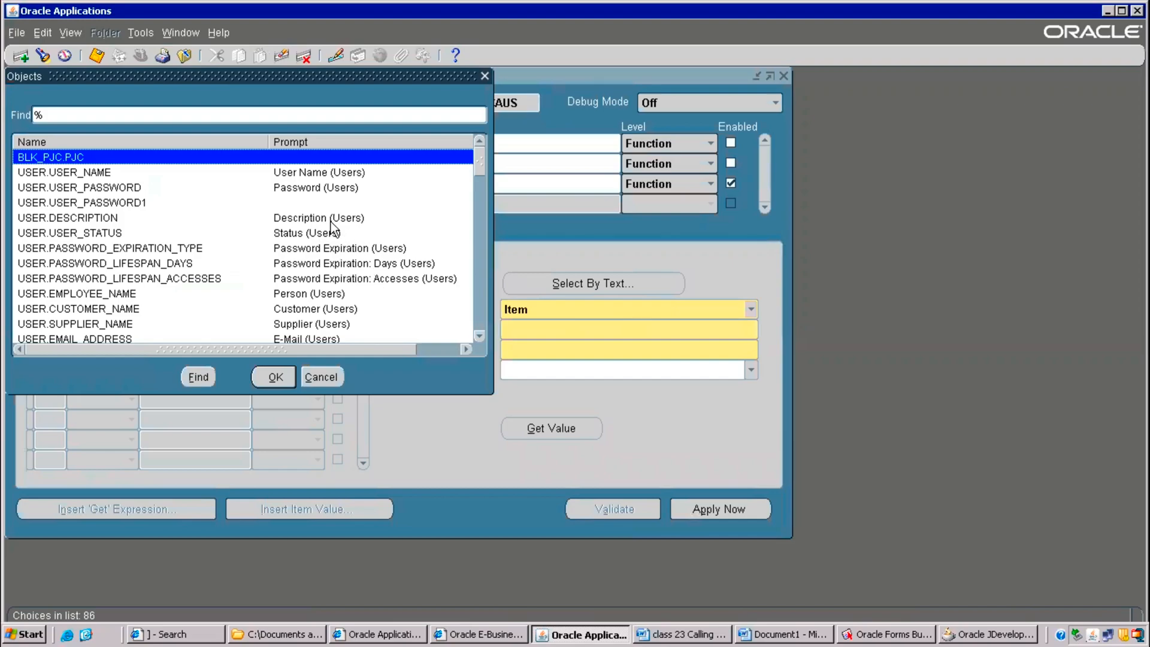
{"action": "scroll", "scroll_direction": "down", "scroll_amount": 3}
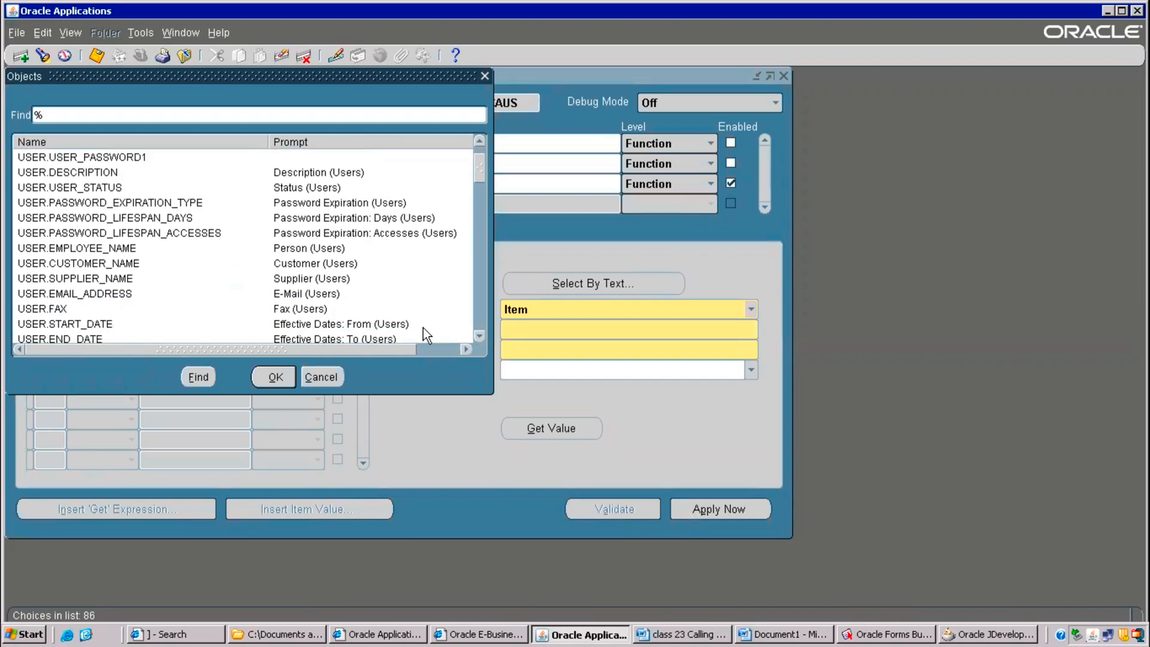
{"action": "left_click", "coordinate": [275, 376]}
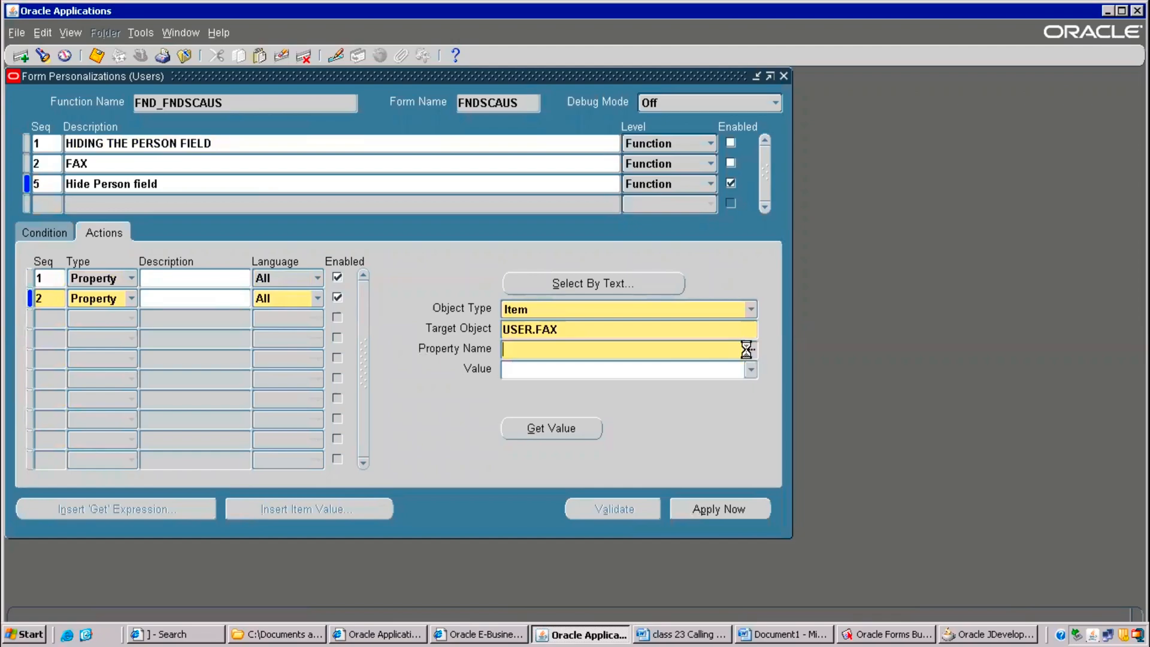
- Browse the property list and set USER.FAX's DISPLAYED property to FALSE
{"action": "left_click", "coordinate": [745, 350]}
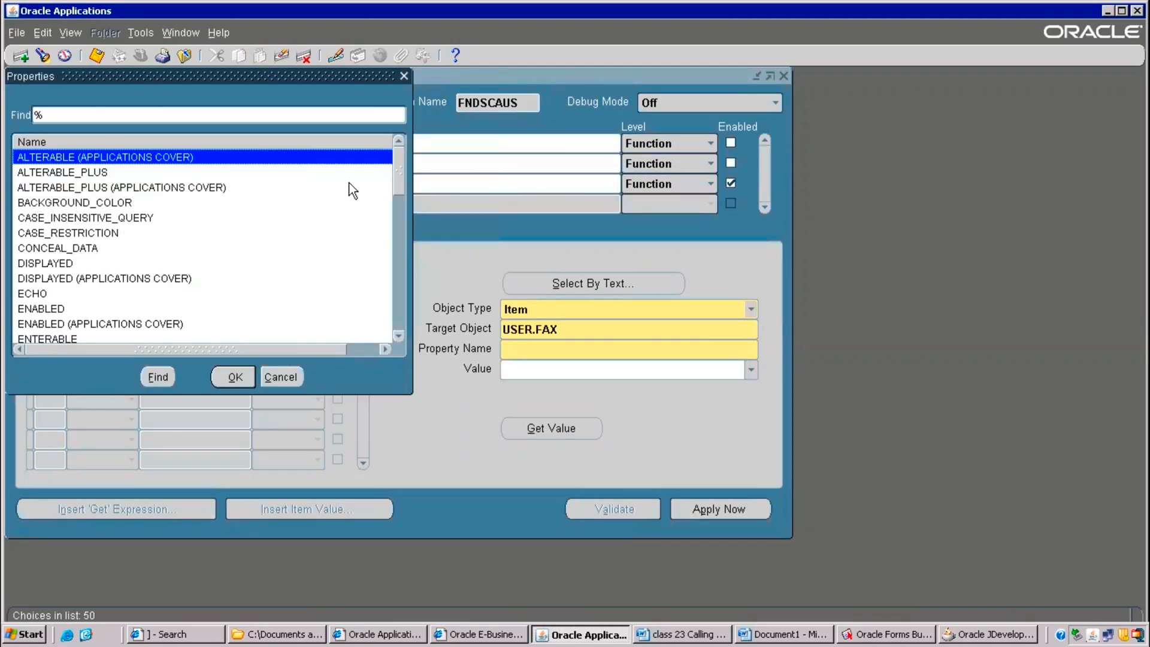
{"action": "mouse_move", "coordinate": [403, 191]}
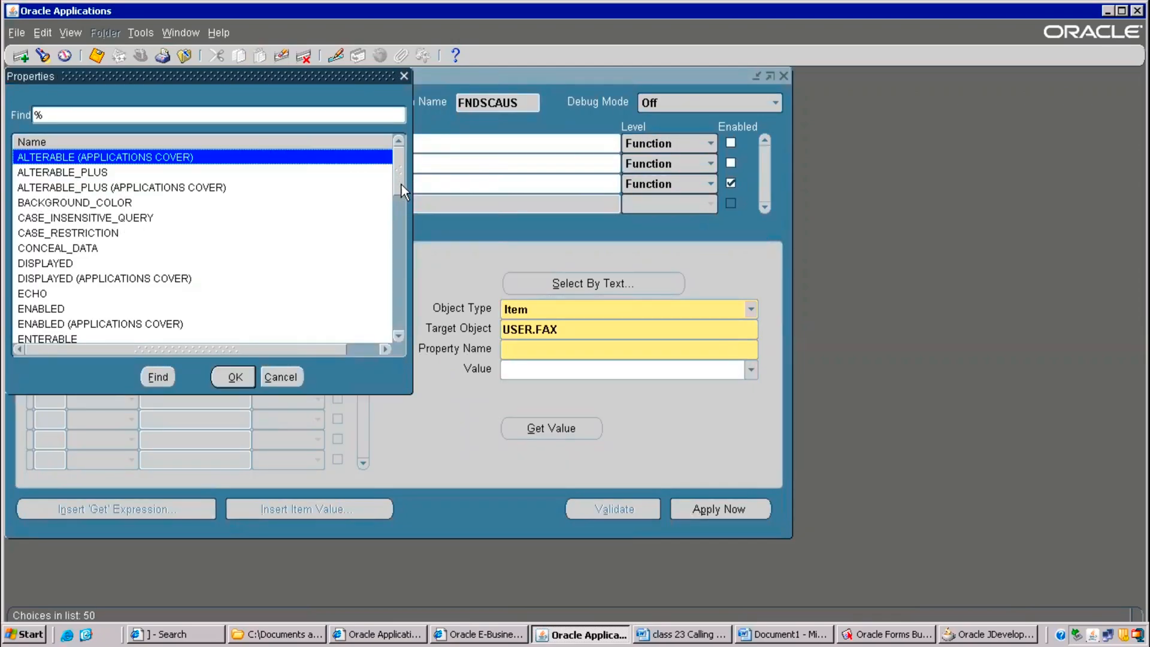
{"action": "scroll", "scroll_direction": "down", "scroll_amount": 3}
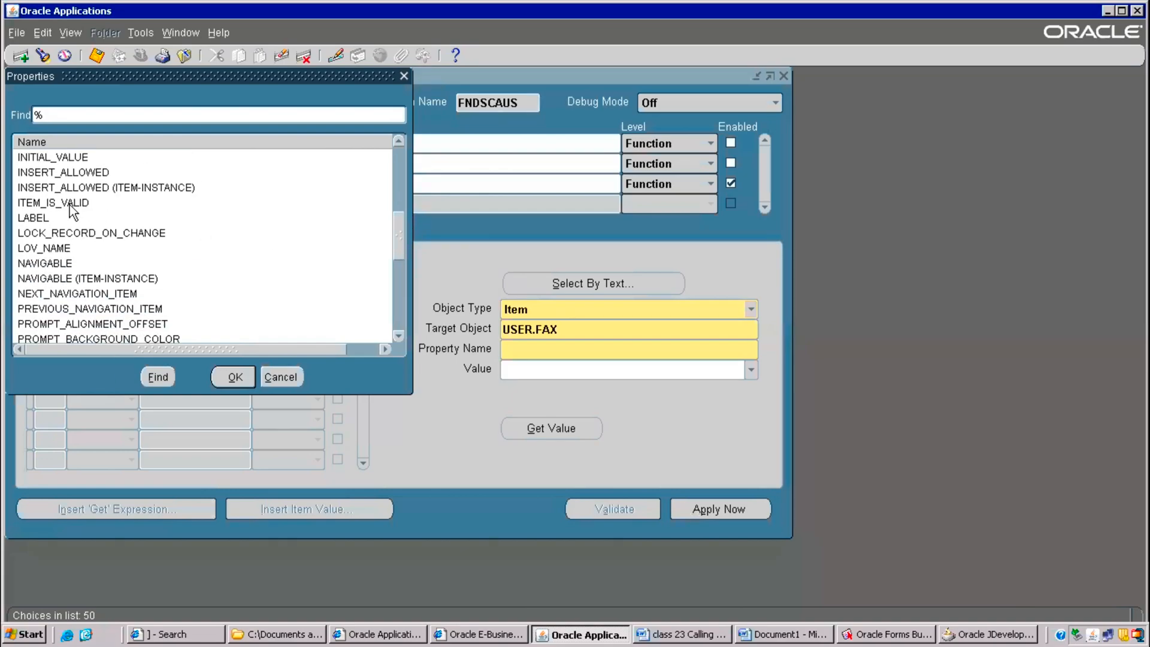
{"action": "left_click", "coordinate": [34, 217]}
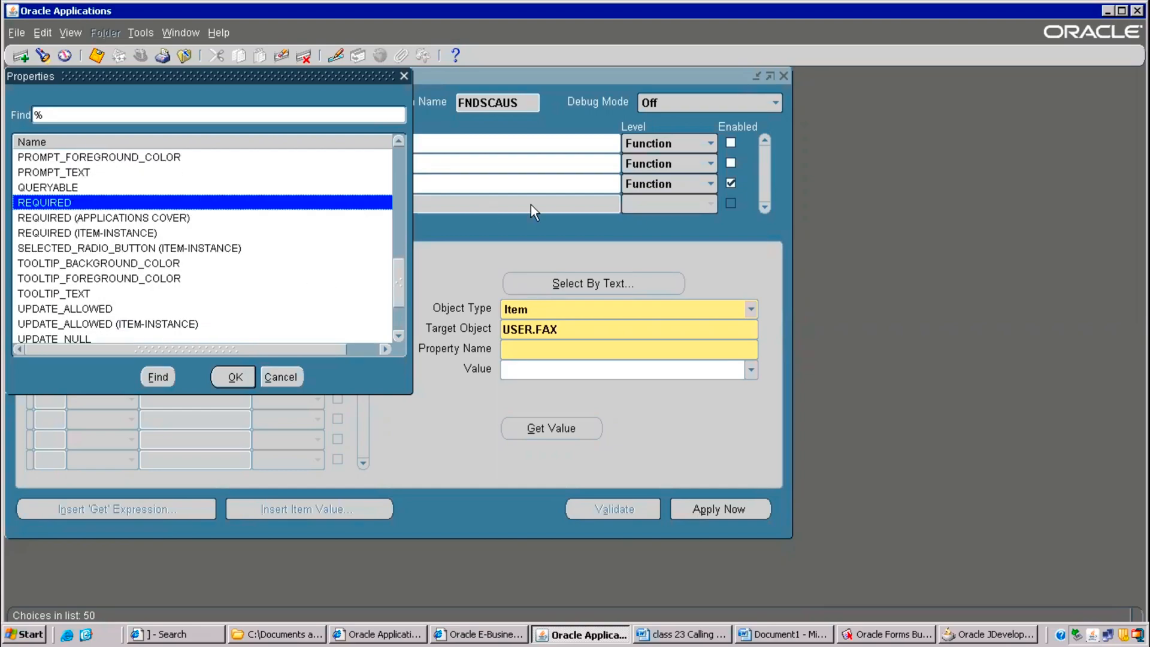
{"action": "mouse_move", "coordinate": [570, 288]}
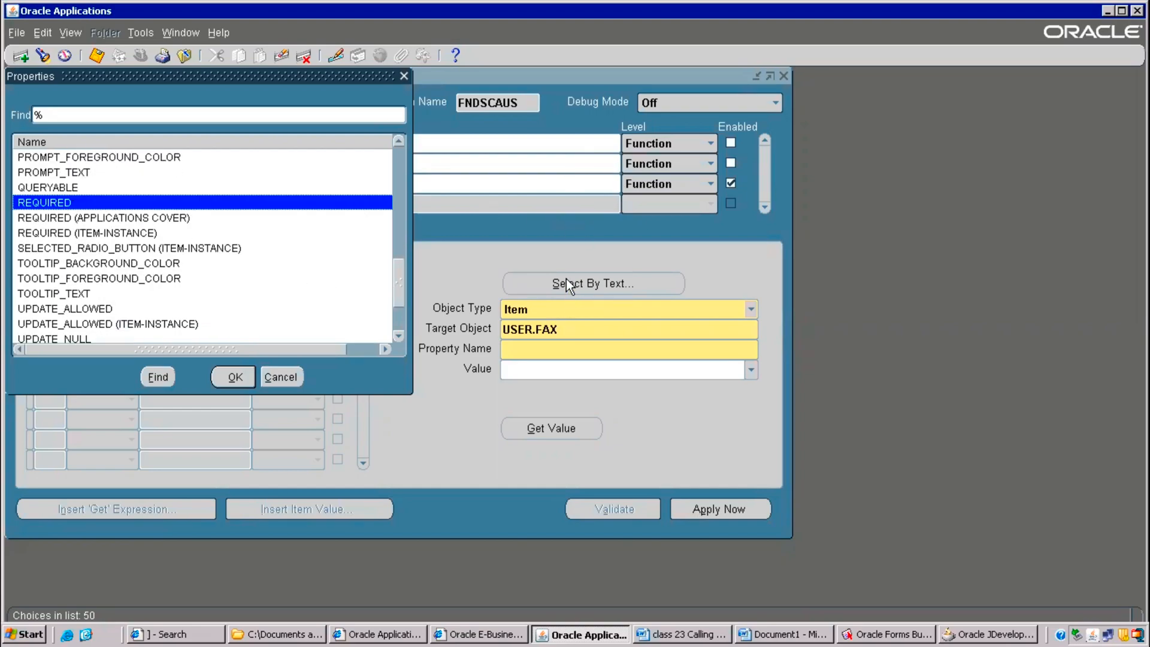
{"action": "mouse_move", "coordinate": [402, 302]}
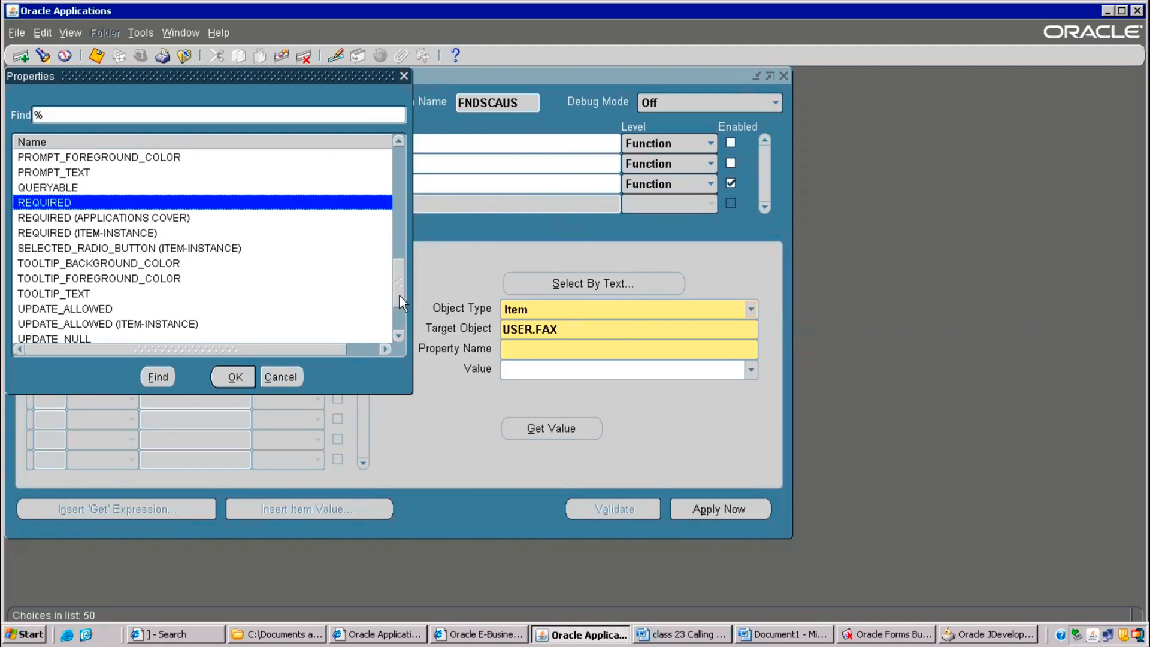
{"action": "scroll", "scroll_direction": "down", "scroll_amount": 3}
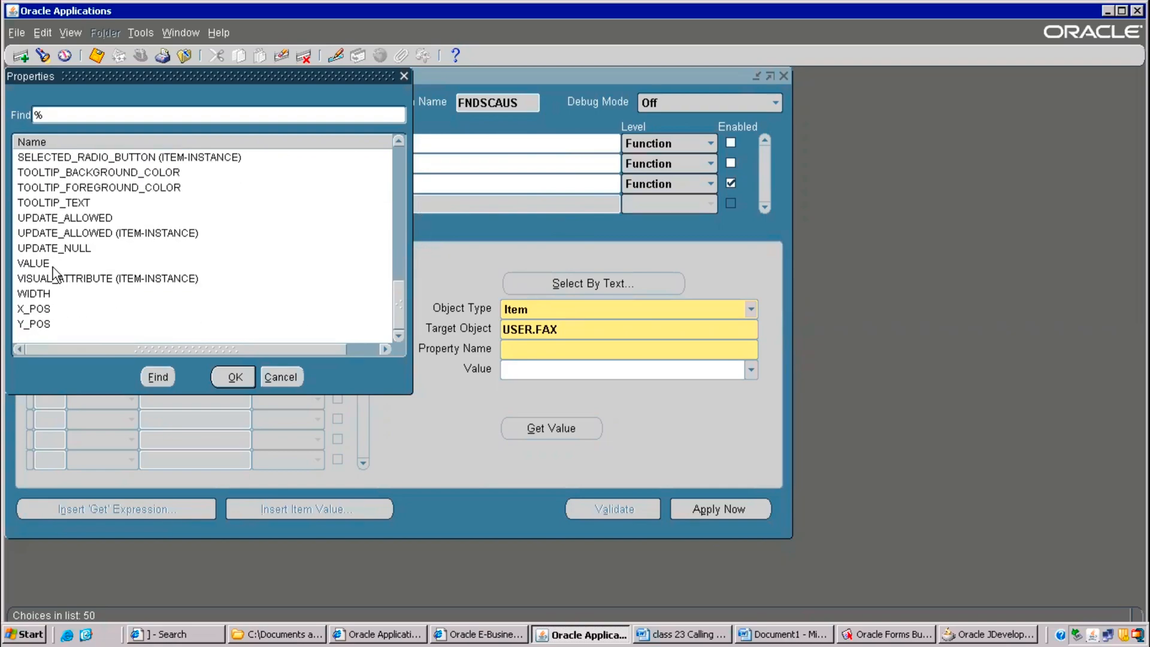
{"action": "left_click", "coordinate": [33, 263]}
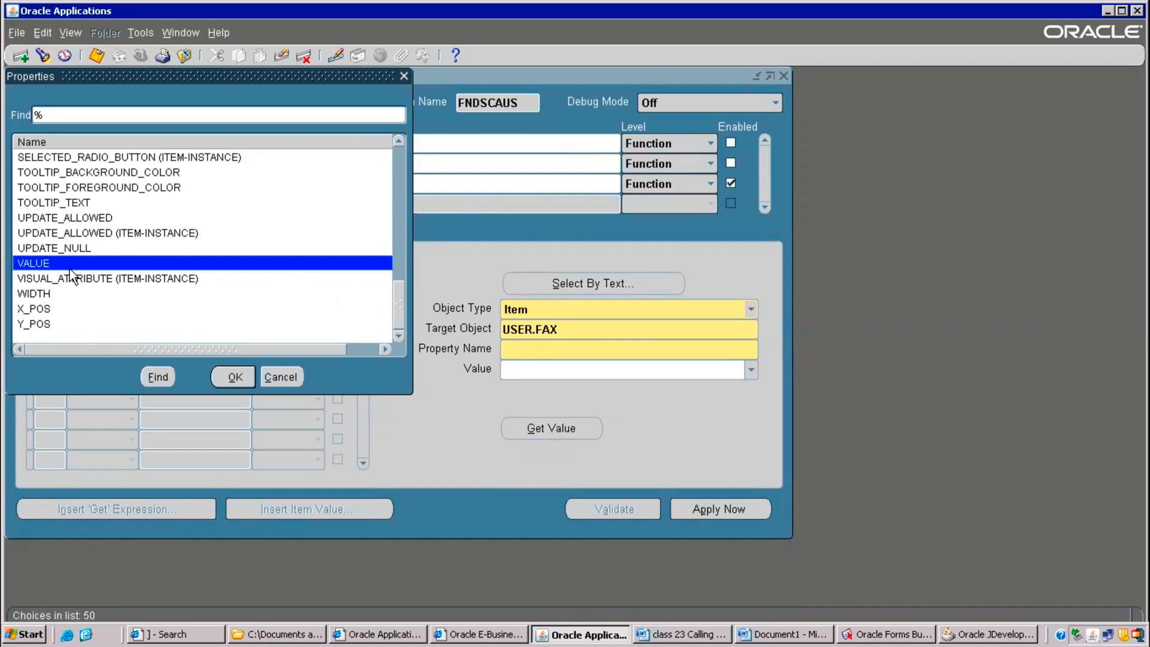
{"action": "left_click", "coordinate": [33, 294]}
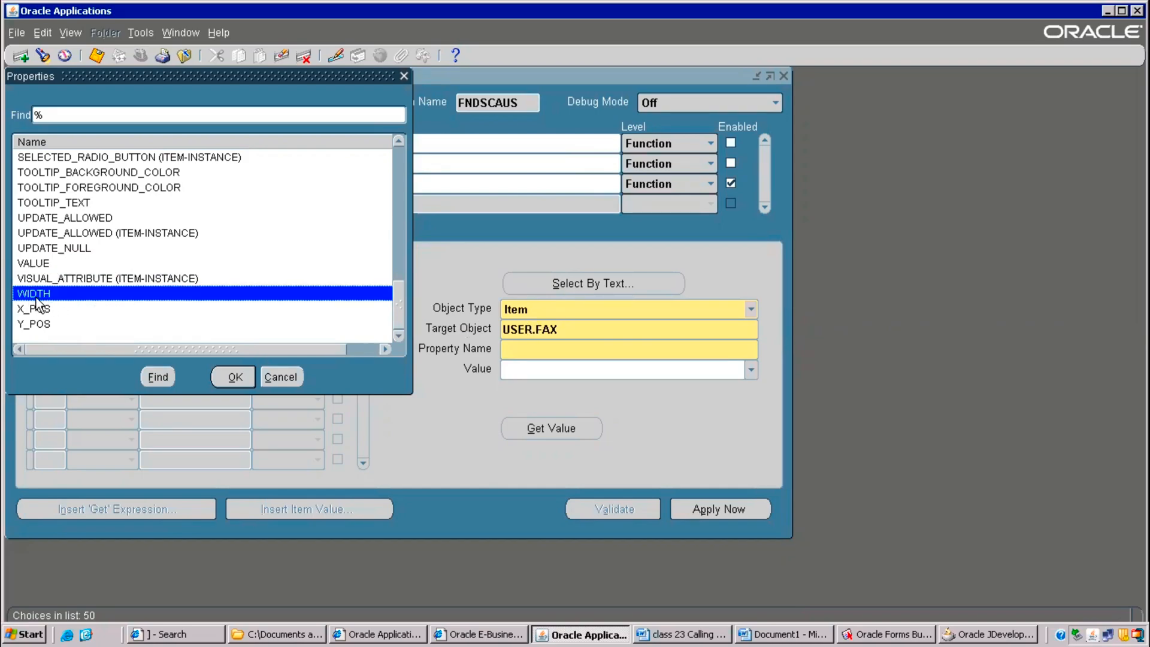
{"action": "mouse_move", "coordinate": [398, 307]}
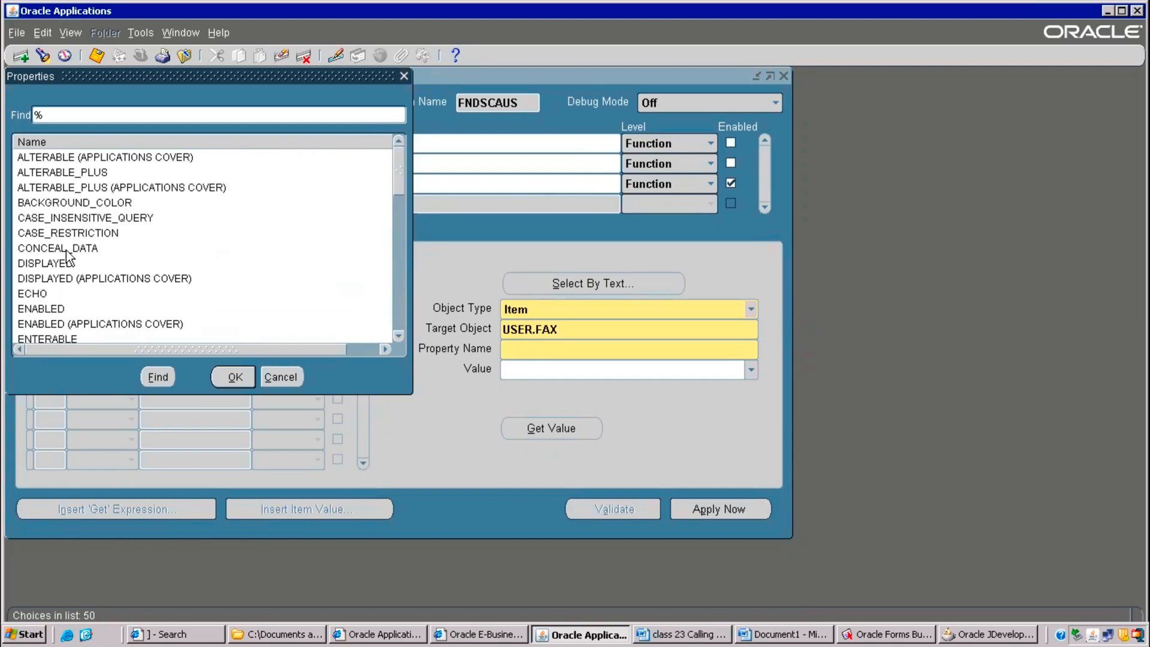
{"action": "left_click", "coordinate": [42, 262]}
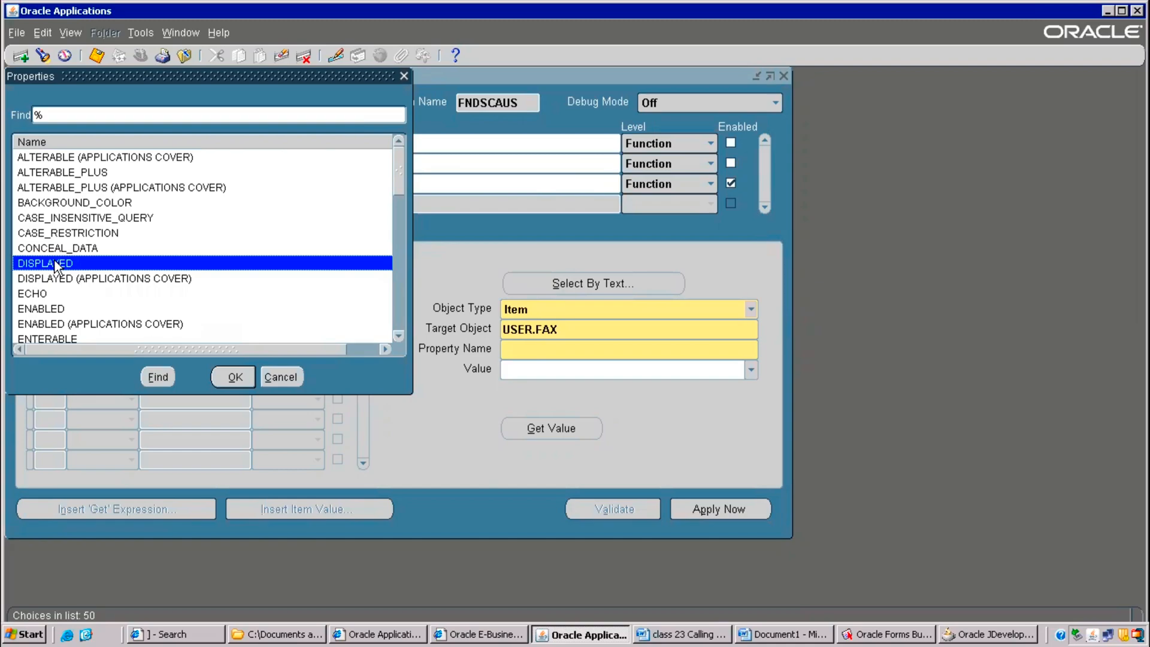
{"action": "left_click", "coordinate": [235, 376]}
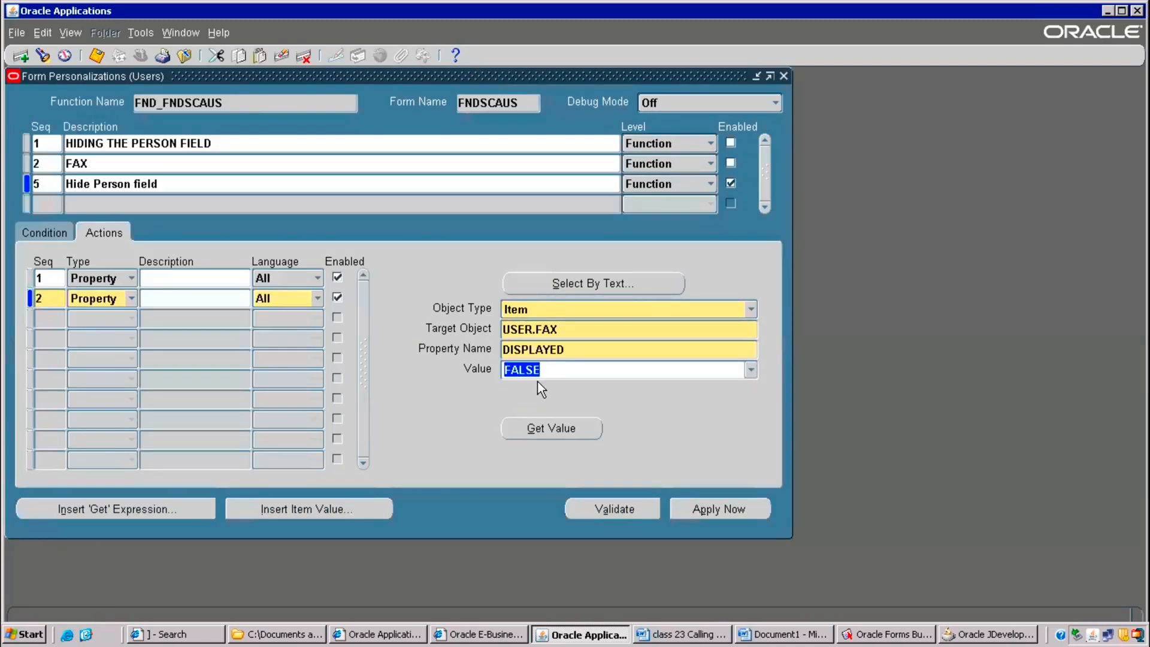
{"action": "left_click", "coordinate": [720, 508]}
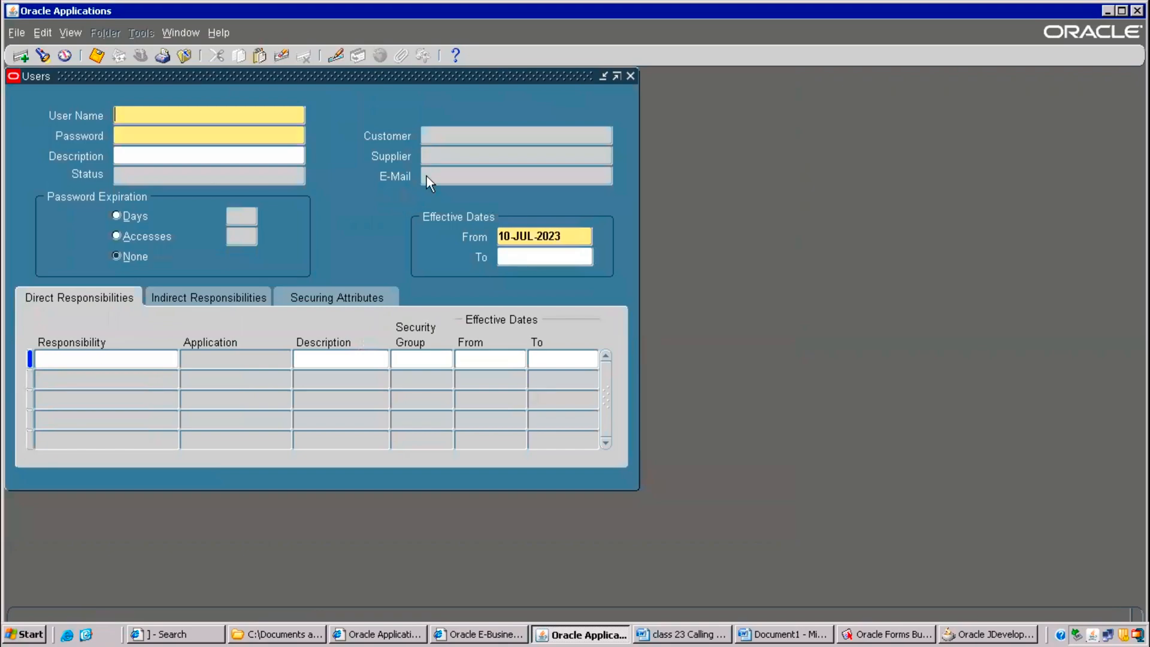
{"action": "mouse_move", "coordinate": [378, 137]}
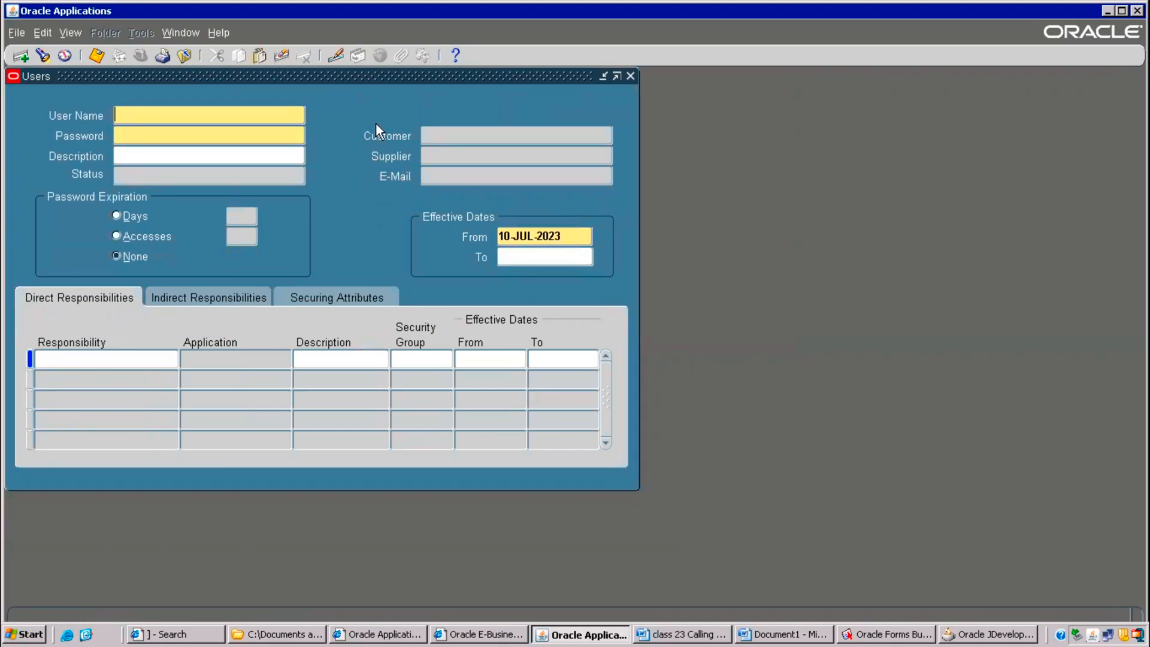
{"action": "mouse_move", "coordinate": [230, 107]}
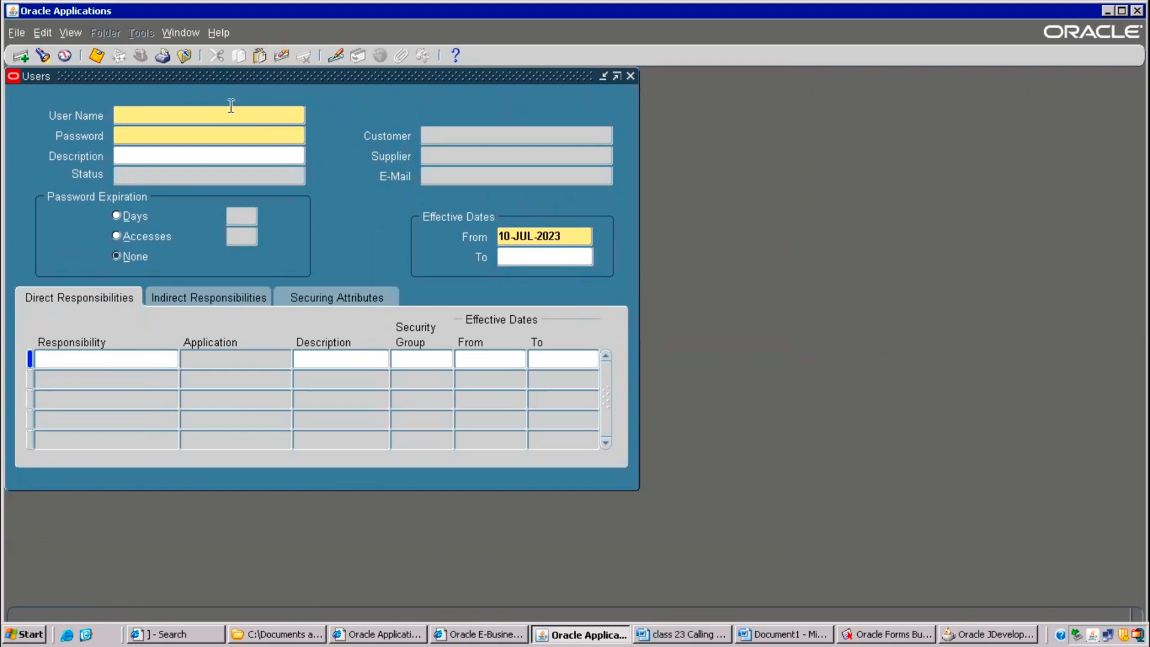
- Reopen Form Personalizations for the Users form via Help > Diagnostics > Custom Code > Personalize
{"action": "left_click", "coordinate": [220, 33]}
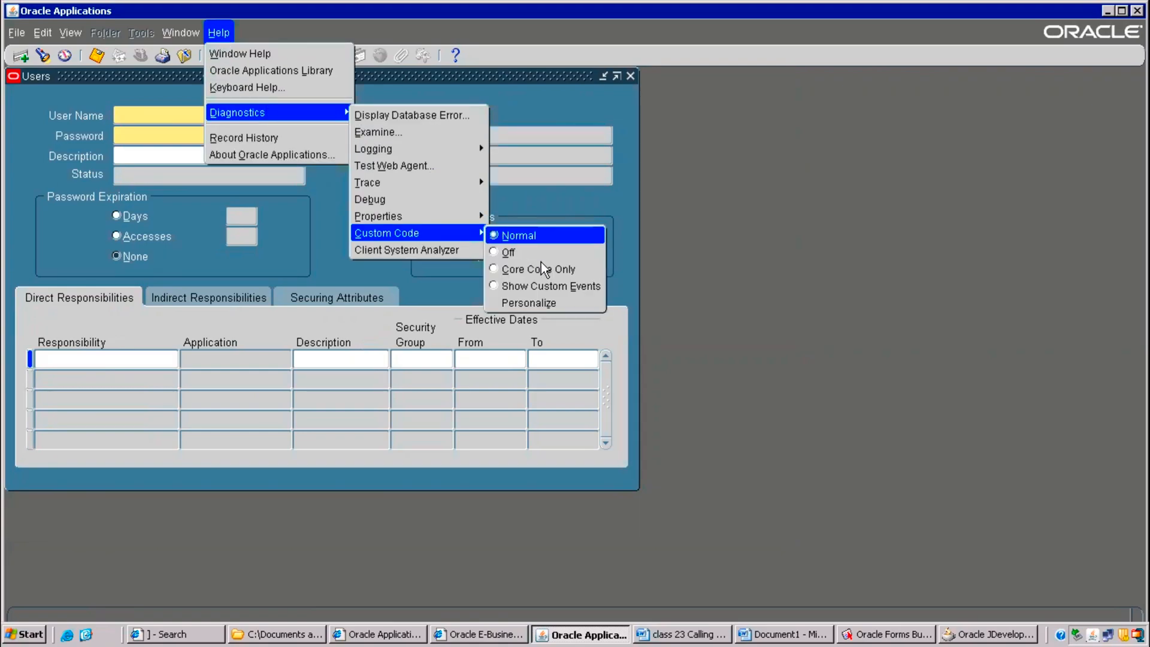
{"action": "left_click", "coordinate": [528, 302]}
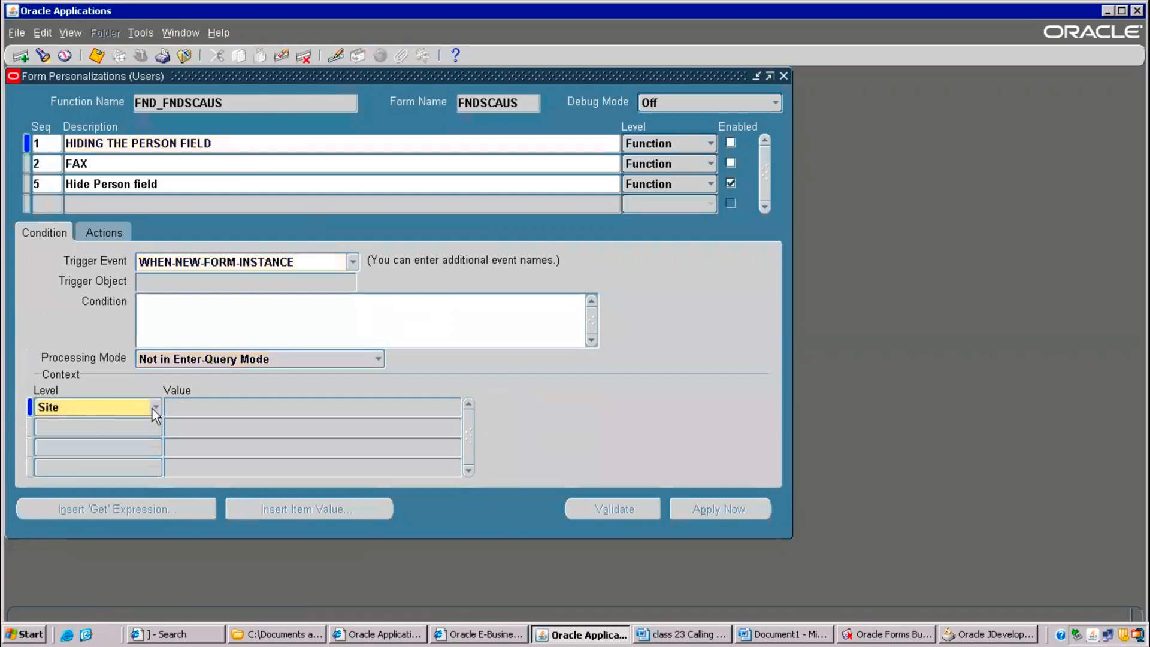
- Set rule 5's context to level User with value OPERATIONS chosen from the LOV
{"action": "left_click", "coordinate": [154, 407]}
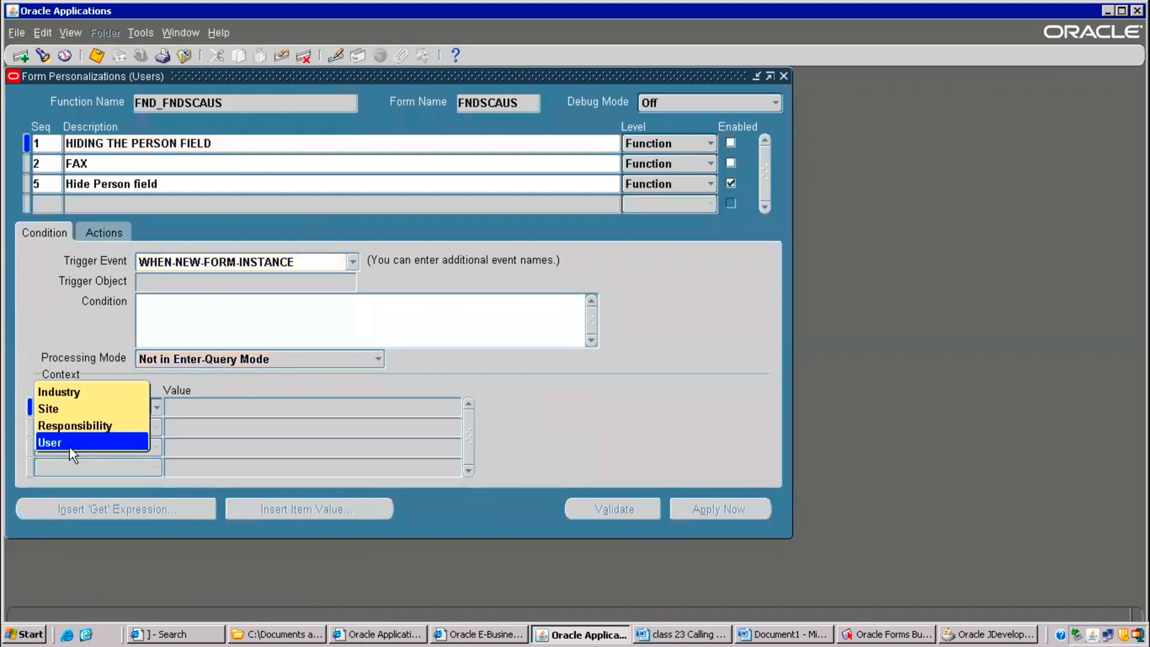
{"action": "left_click", "coordinate": [50, 442]}
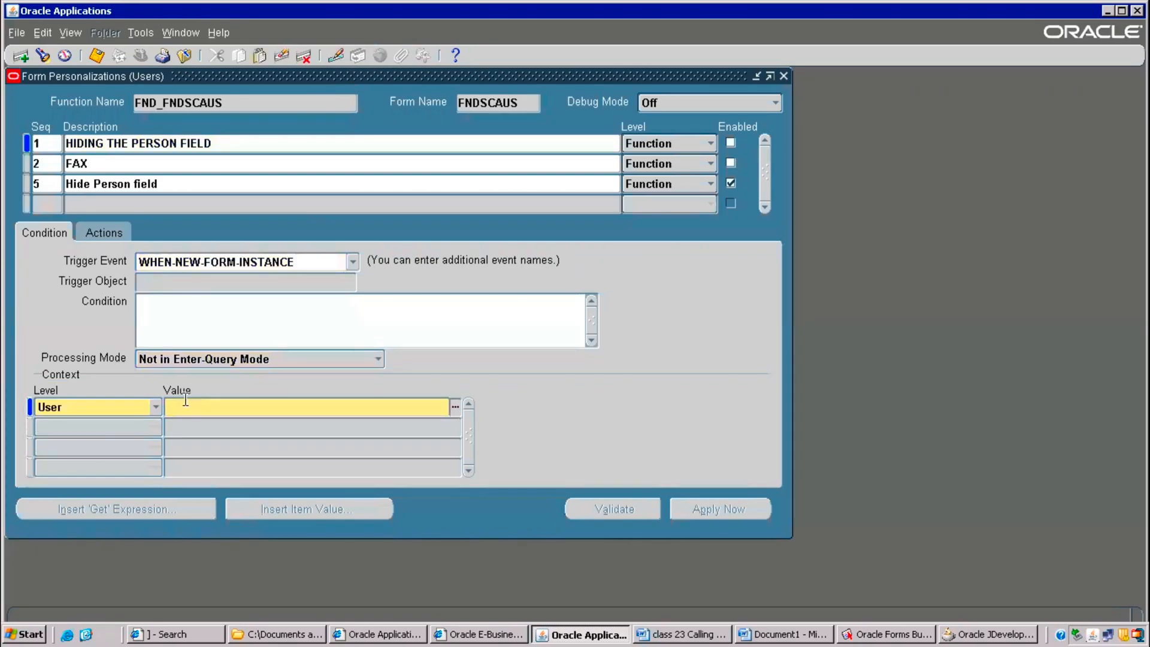
{"action": "left_click", "coordinate": [455, 405]}
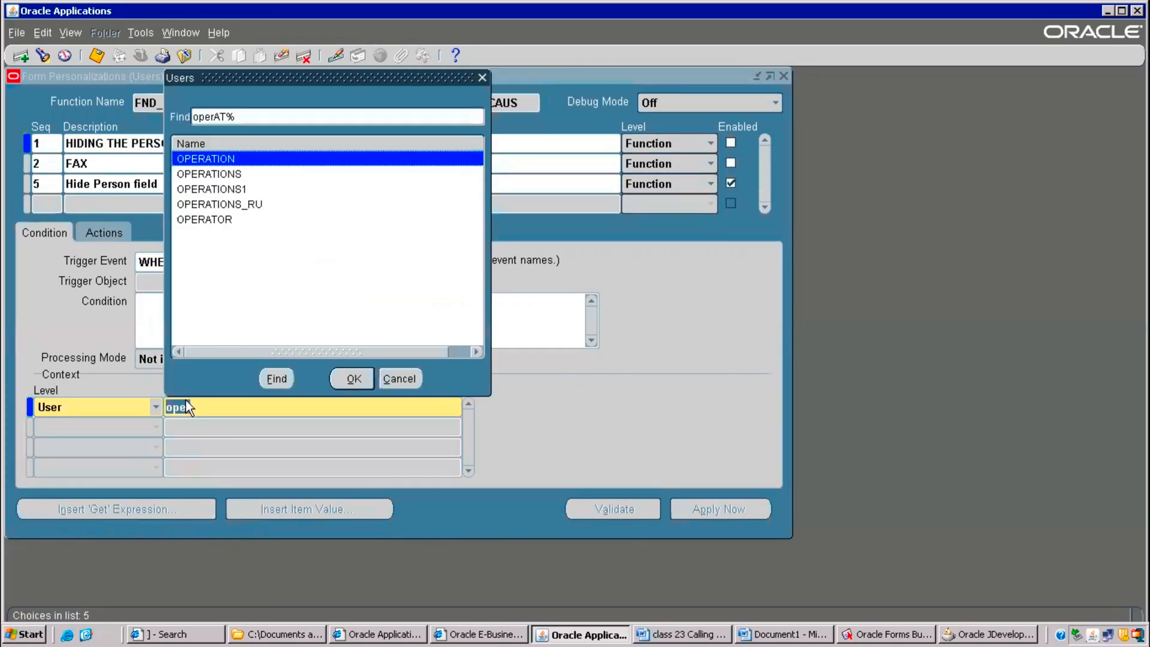
{"action": "left_click", "coordinate": [208, 174]}
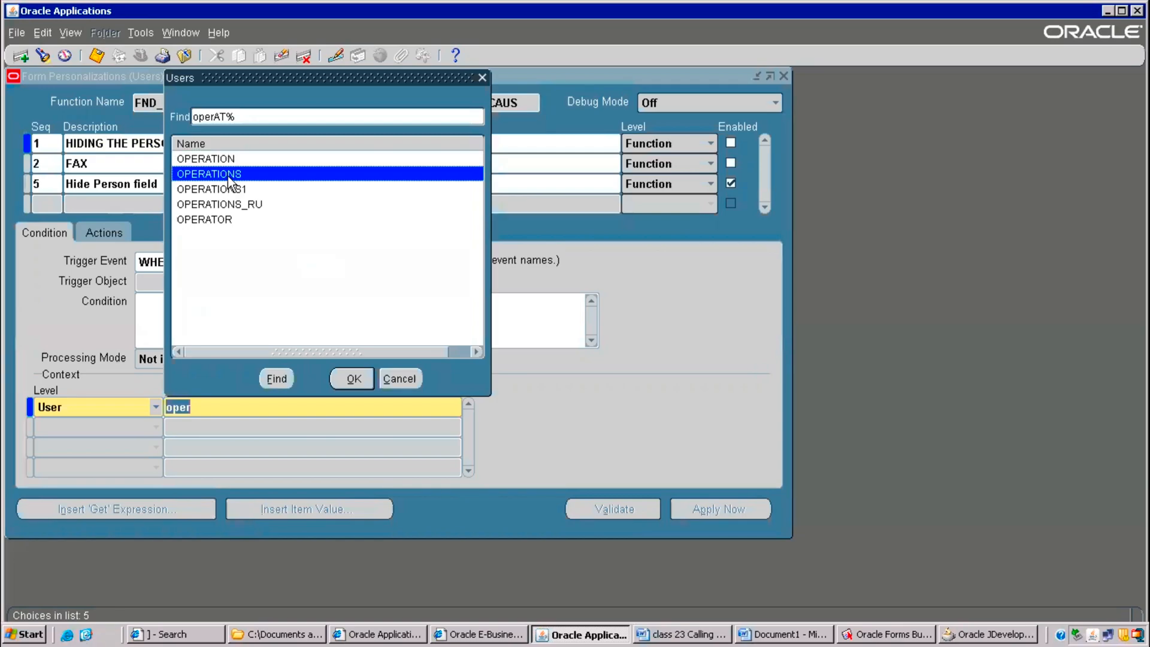
{"action": "left_click", "coordinate": [352, 379]}
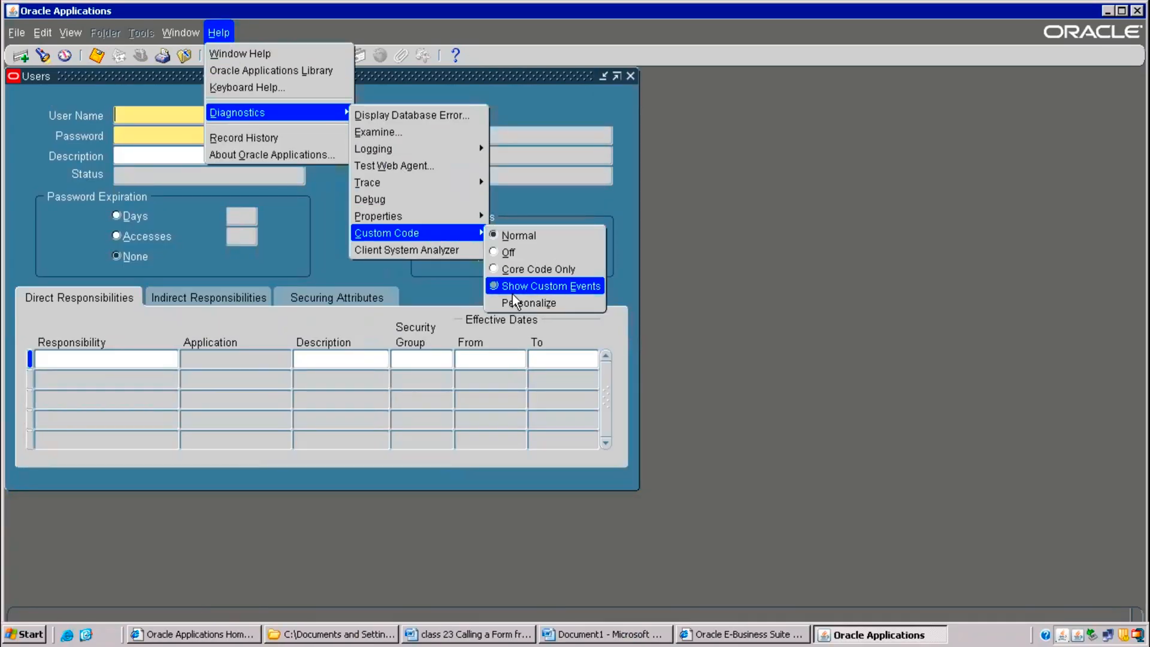
- Reopen the personalizations and review the HIDING THE PERSON FIELD rule's Actions and Condition tabs
{"action": "left_click", "coordinate": [528, 304]}
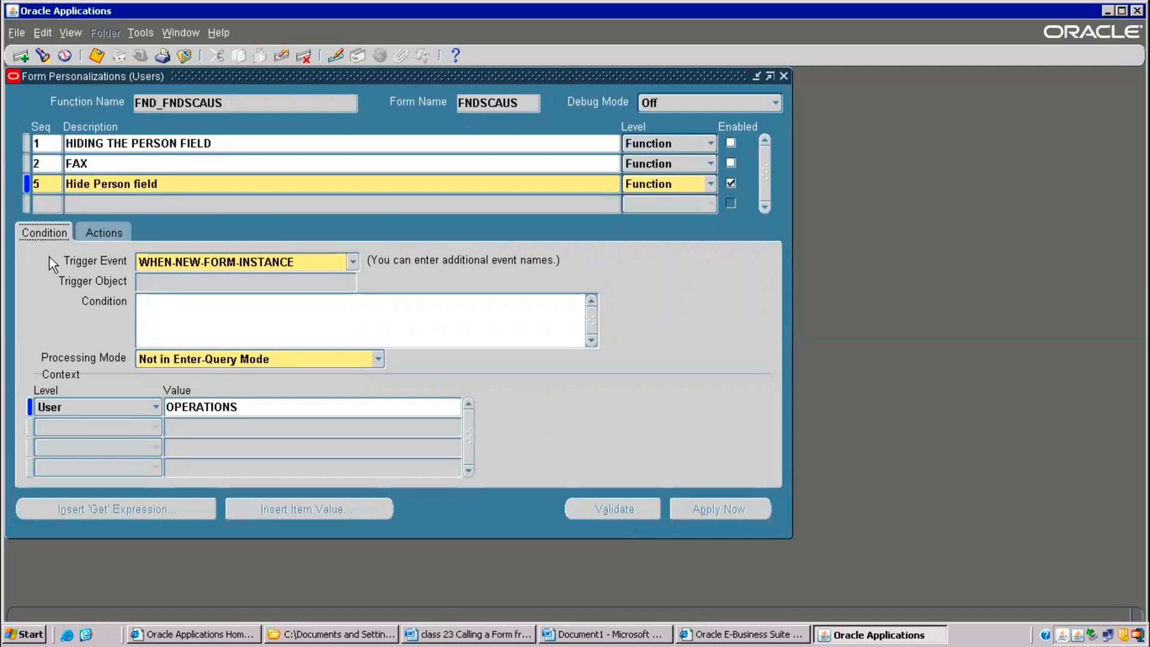
{"action": "left_click", "coordinate": [103, 232]}
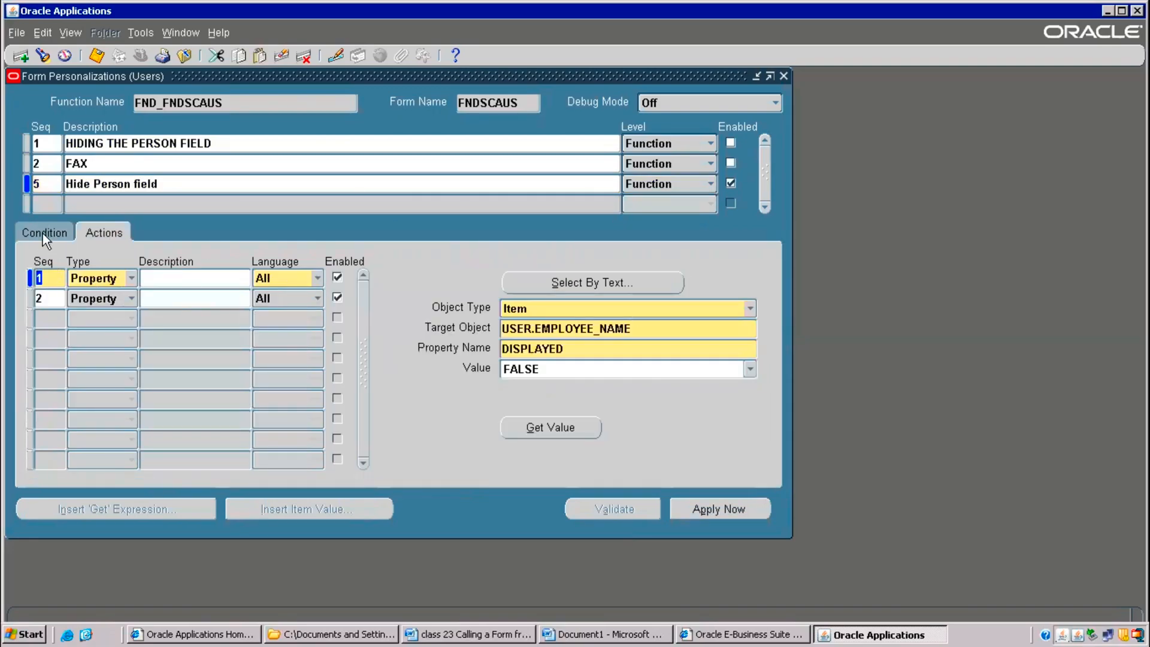
{"action": "left_click", "coordinate": [43, 232]}
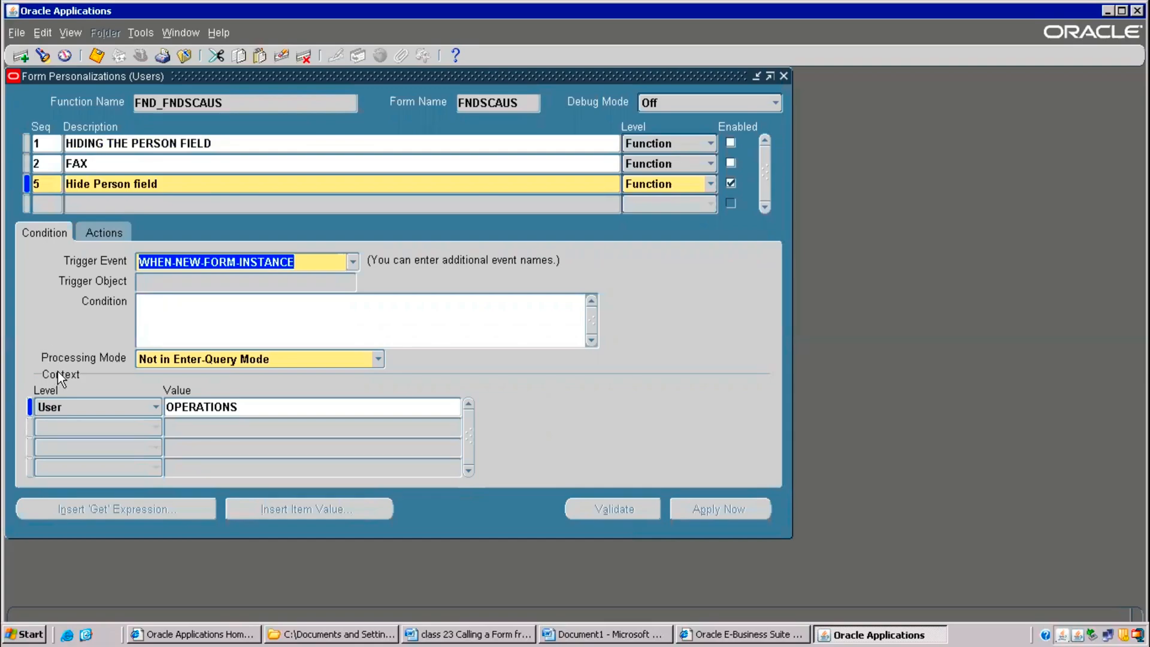
{"action": "mouse_move", "coordinate": [93, 216]}
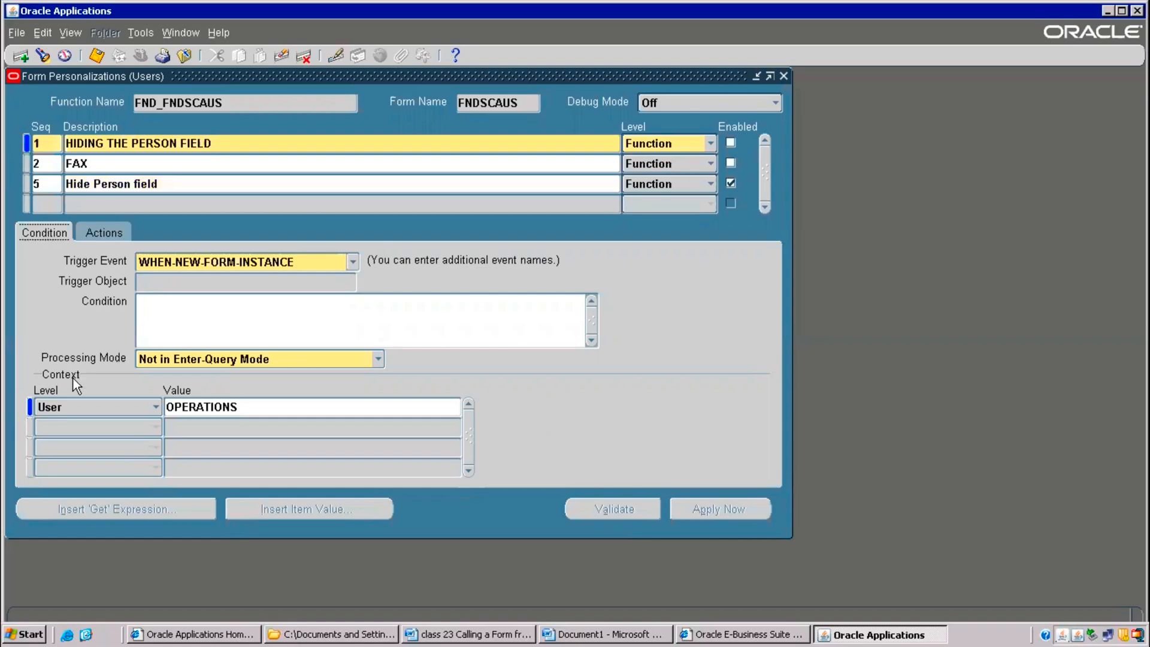
{"action": "left_click", "coordinate": [103, 232]}
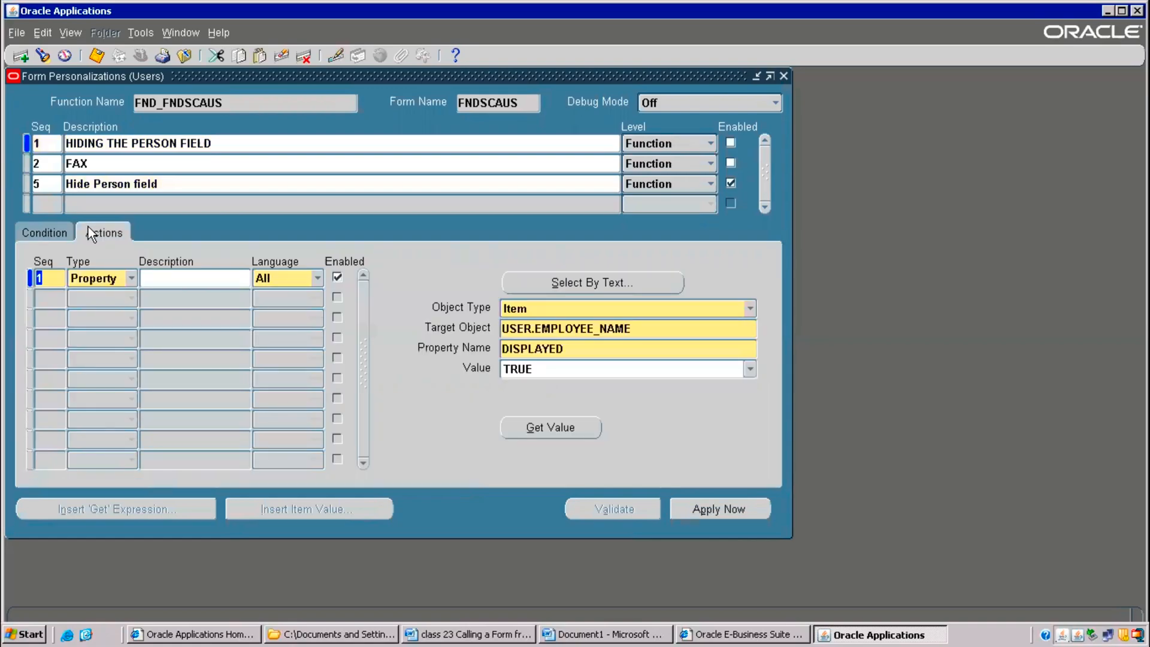
{"action": "left_click", "coordinate": [43, 233]}
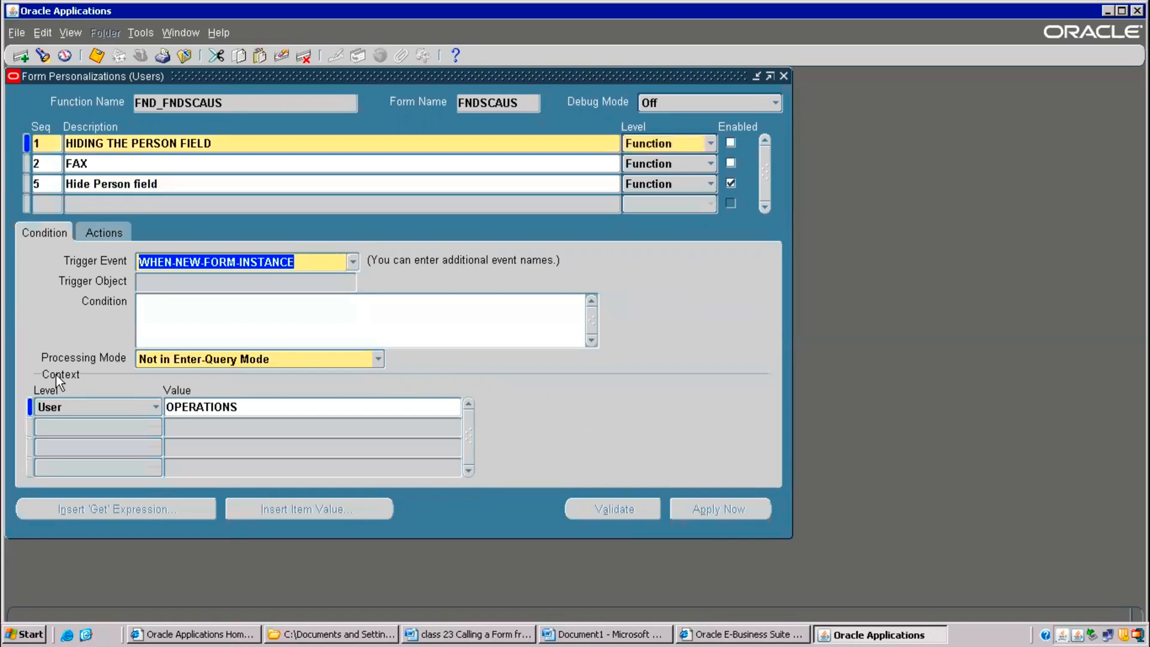
- Change the rule's context level from User/OPERATIONS to Site, then to Industry with no value
{"action": "left_click", "coordinate": [201, 408]}
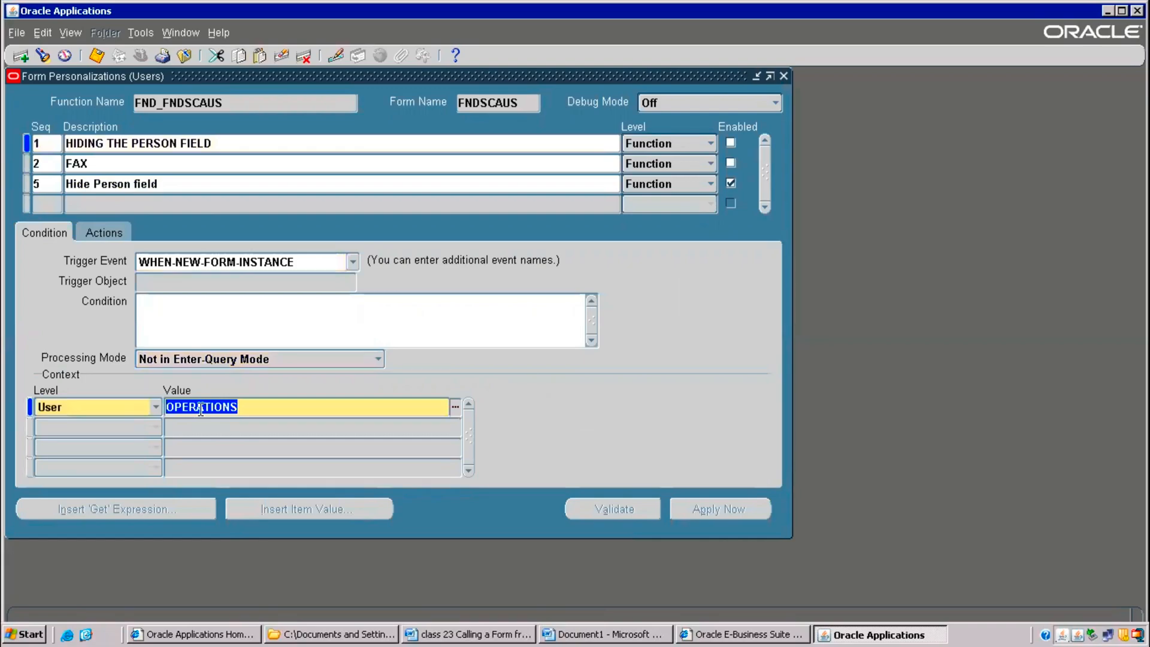
{"action": "left_click", "coordinate": [156, 407]}
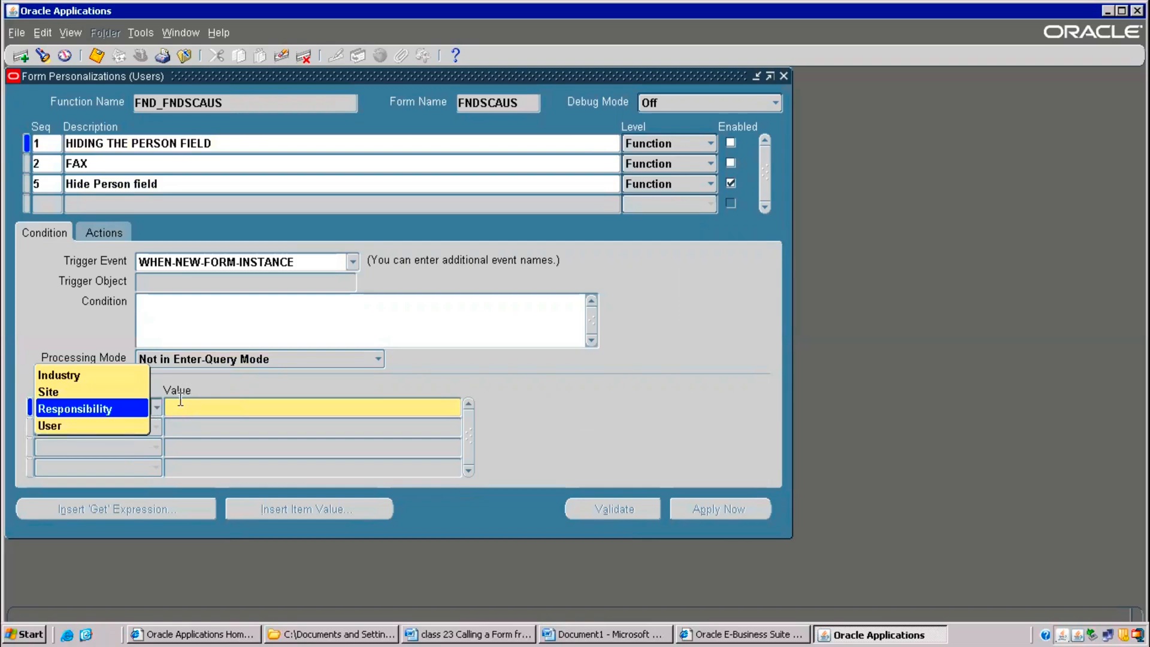
{"action": "left_click", "coordinate": [48, 392]}
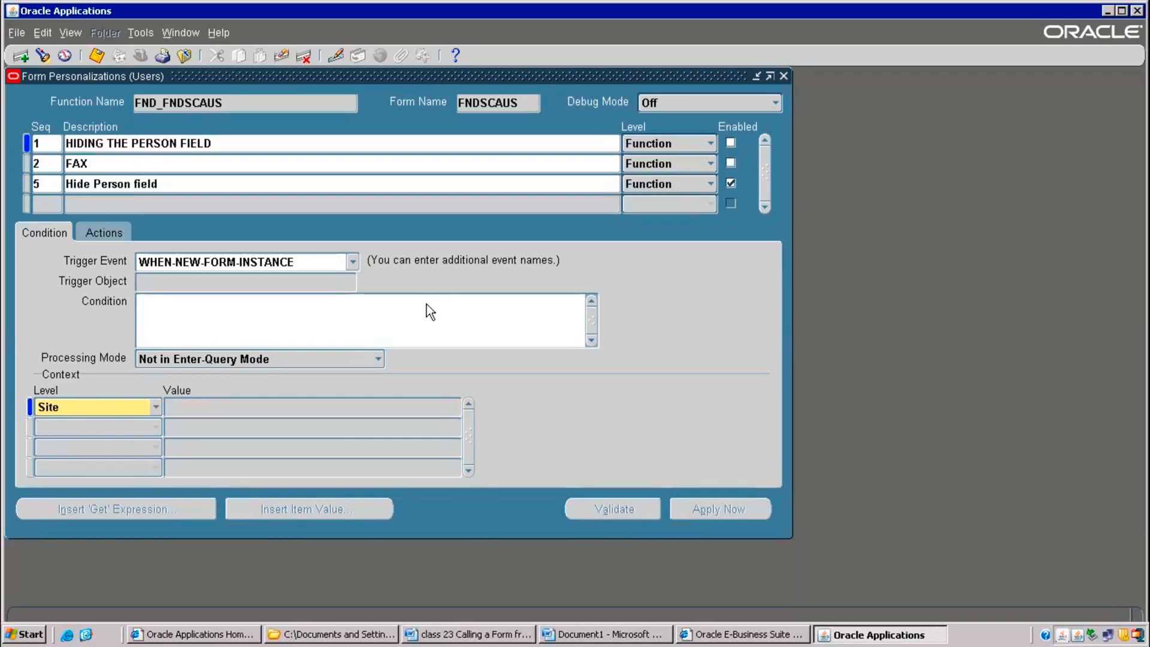
{"action": "mouse_move", "coordinate": [321, 245]}
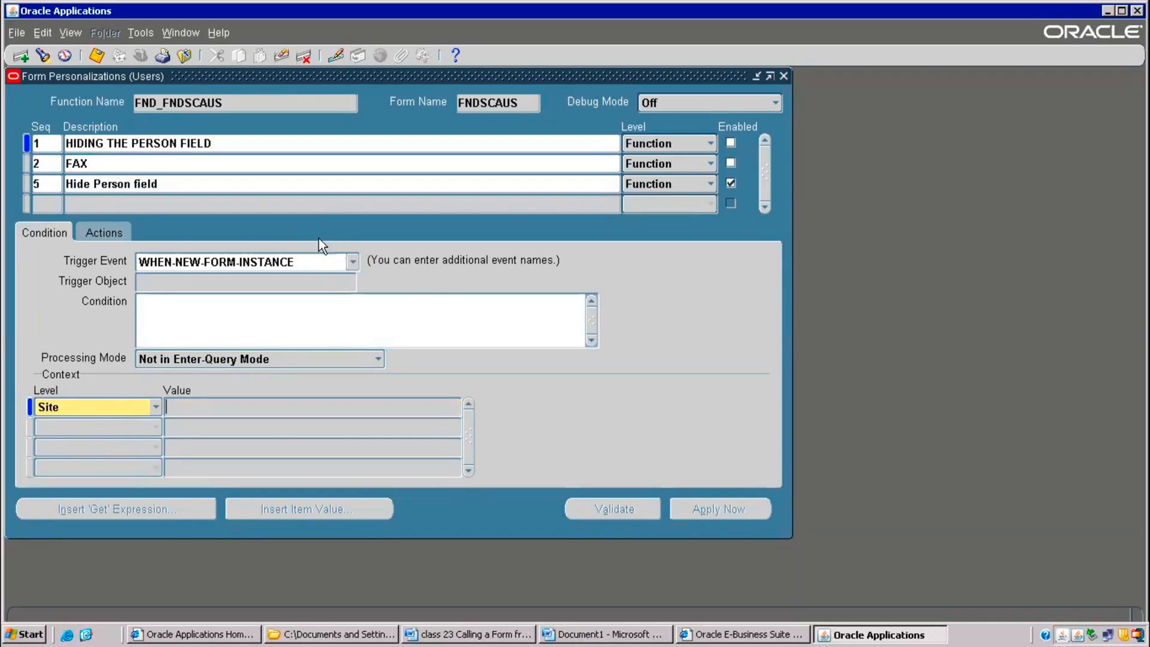
{"action": "left_click", "coordinate": [155, 408]}
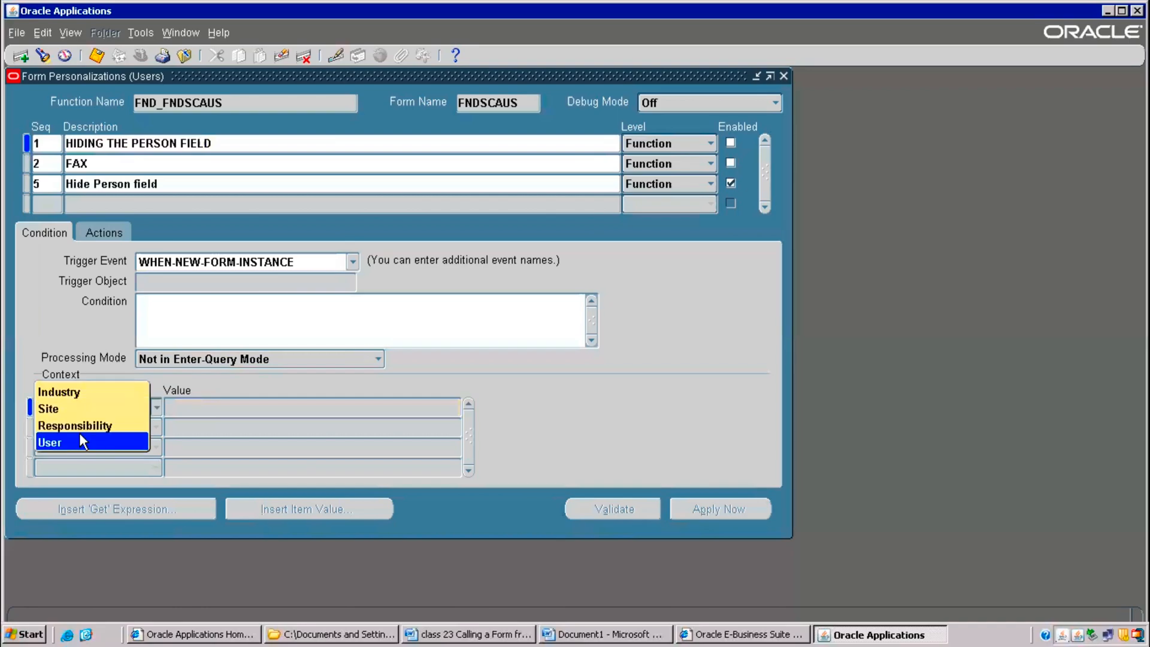
{"action": "mouse_move", "coordinate": [70, 431]}
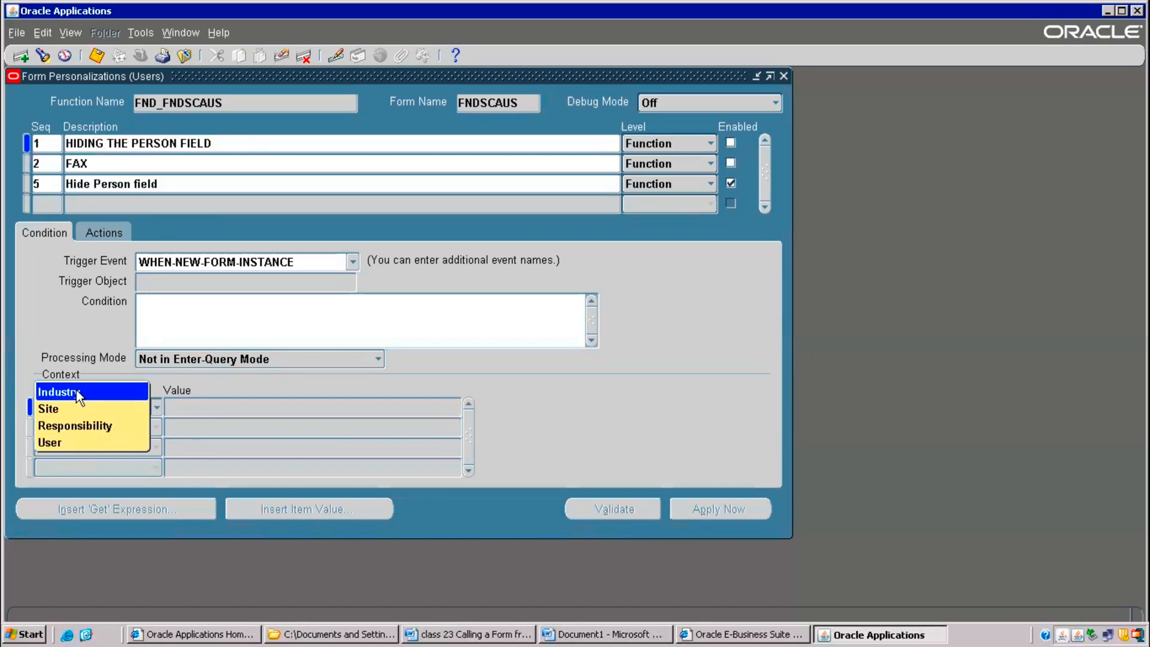
{"action": "left_click", "coordinate": [58, 392]}
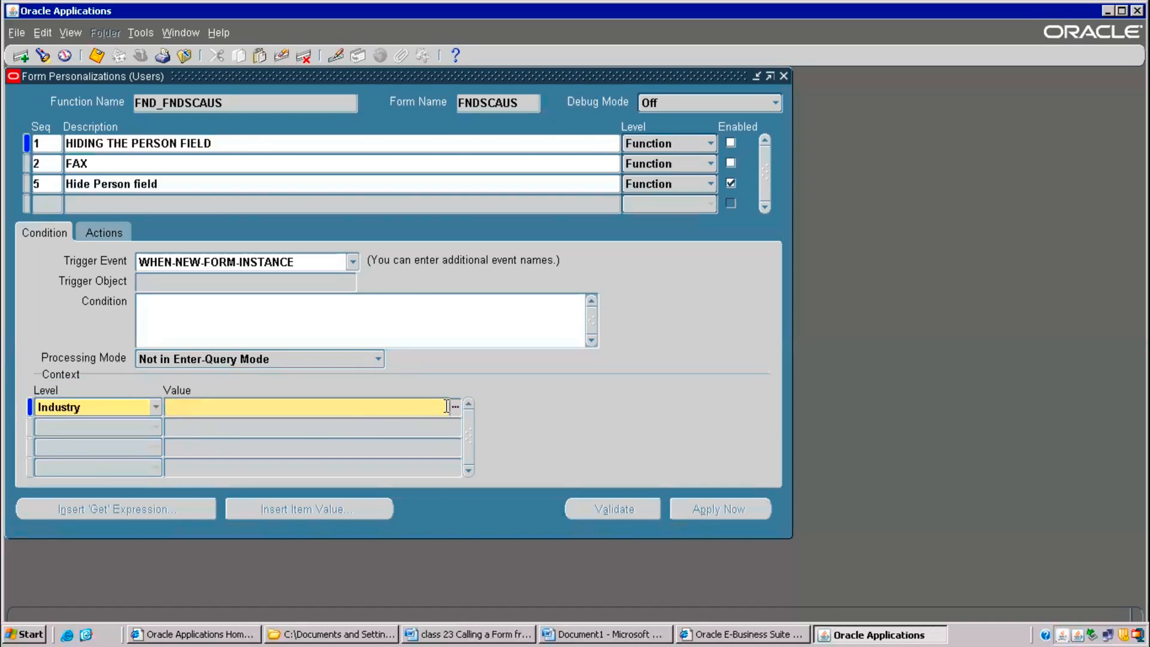
- Cancel the Industries LOV and set the context back to User level with value OPERATIONS
{"action": "left_click", "coordinate": [456, 405]}
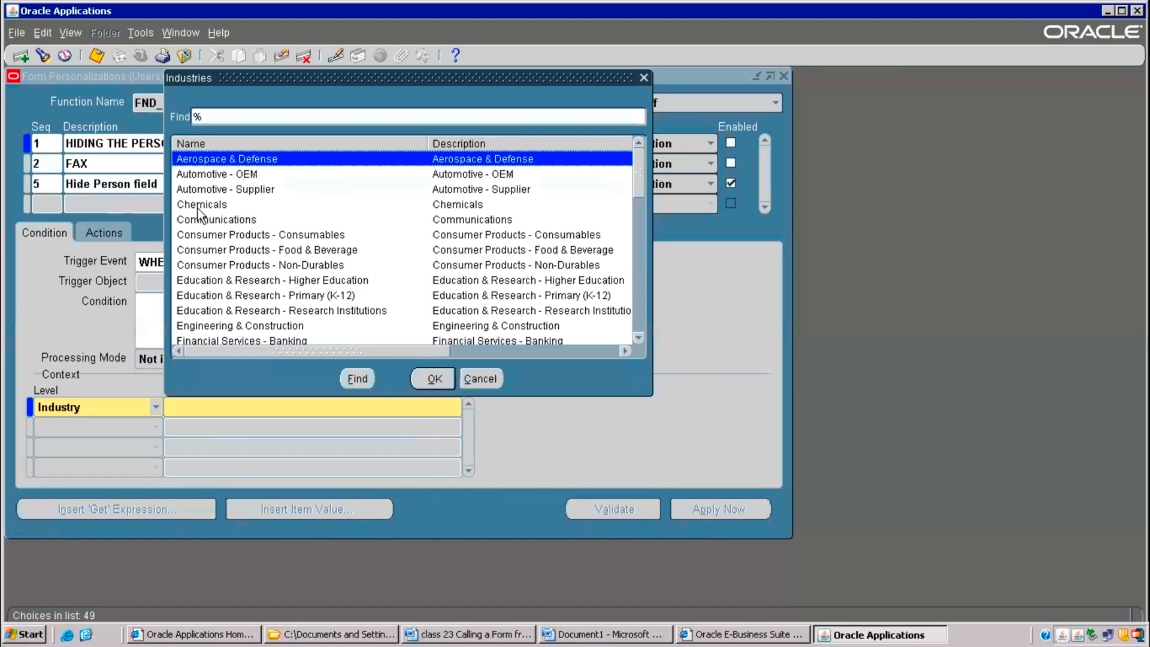
{"action": "left_click", "coordinate": [202, 203]}
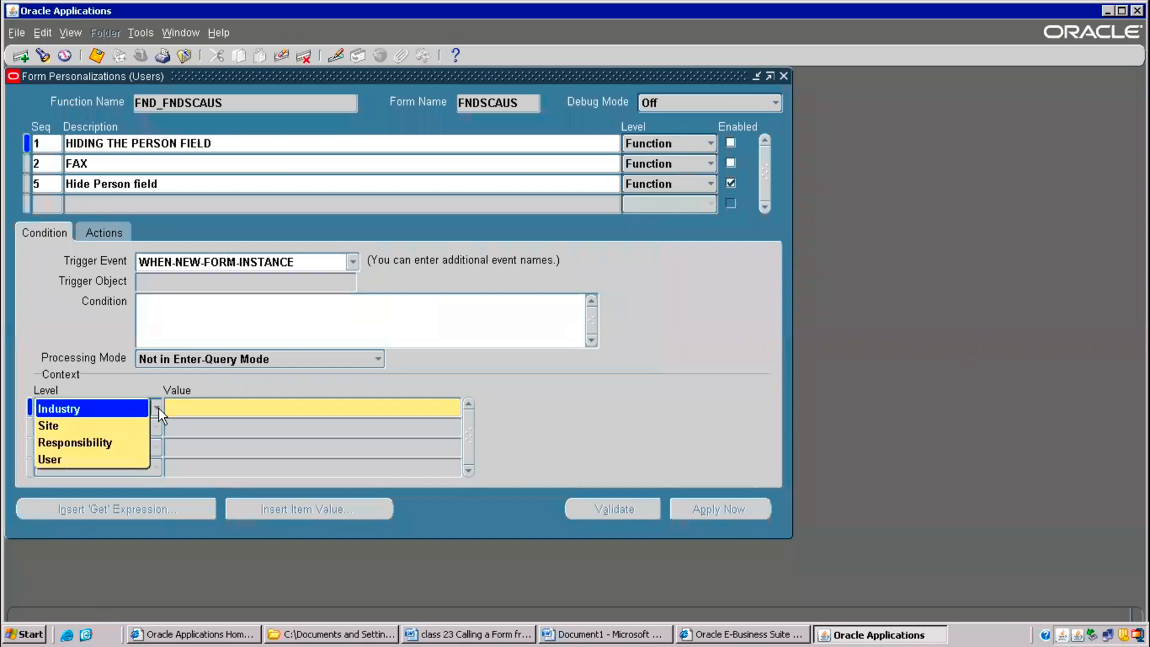
{"action": "left_click", "coordinate": [50, 459]}
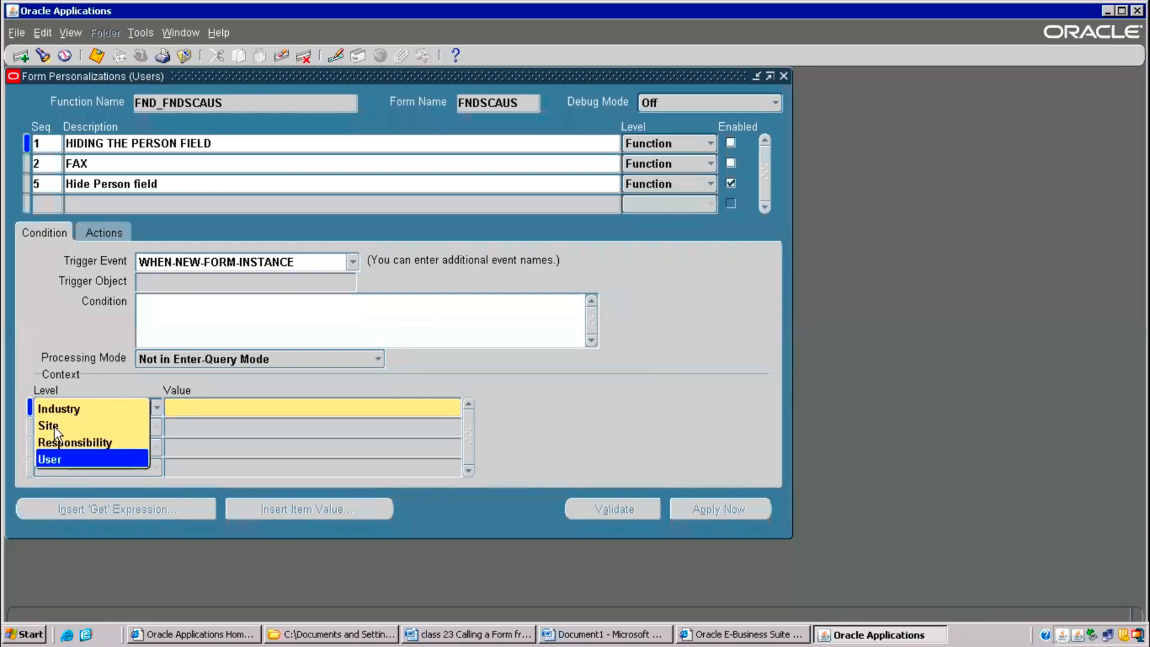
{"action": "left_click", "coordinate": [51, 459]}
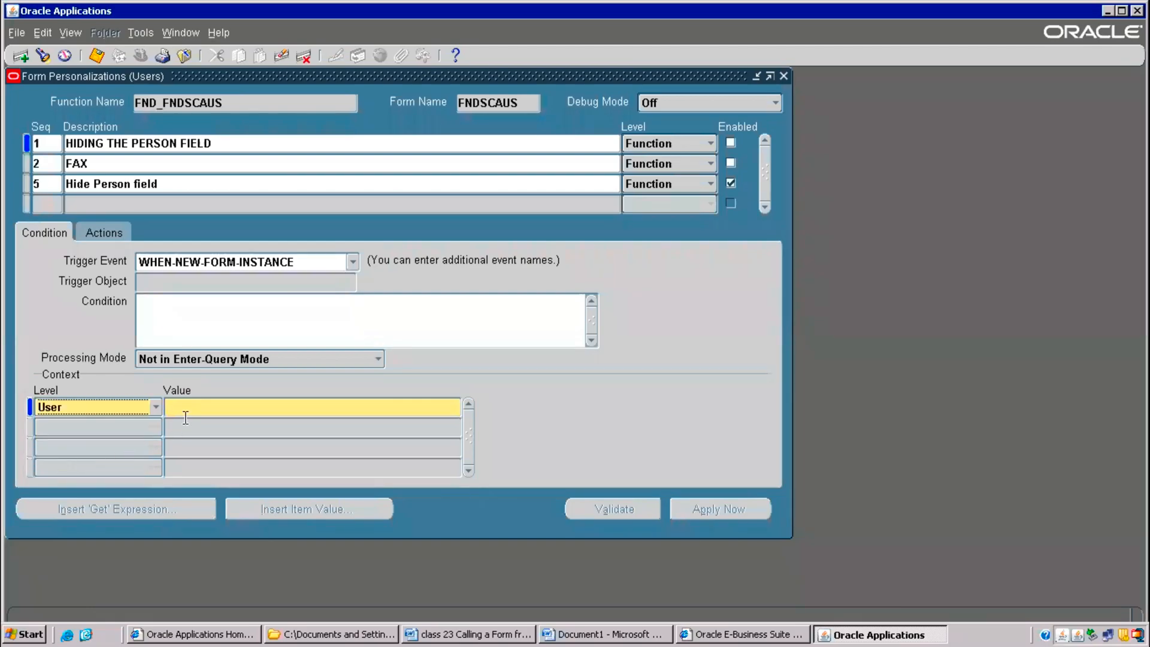
{"action": "type", "text": "op"}
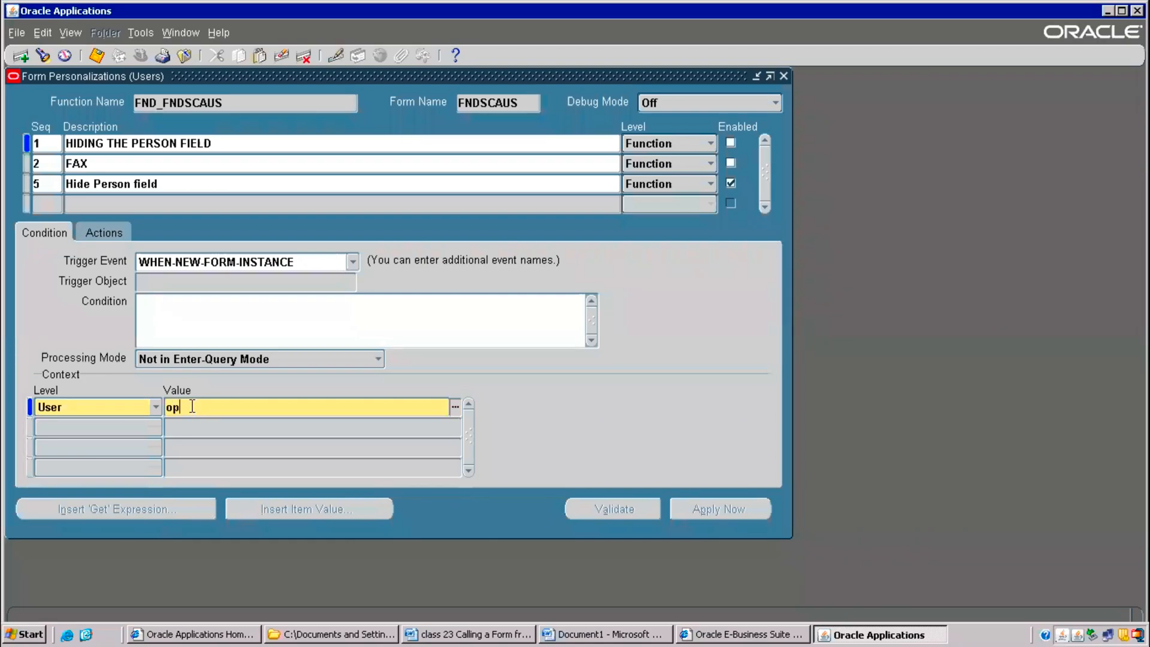
{"action": "left_click", "coordinate": [455, 405]}
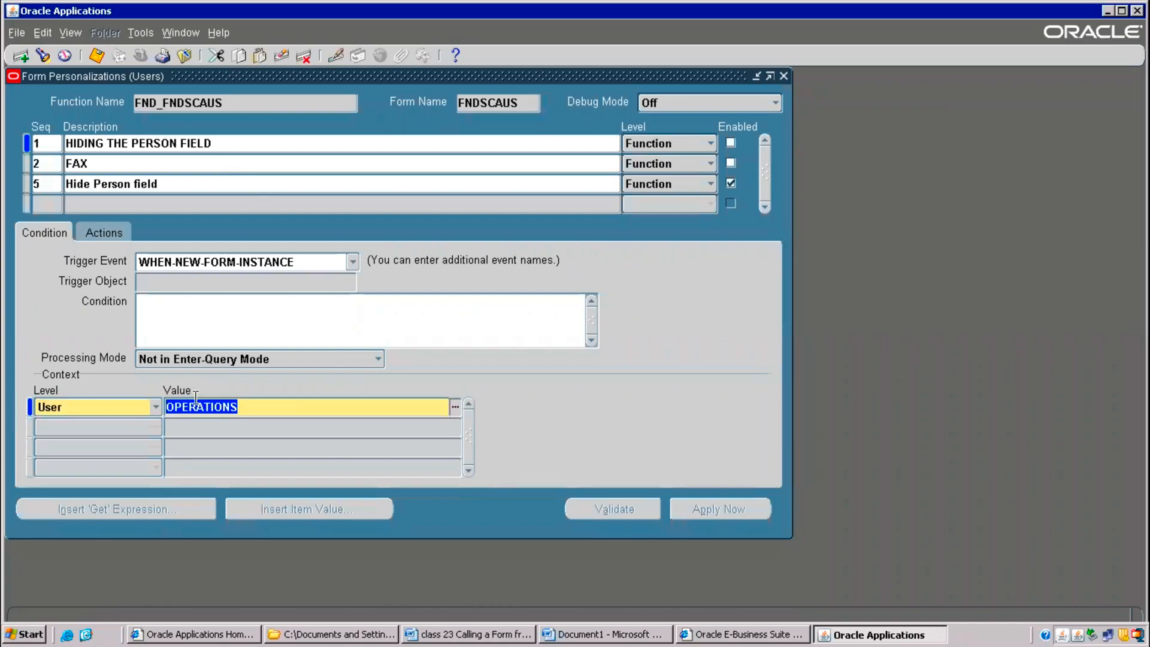
- Save the User/OPERATIONS context and discard an empty extra context entry
{"action": "left_click", "coordinate": [94, 54]}
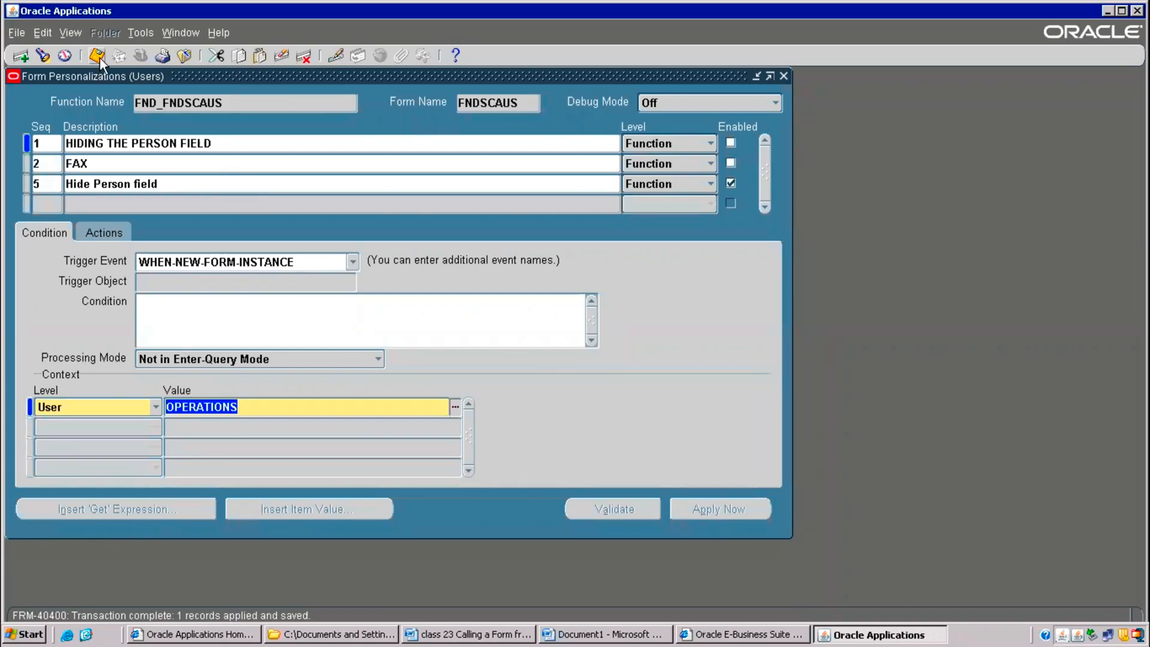
{"action": "left_click", "coordinate": [90, 427]}
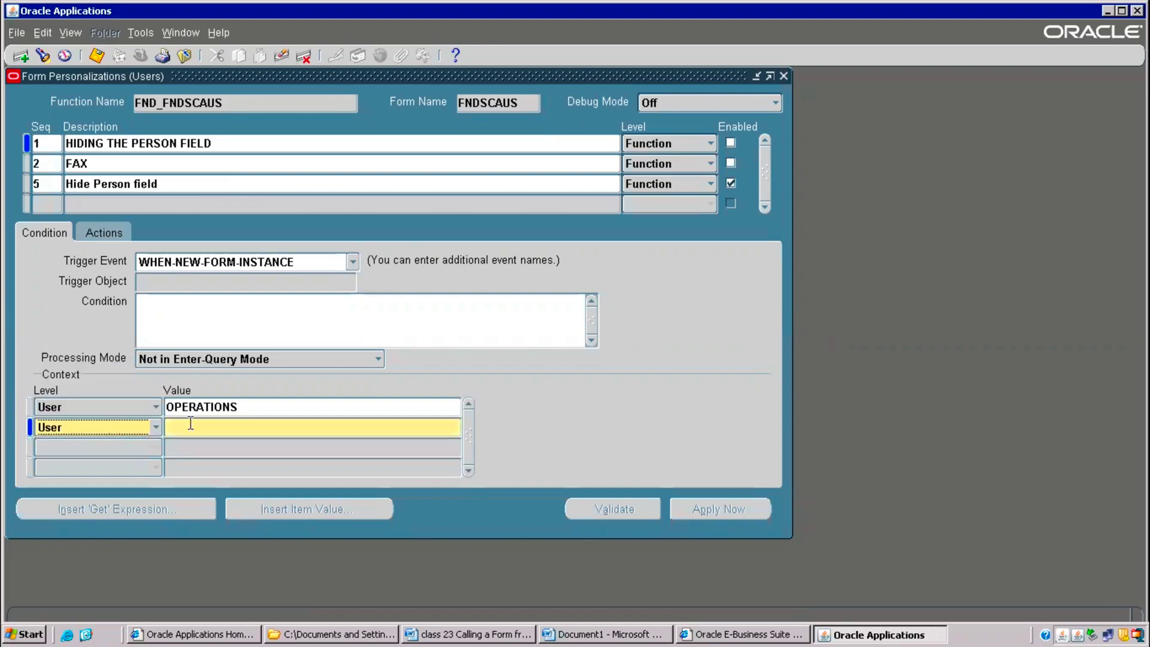
{"action": "left_click", "coordinate": [311, 426]}
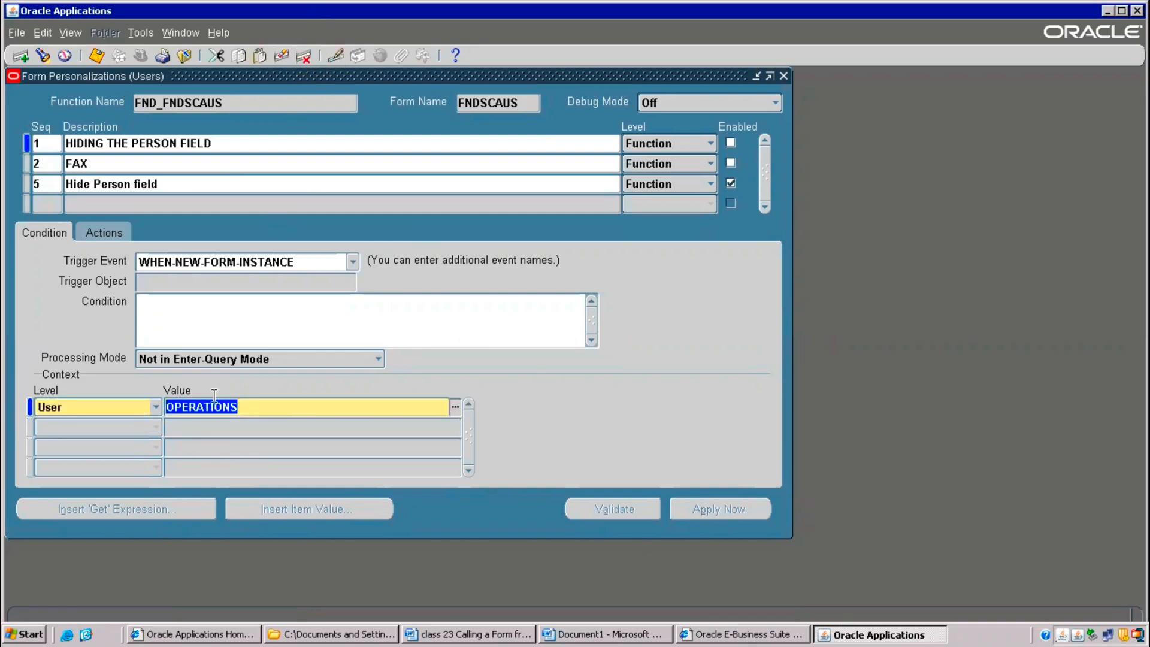
- Try a Responsibility context of Public Sector Budget User, then clear all context entries from the rule
{"action": "left_click", "coordinate": [156, 408]}
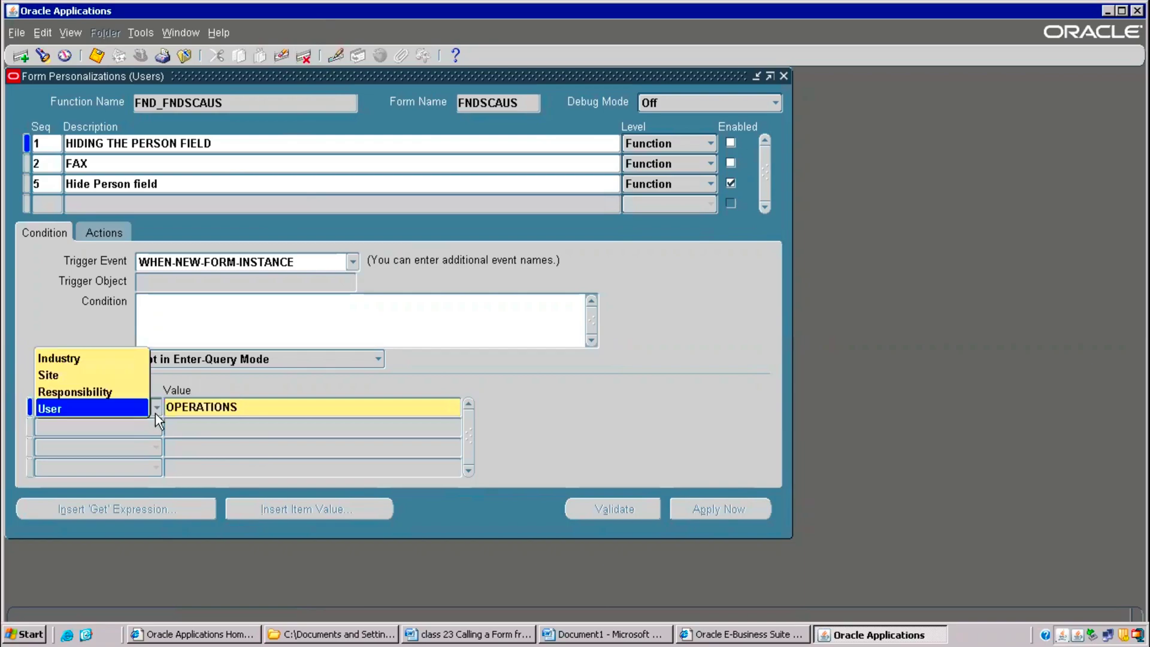
{"action": "left_click", "coordinate": [74, 392]}
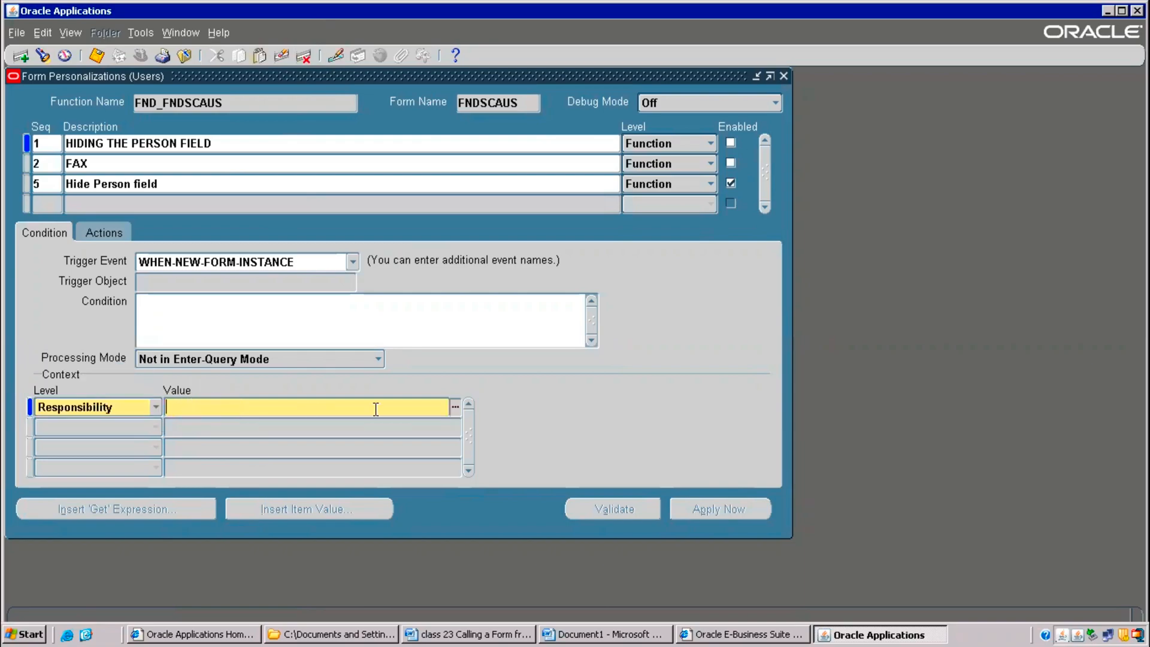
{"action": "mouse_move", "coordinate": [295, 379]}
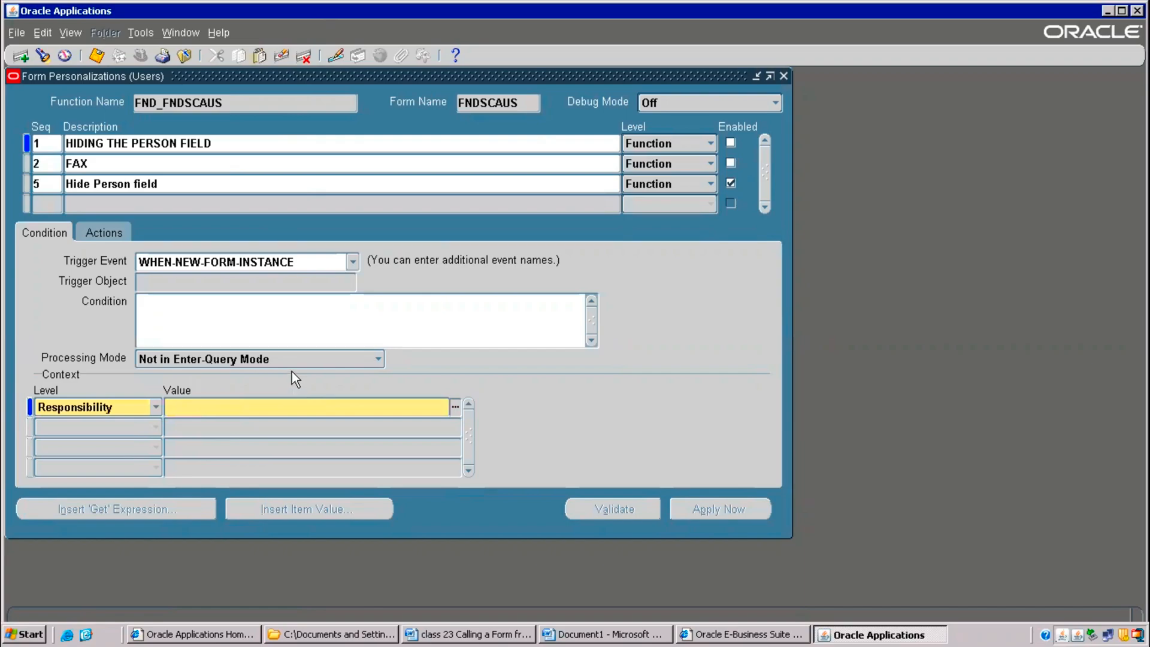
{"action": "mouse_move", "coordinate": [239, 400]}
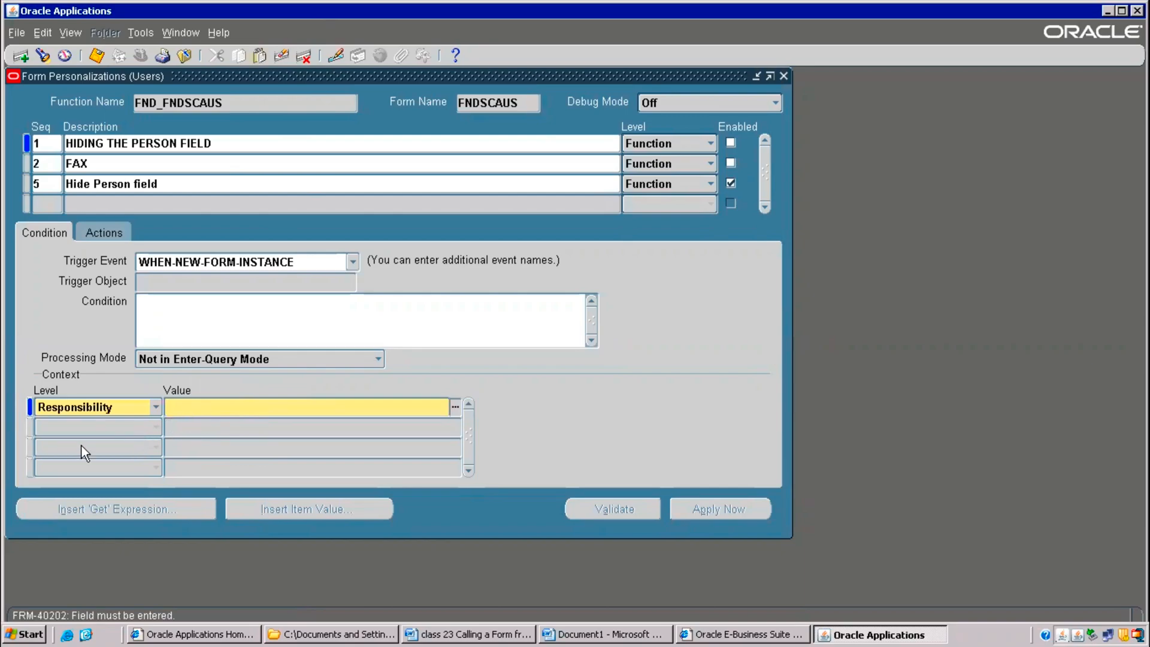
{"action": "mouse_move", "coordinate": [453, 433]}
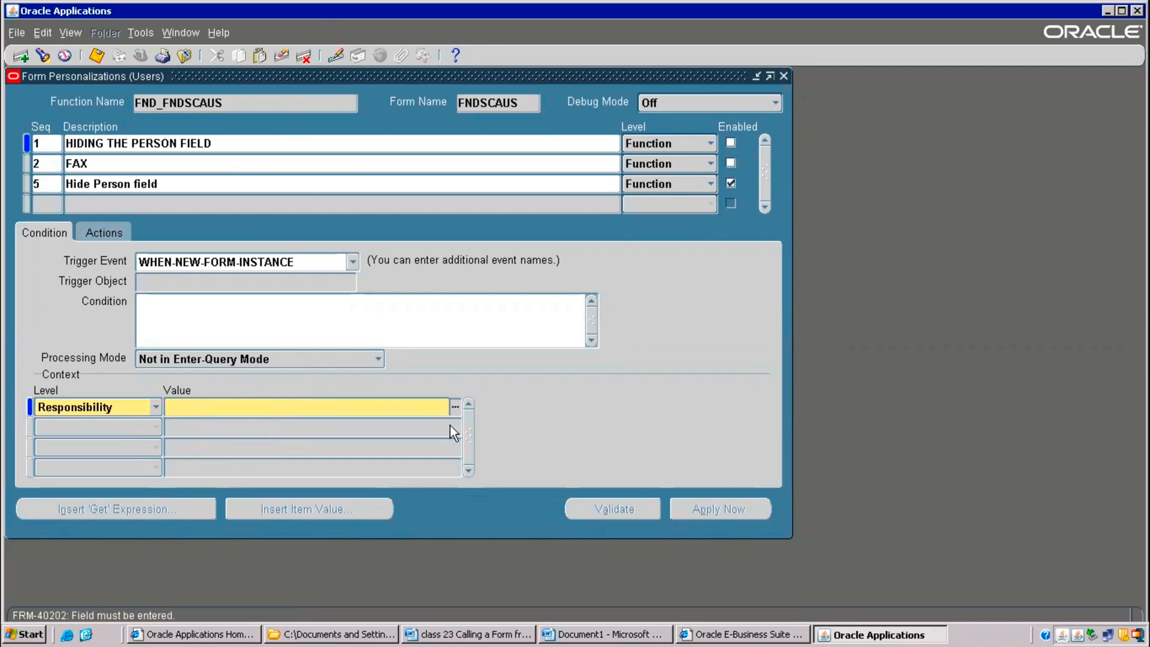
{"action": "left_click", "coordinate": [456, 405]}
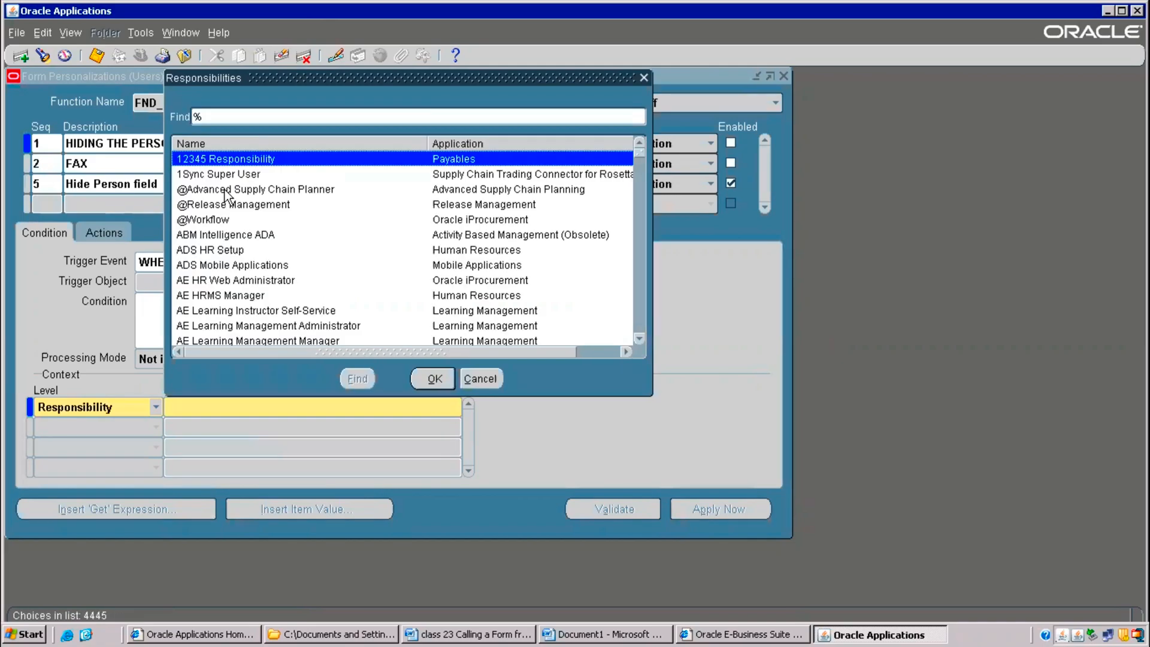
{"action": "mouse_move", "coordinate": [350, 297]}
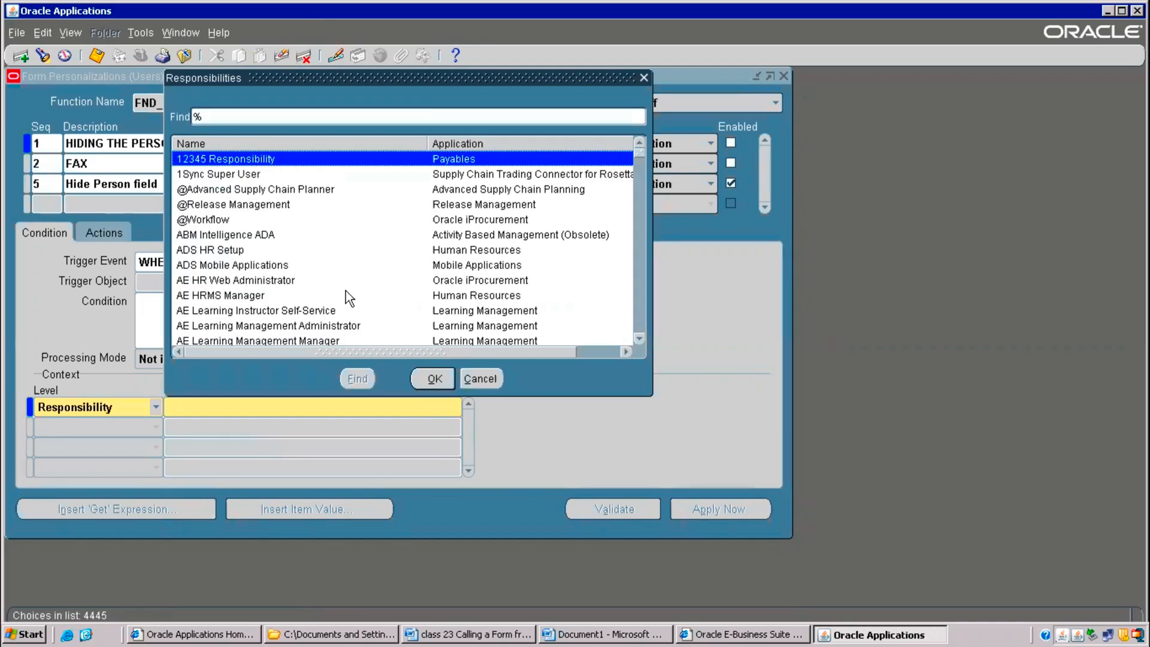
{"action": "left_click", "coordinate": [433, 379]}
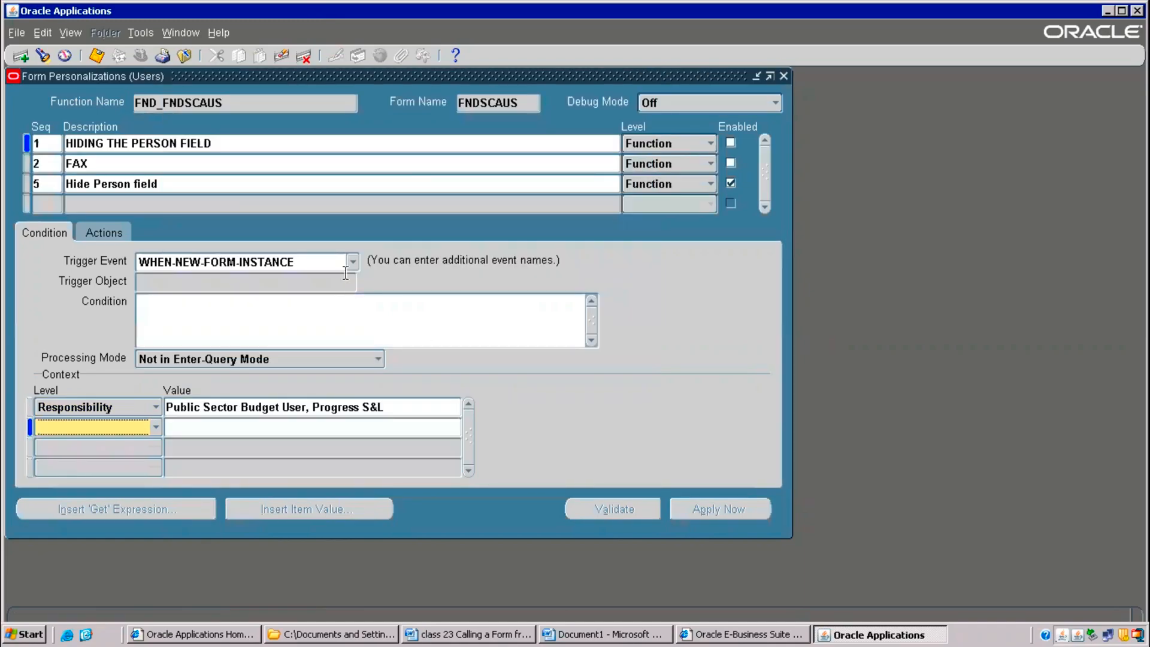
{"action": "left_click", "coordinate": [155, 426]}
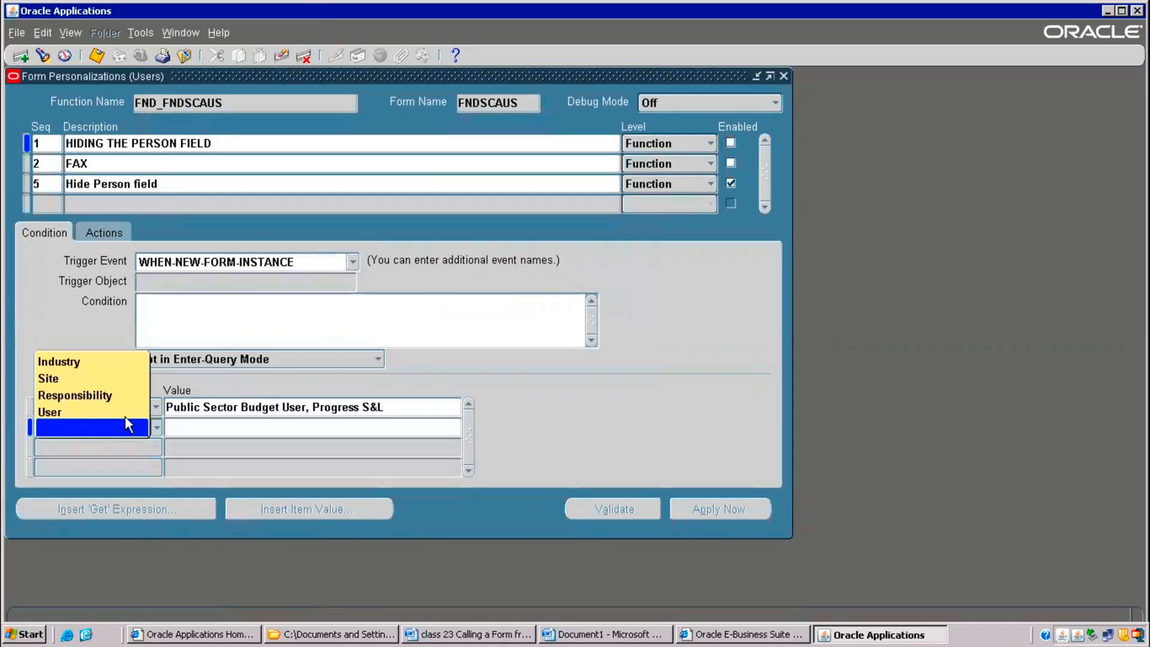
{"action": "left_click", "coordinate": [74, 396]}
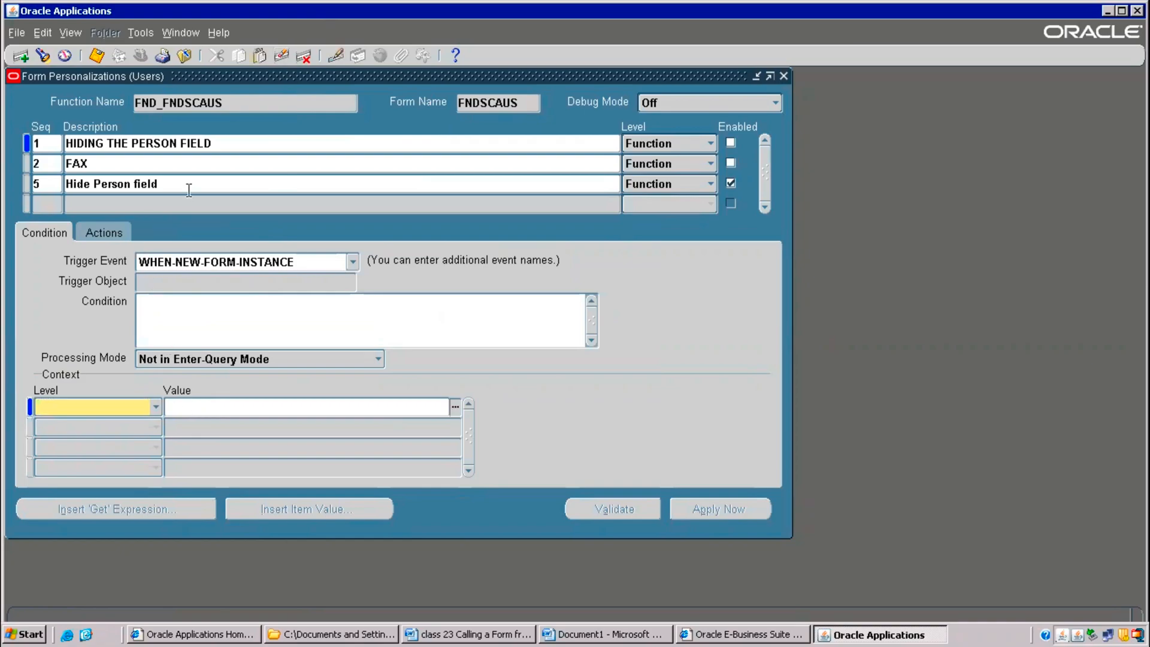
- Show the rule's action setting USER.EMPLOYEE_NAME DISPLAYED to TRUE and review the Custom Code menu
{"action": "left_click", "coordinate": [103, 233]}
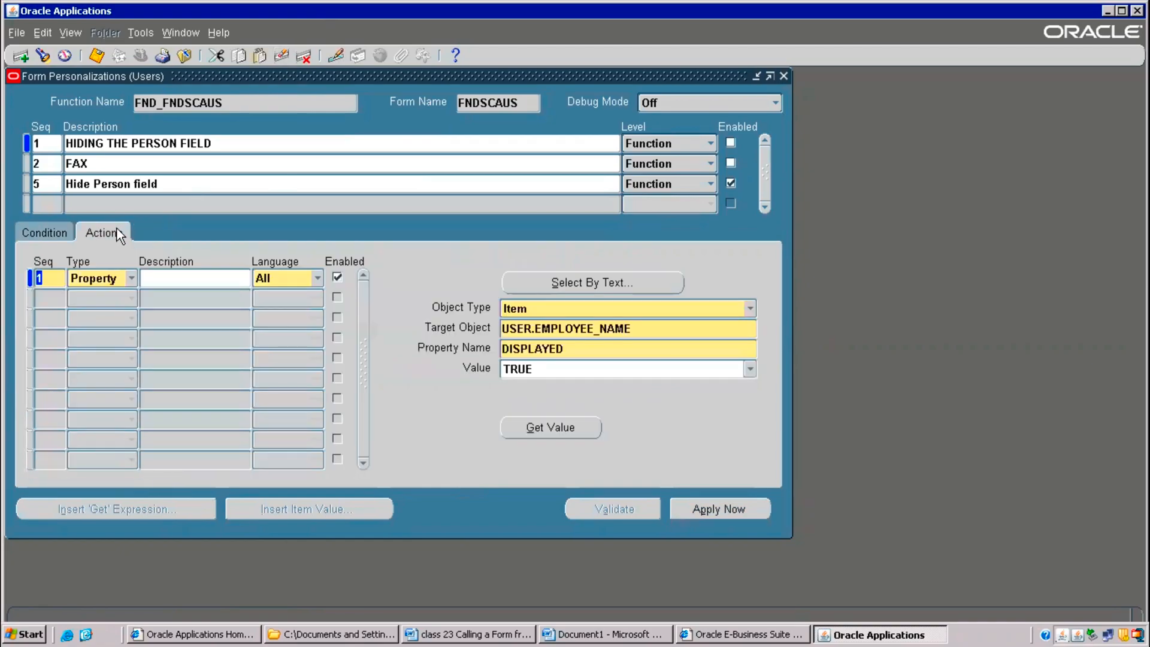
{"action": "left_click", "coordinate": [216, 33]}
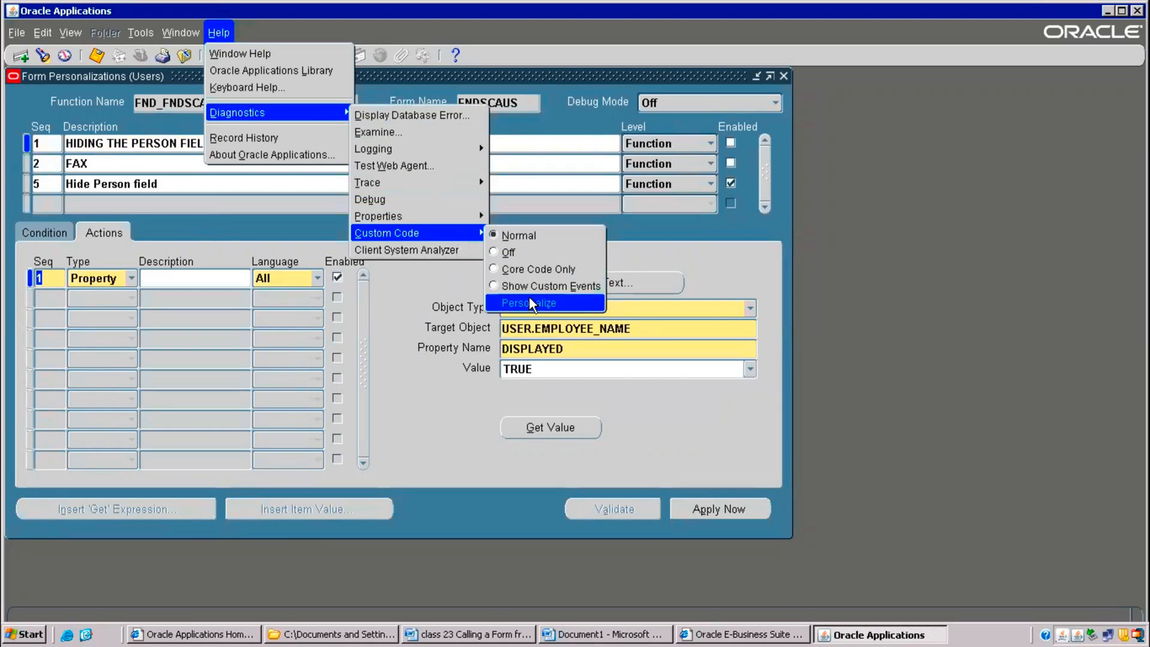
{"action": "mouse_move", "coordinate": [529, 309]}
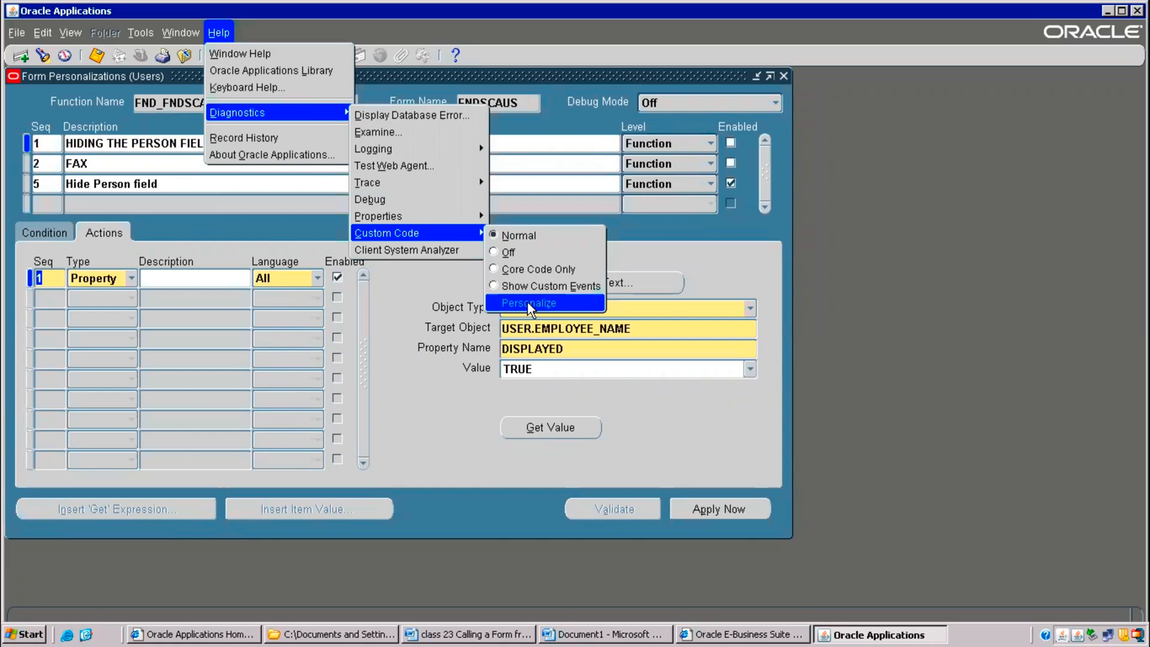
{"action": "mouse_move", "coordinate": [513, 252]}
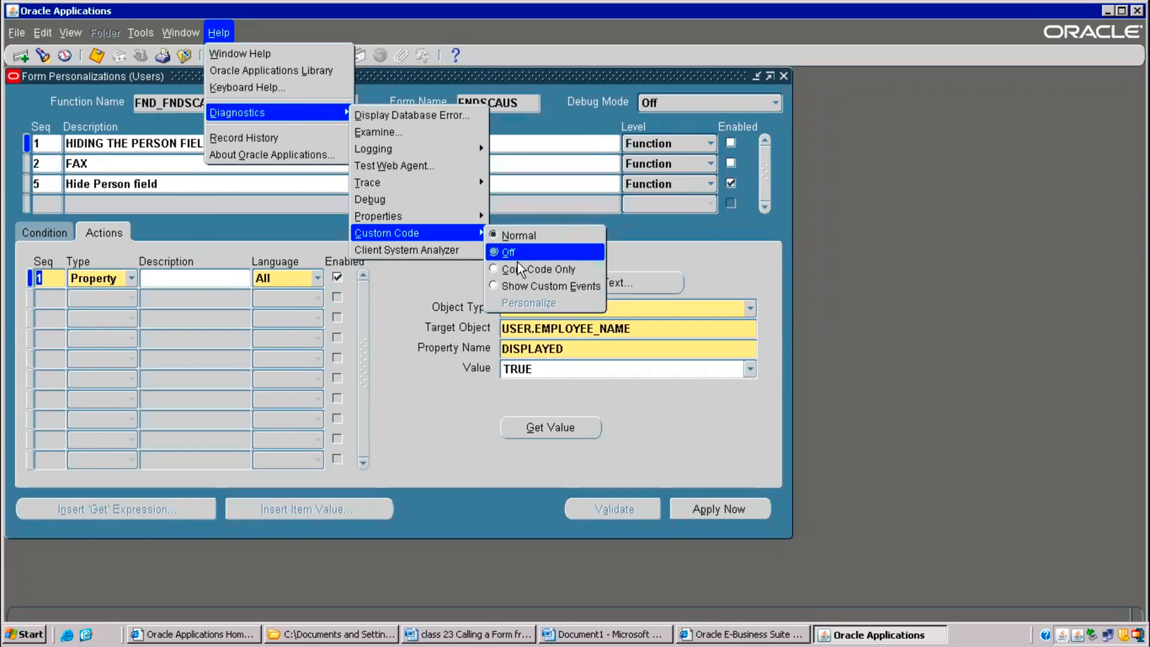
{"action": "left_click", "coordinate": [508, 252]}
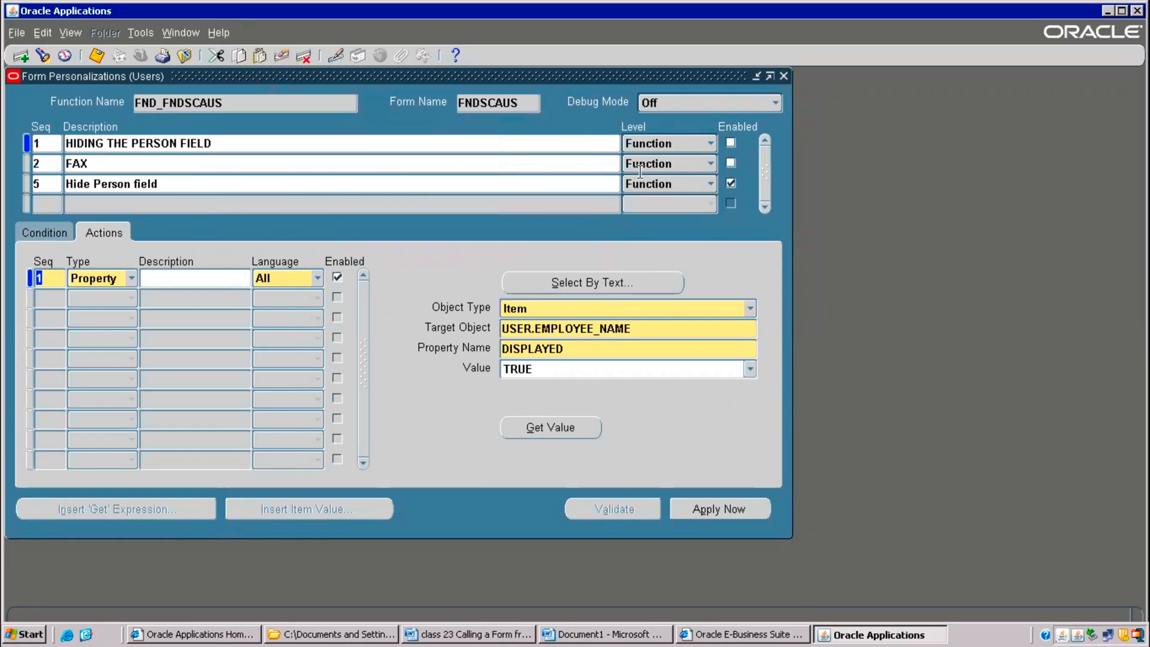
- Enable the HIDING THE PERSON FIELD and FAX rules and confirm saving the changes
{"action": "left_click", "coordinate": [731, 142]}
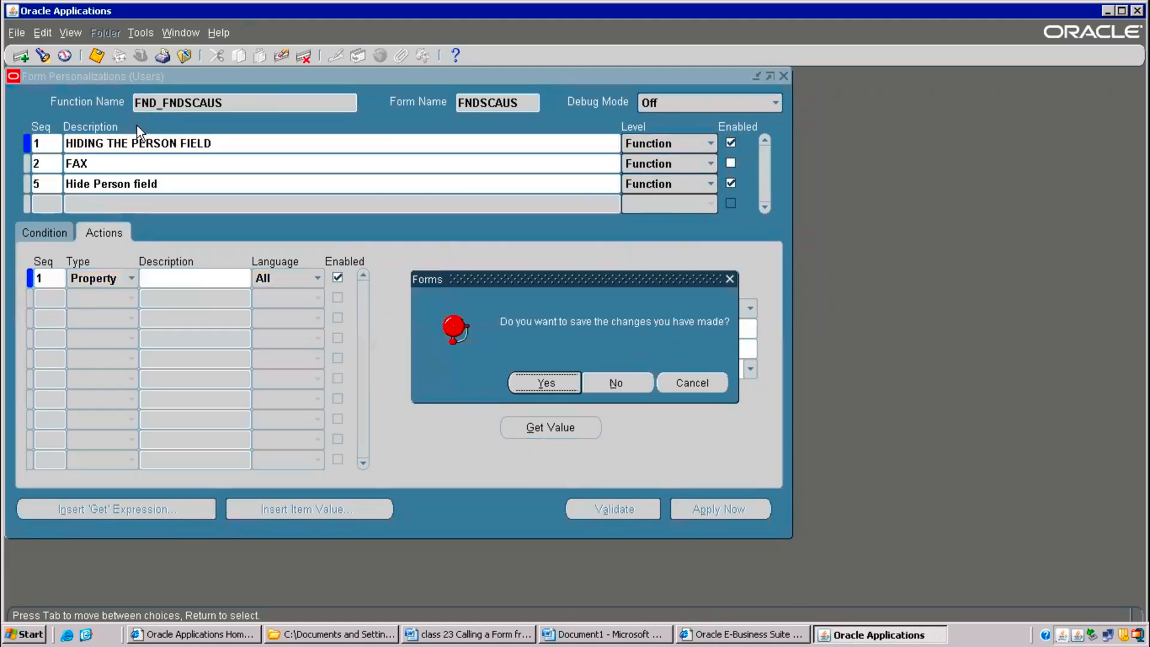
{"action": "mouse_move", "coordinate": [692, 198]}
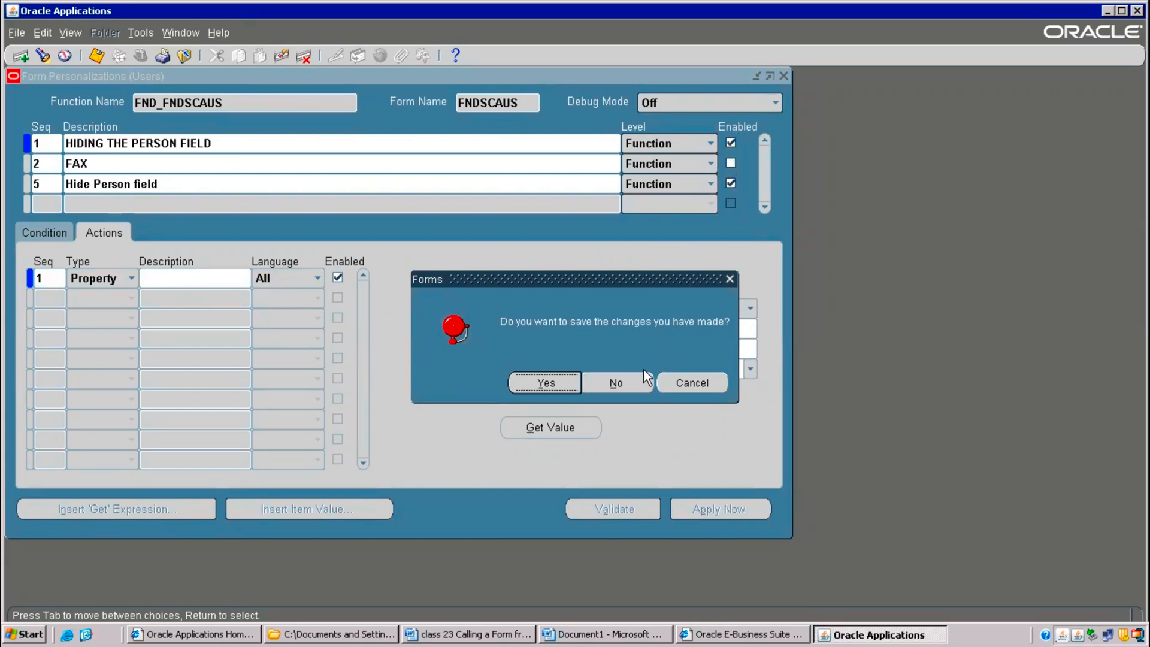
{"action": "left_click", "coordinate": [545, 384]}
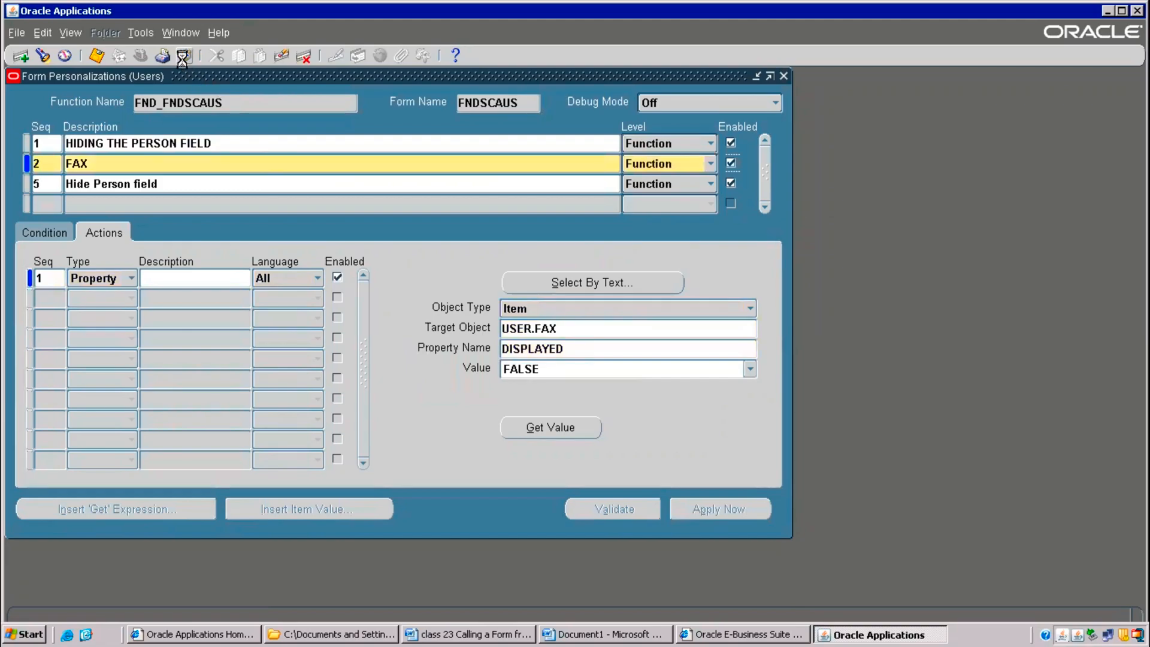